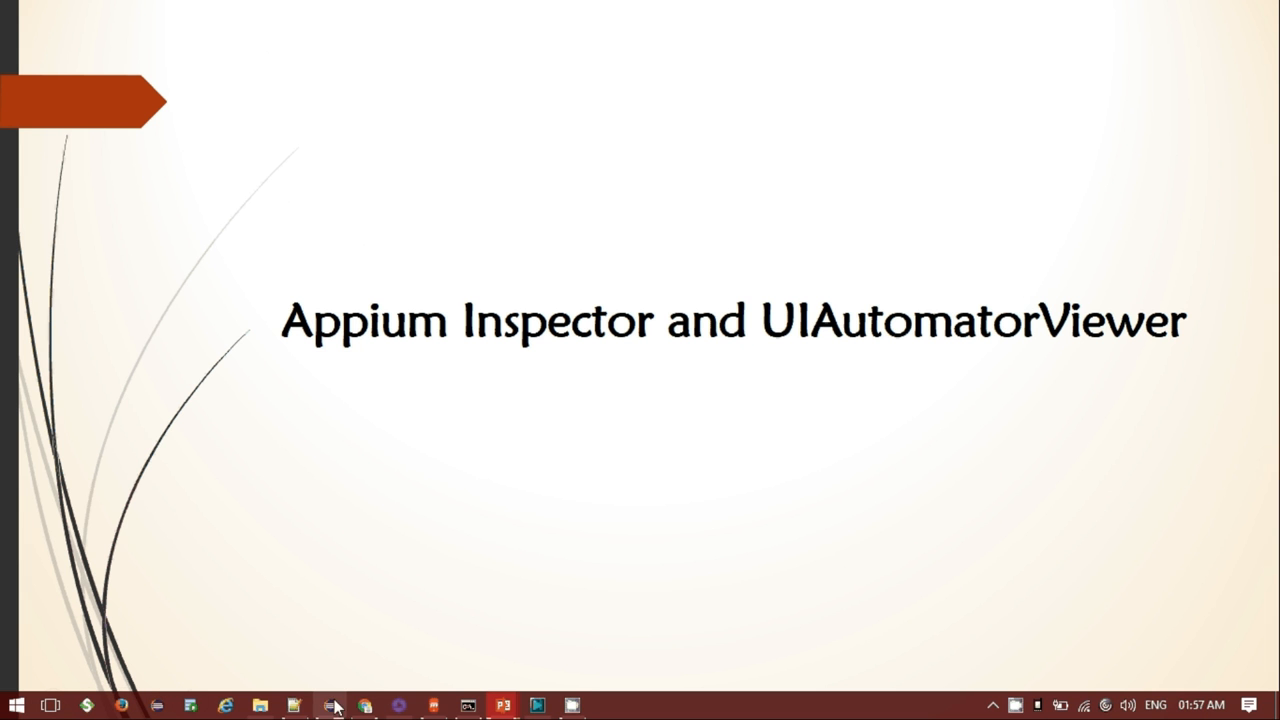
mouse_move(338, 704)
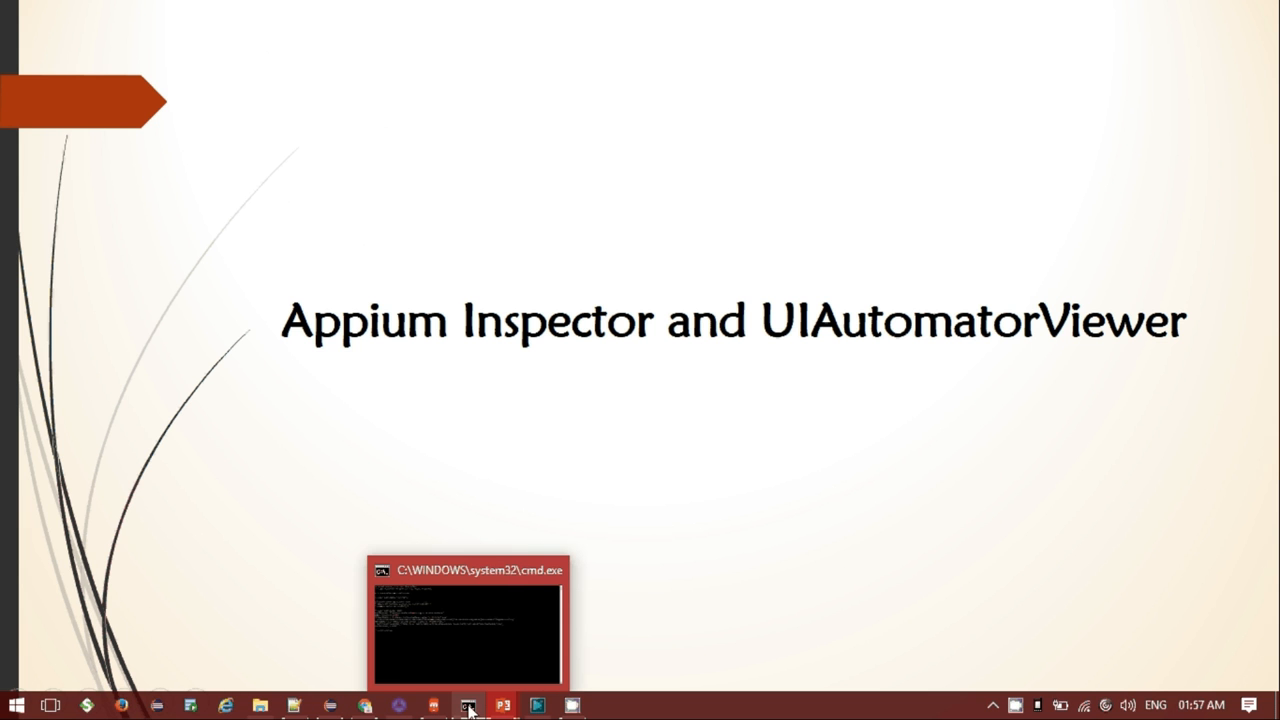
Step: Briefly show and scroll the mirrored phone's app list, then return to Command Prompt
left_click(468, 704)
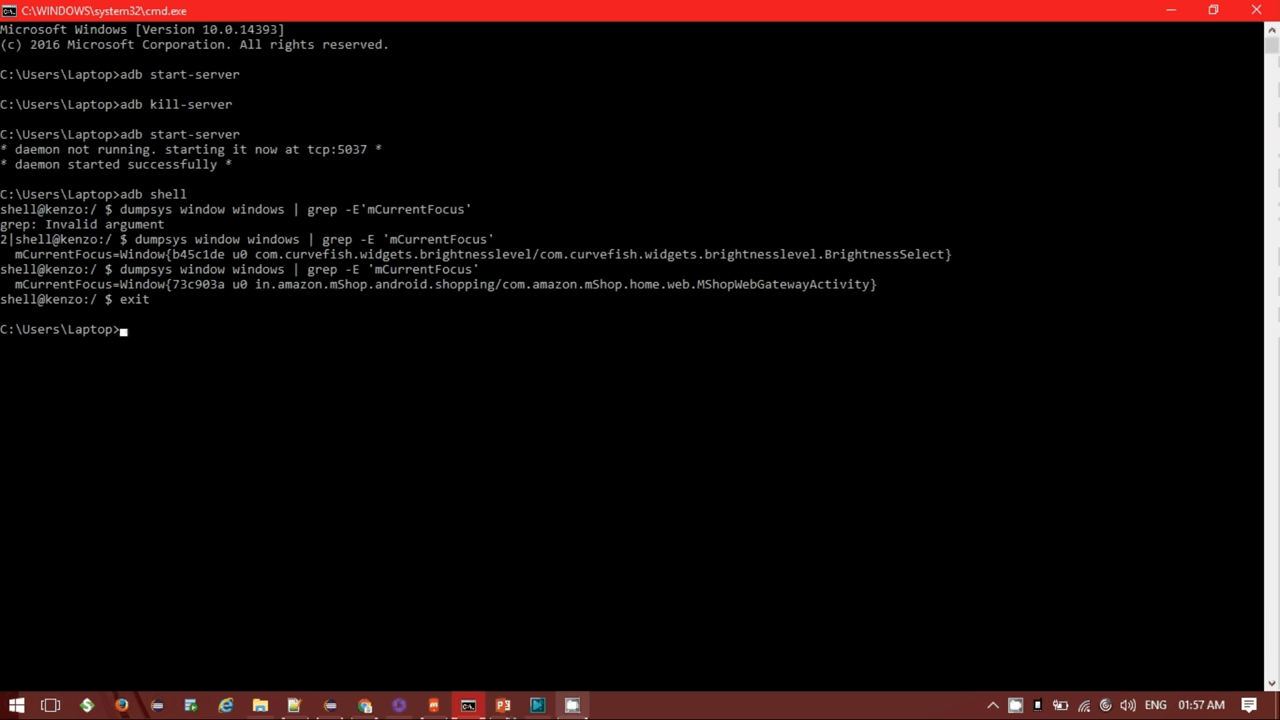
left_click(438, 704)
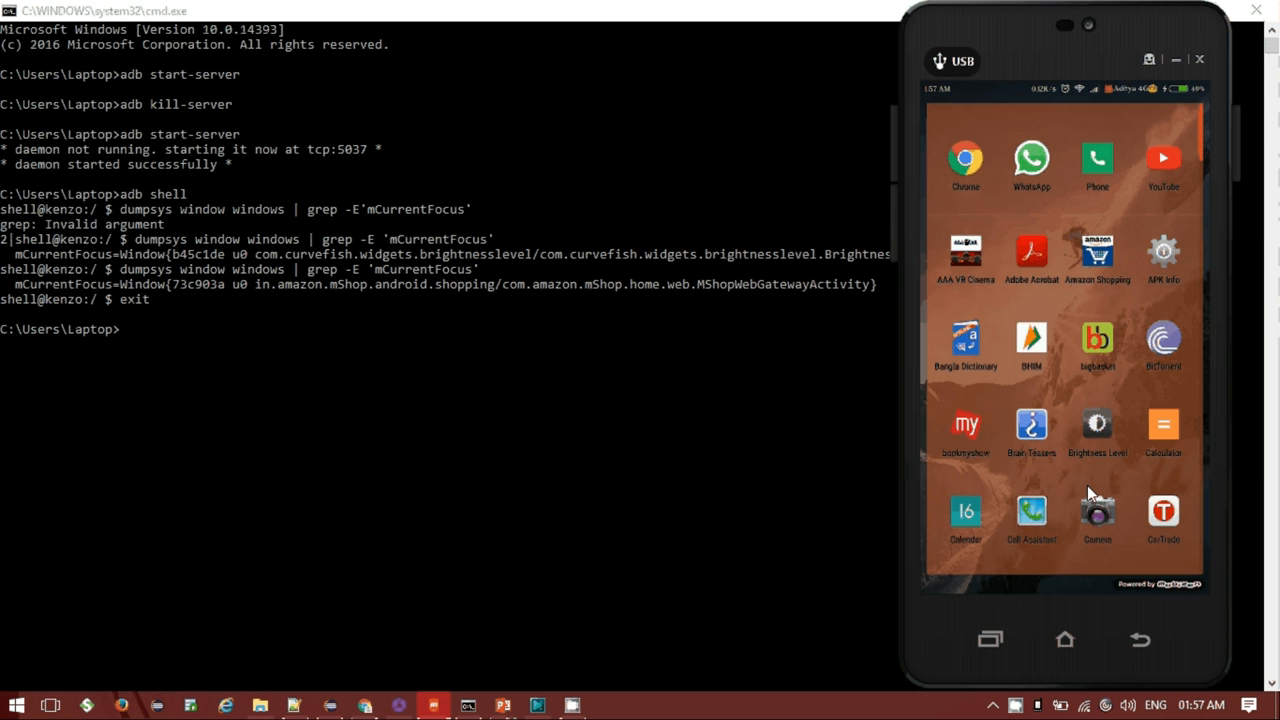
mouse_move(1148, 442)
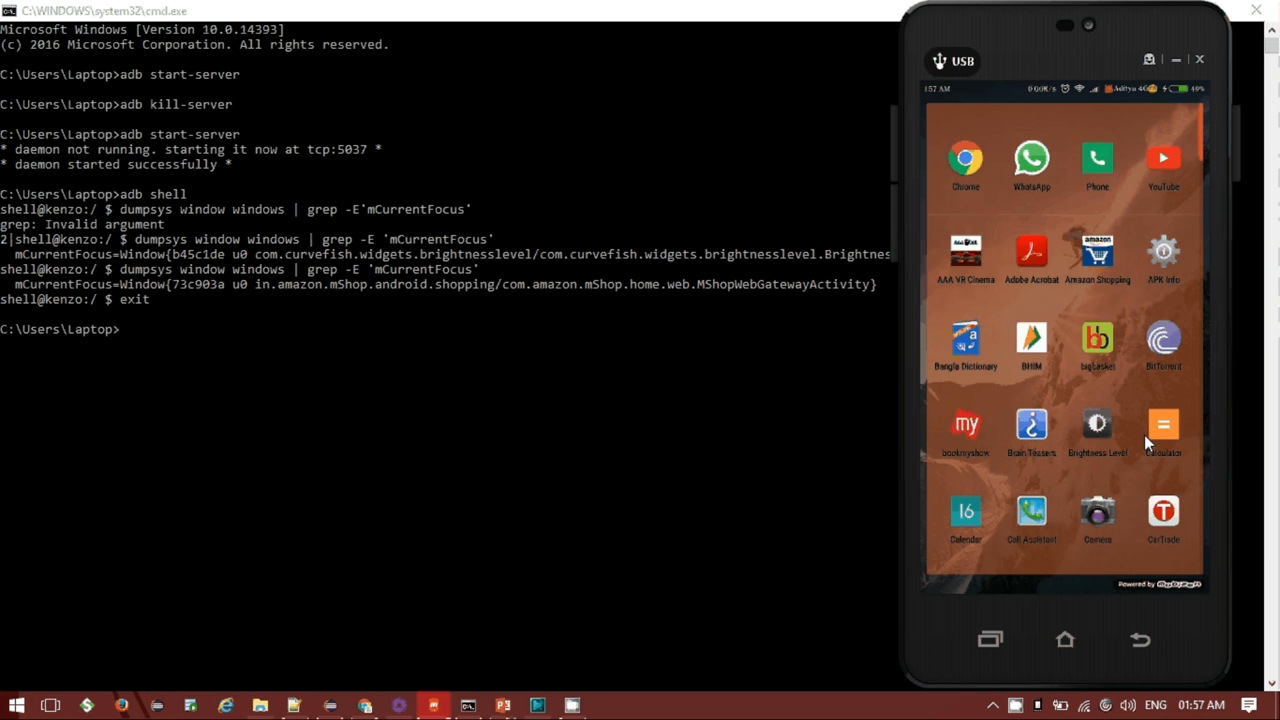
scroll("down", 3)
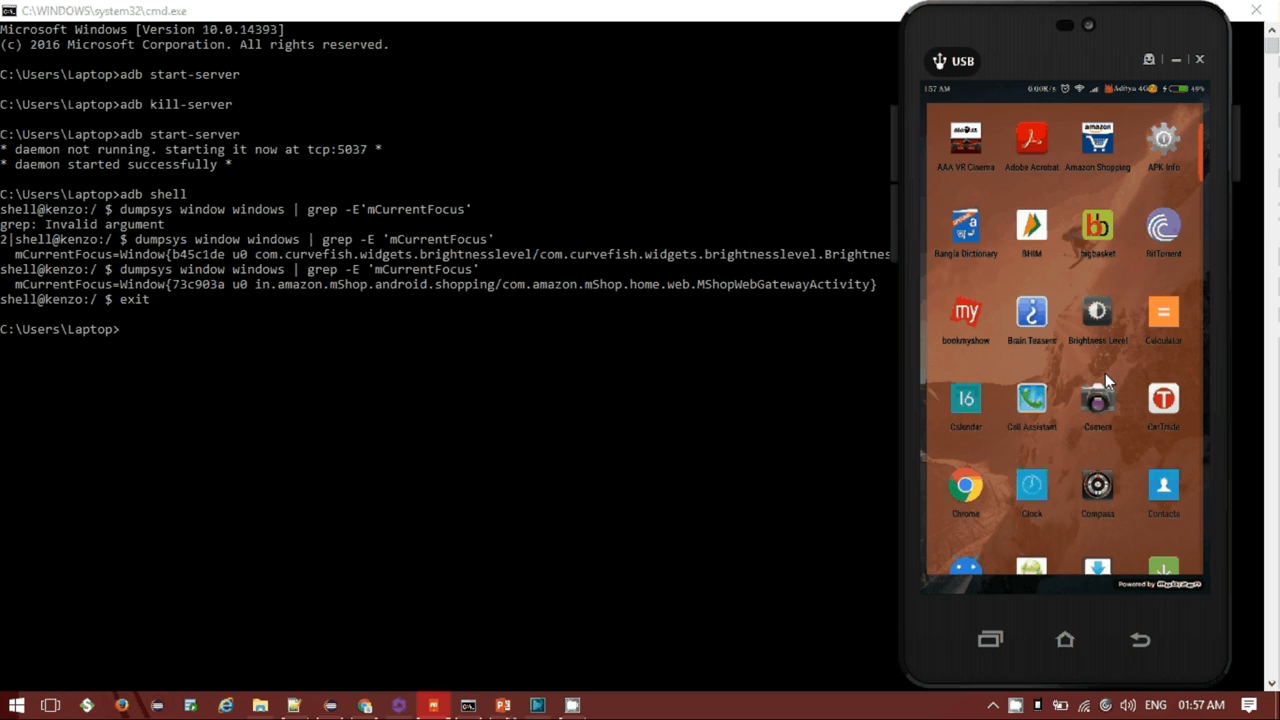
scroll("down", 3)
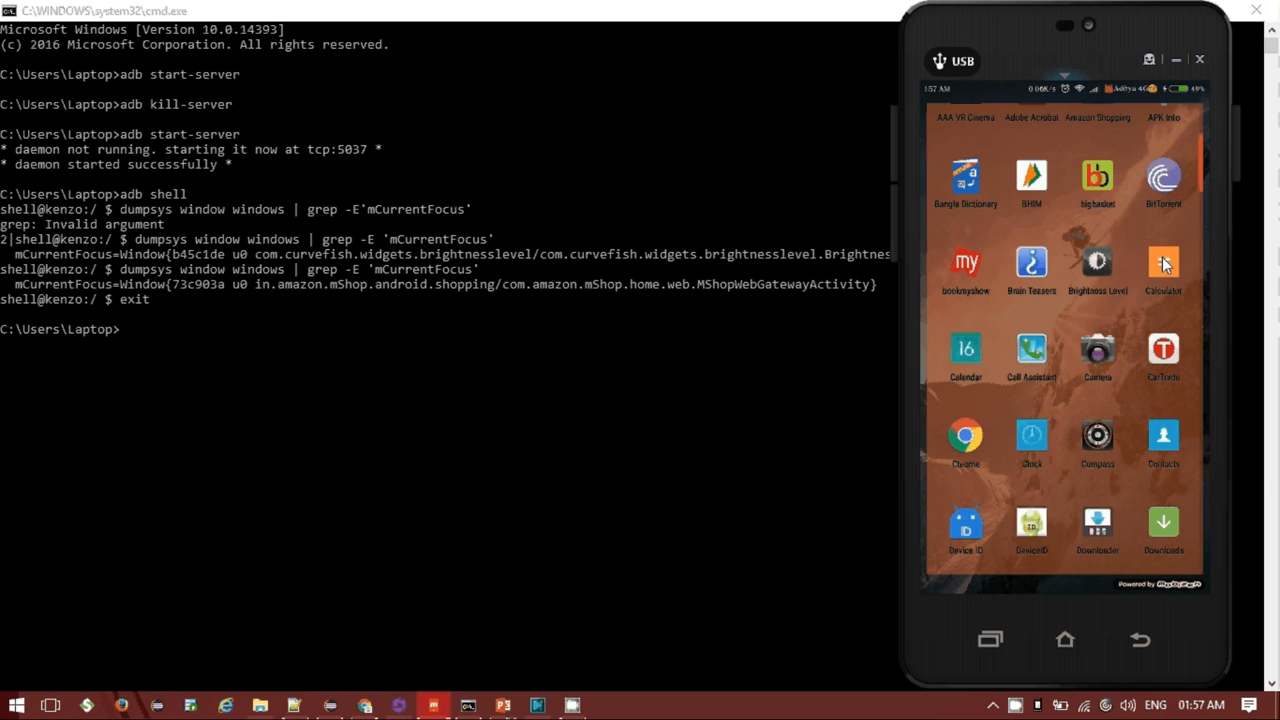
left_click(1164, 262)
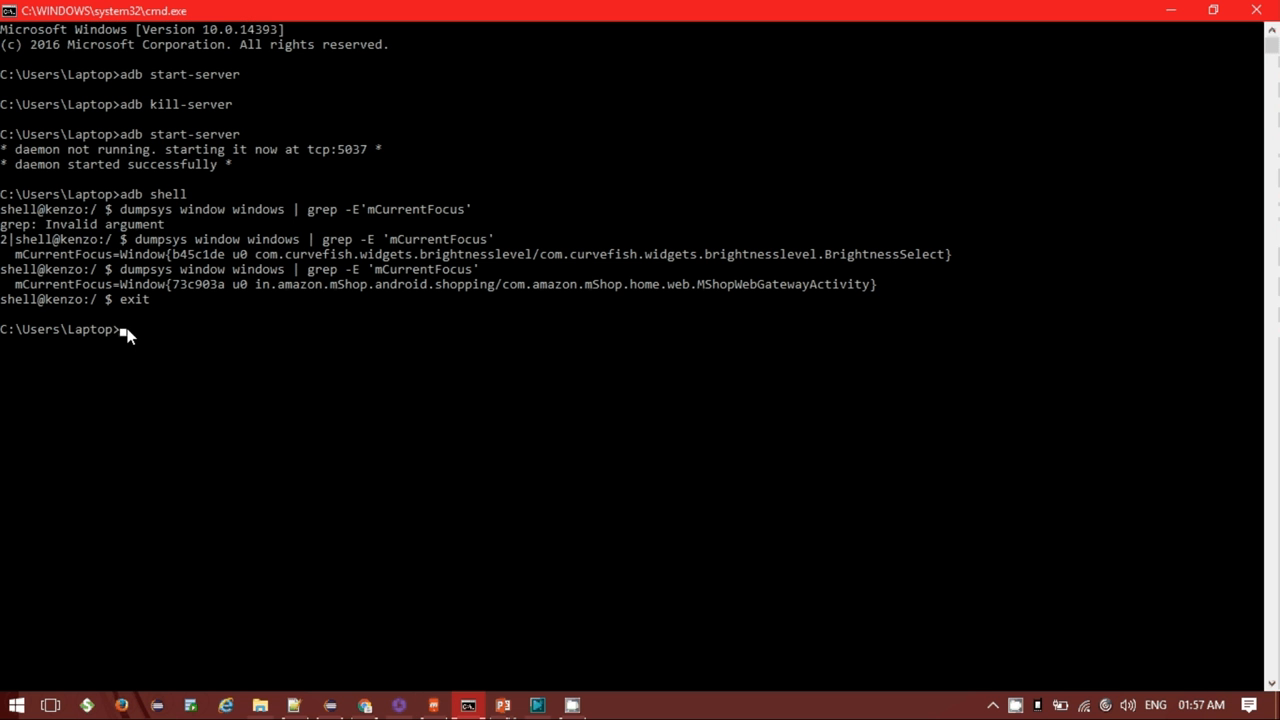
Step: Run the uiautomatorviewer command to open the UI Automator Viewer window
type("u")
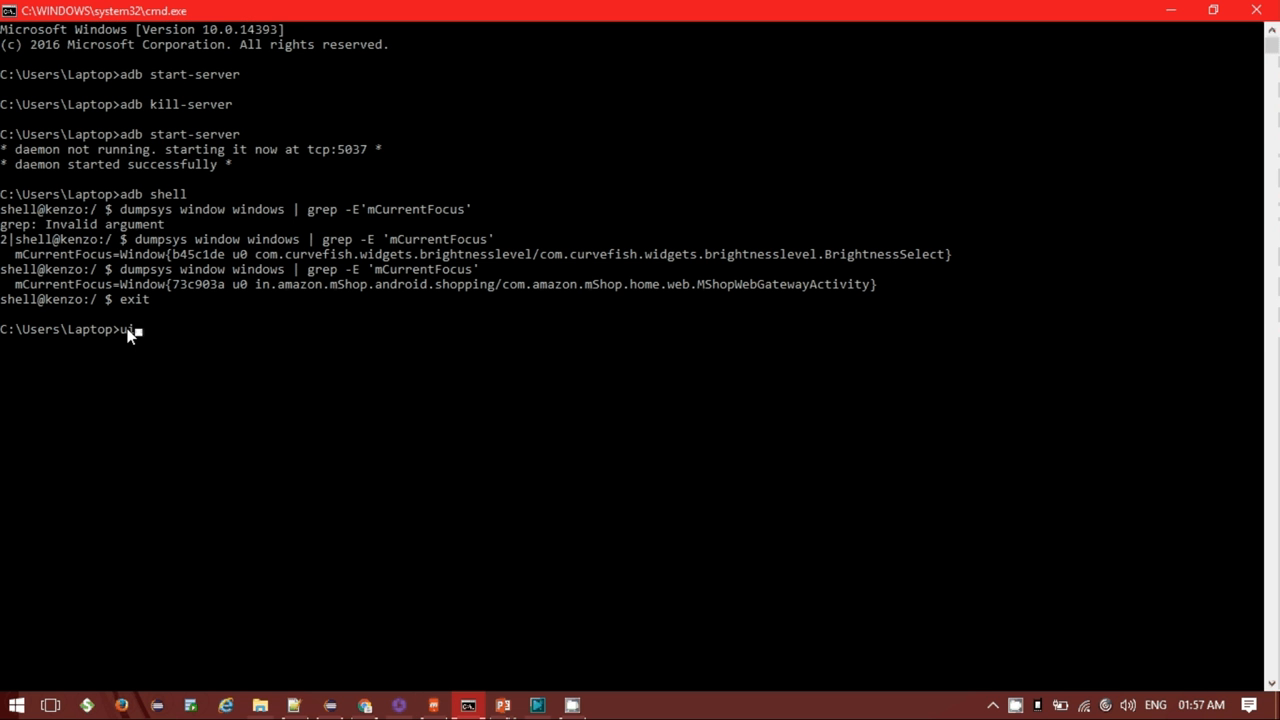
type("iand")
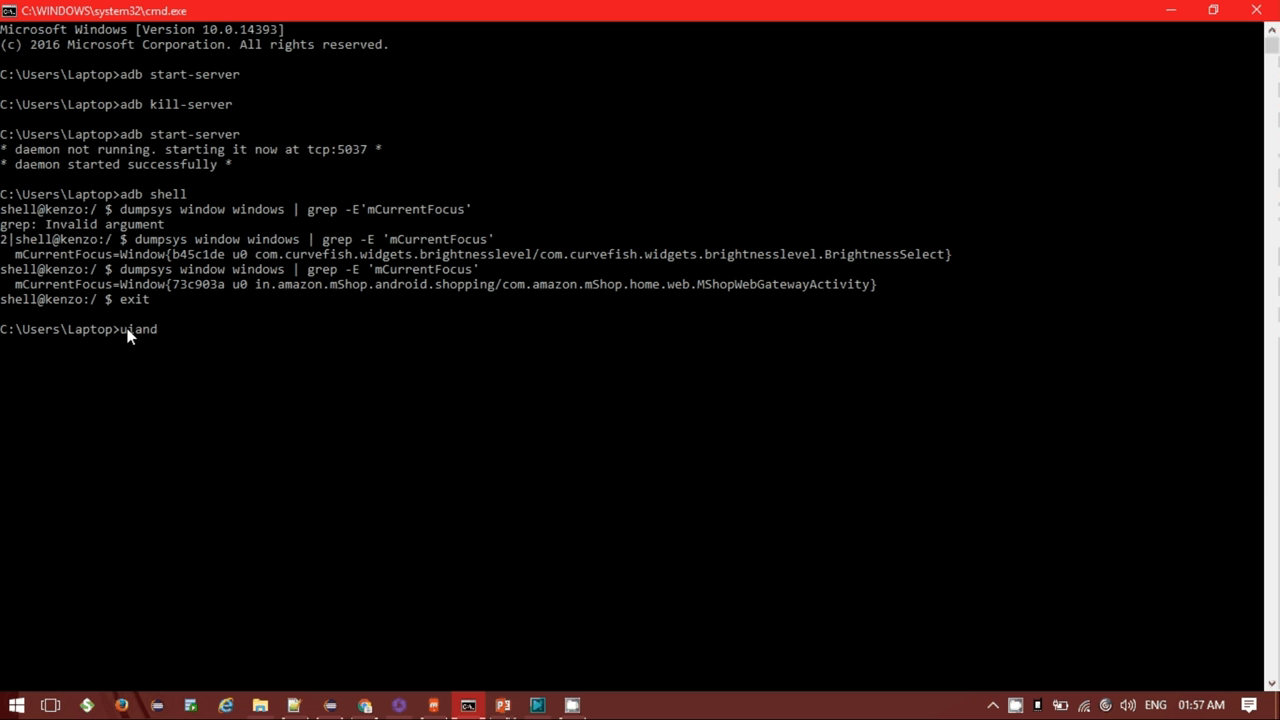
type("r")
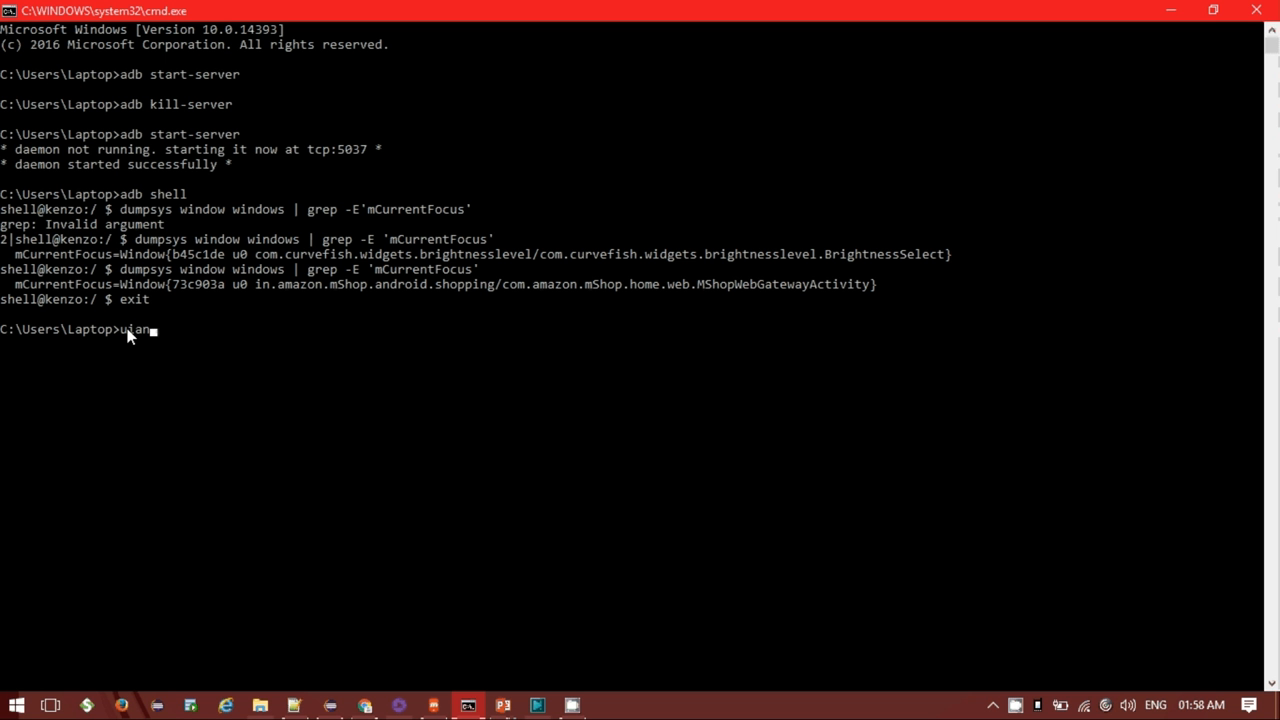
type("automatorviewer")
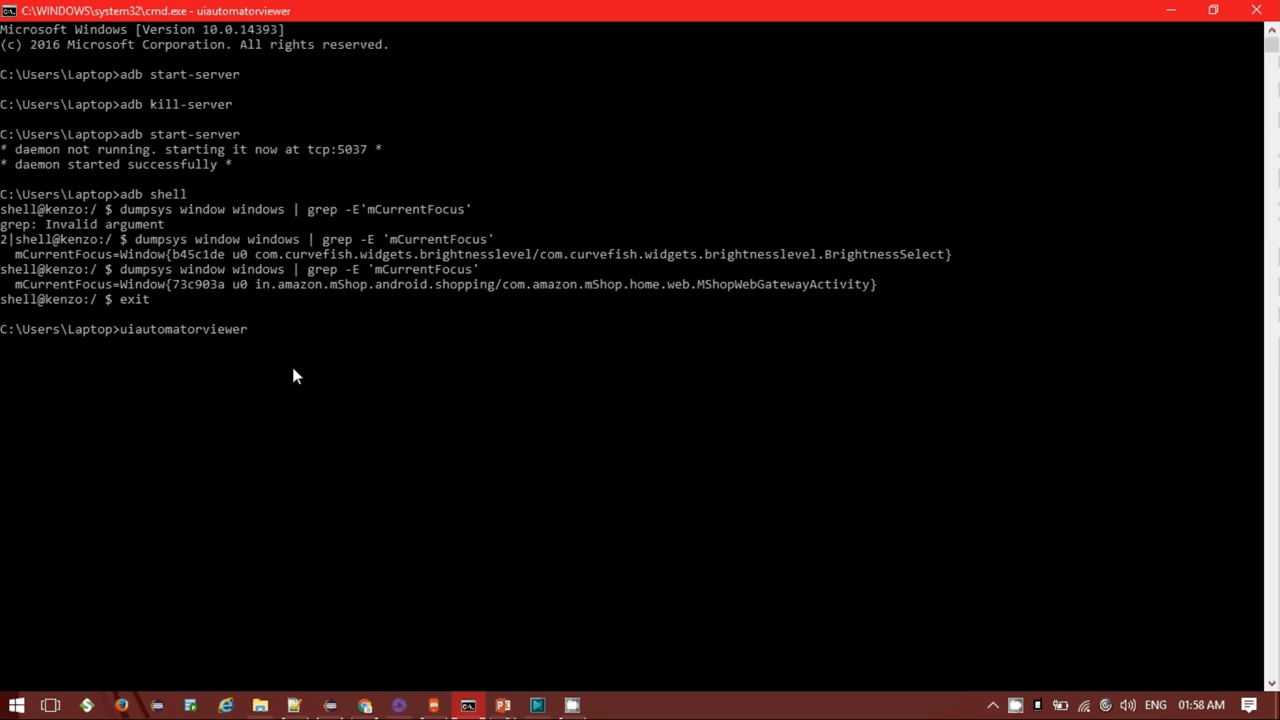
key("Enter")
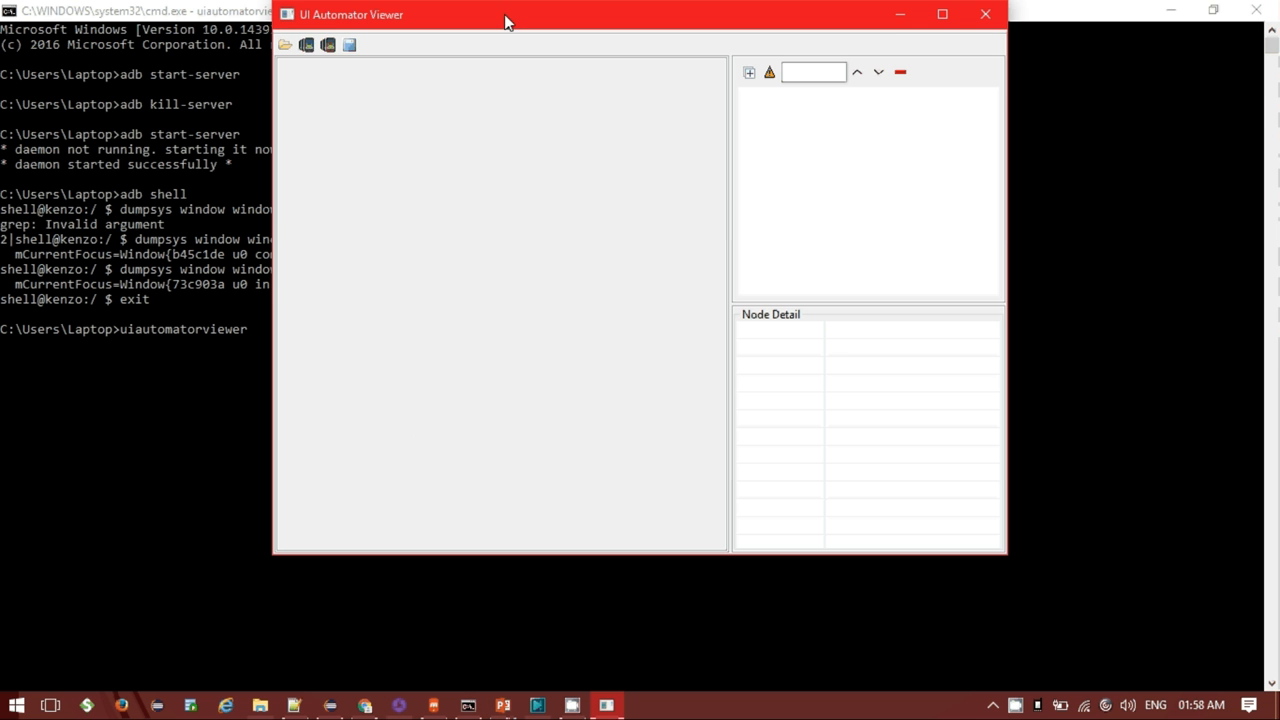
Step: Move the viewer window aside and take a Device Screenshot of the calculator
left_click_drag(510, 14, 124, 70)
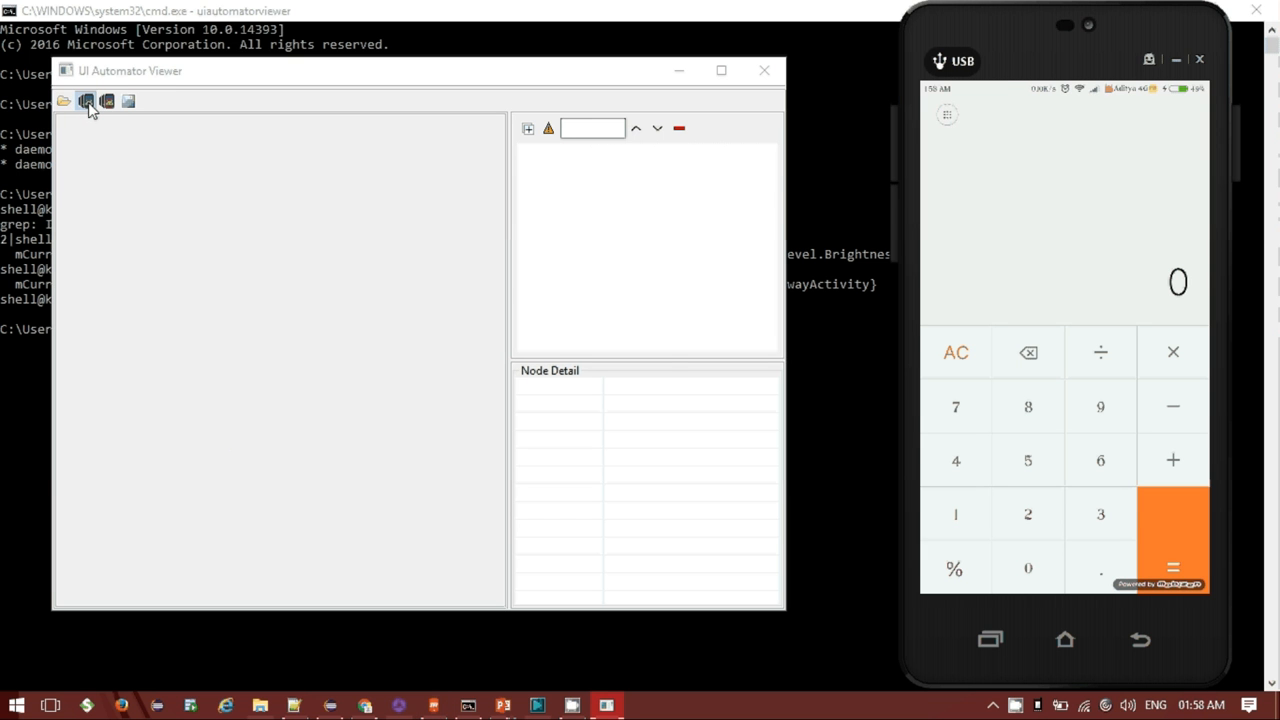
left_click(88, 100)
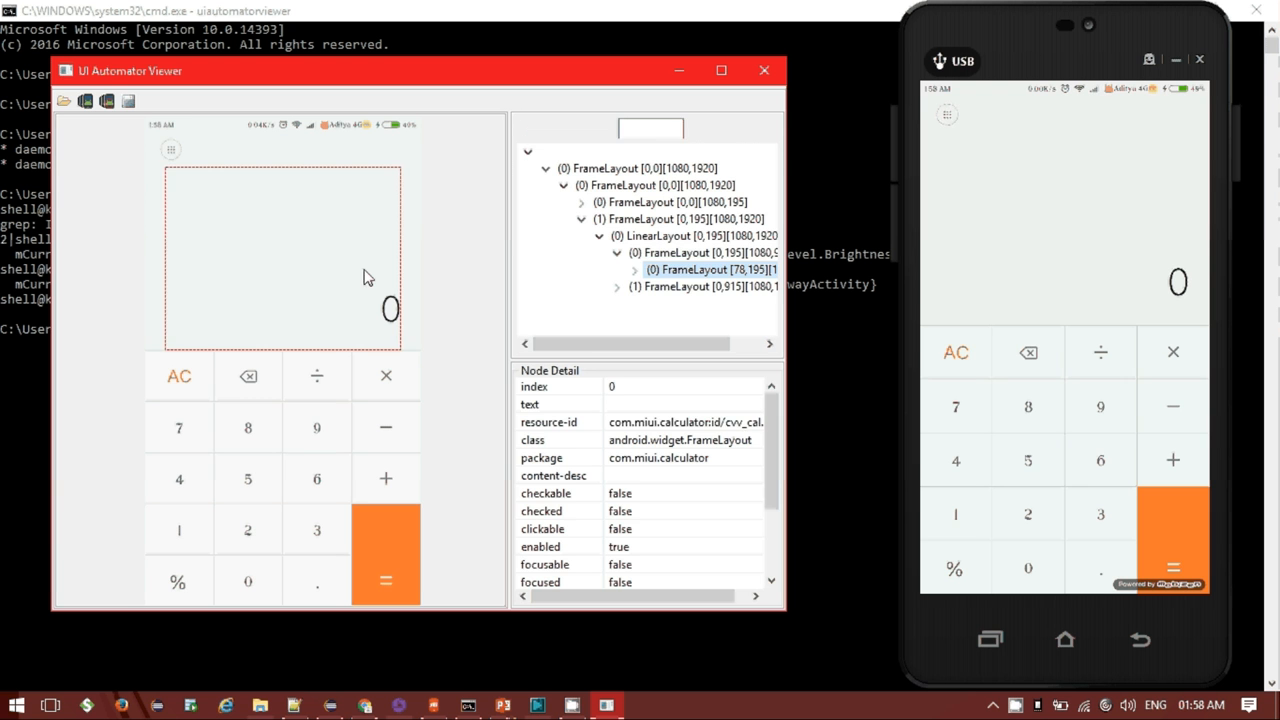
Step: Inspect the display area node and the 9, 1 and plus keys in Node Detail
left_click(678, 252)
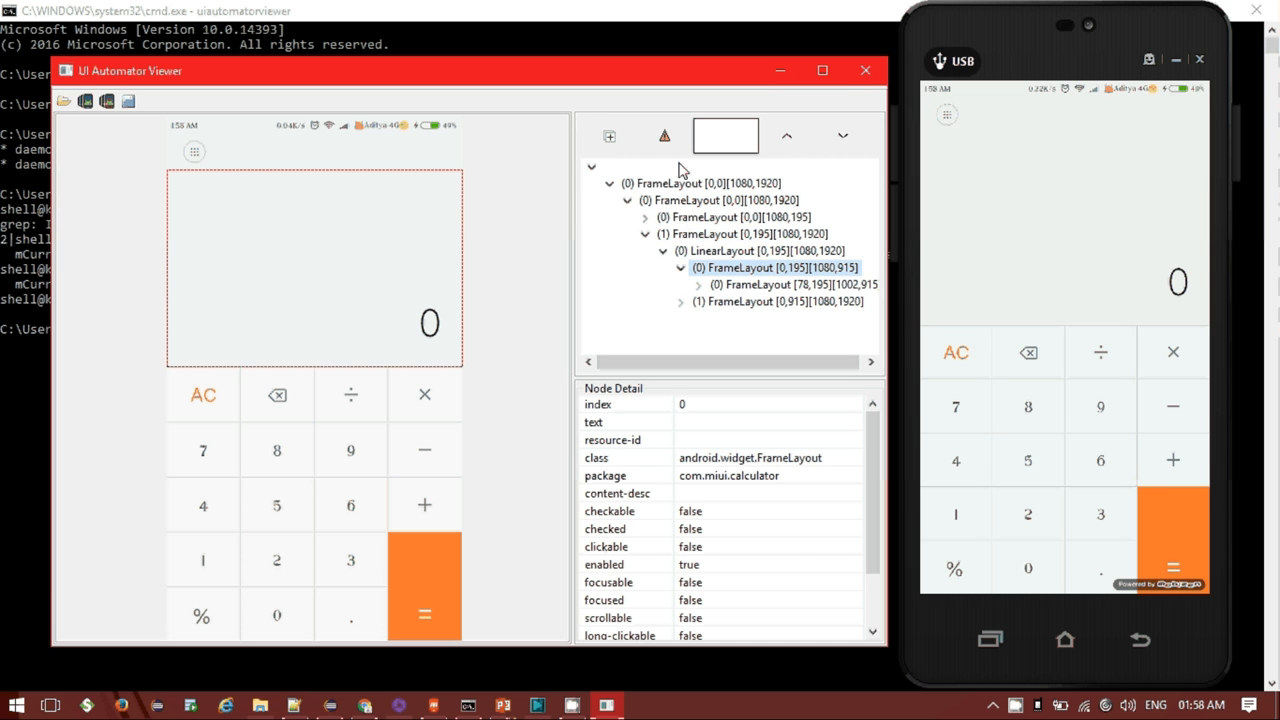
left_click(698, 284)
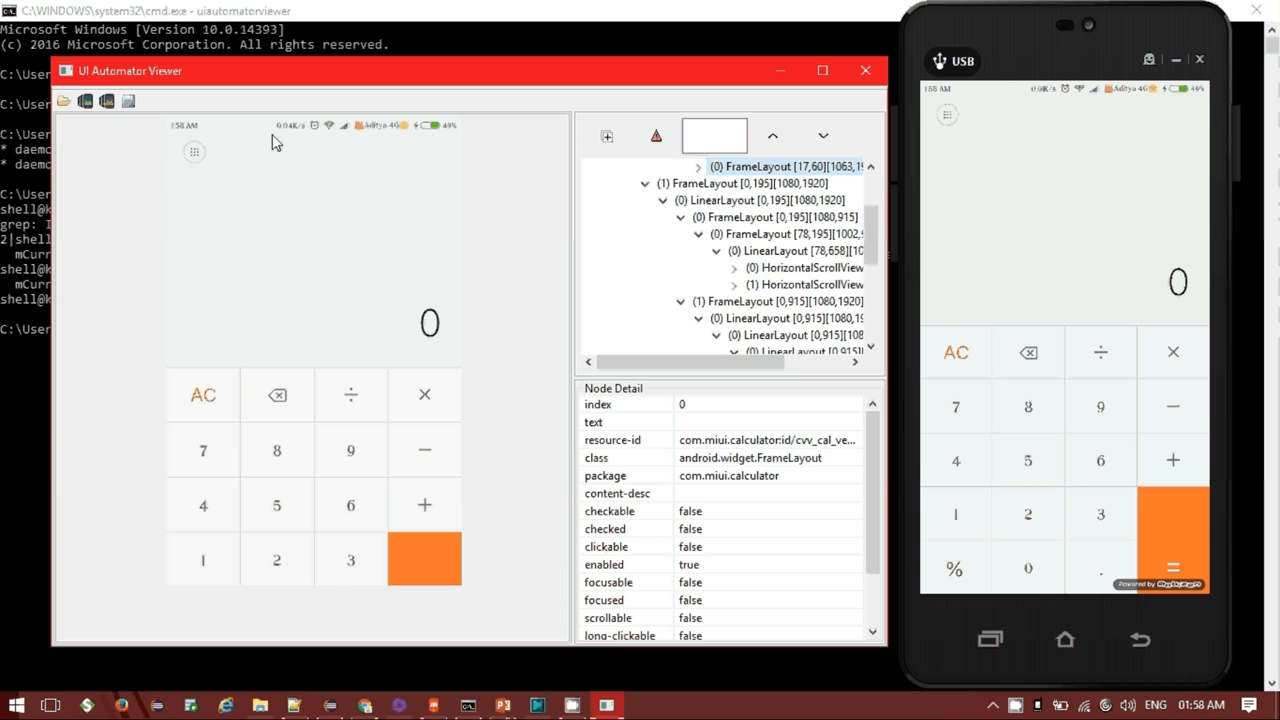
left_click(276, 504)
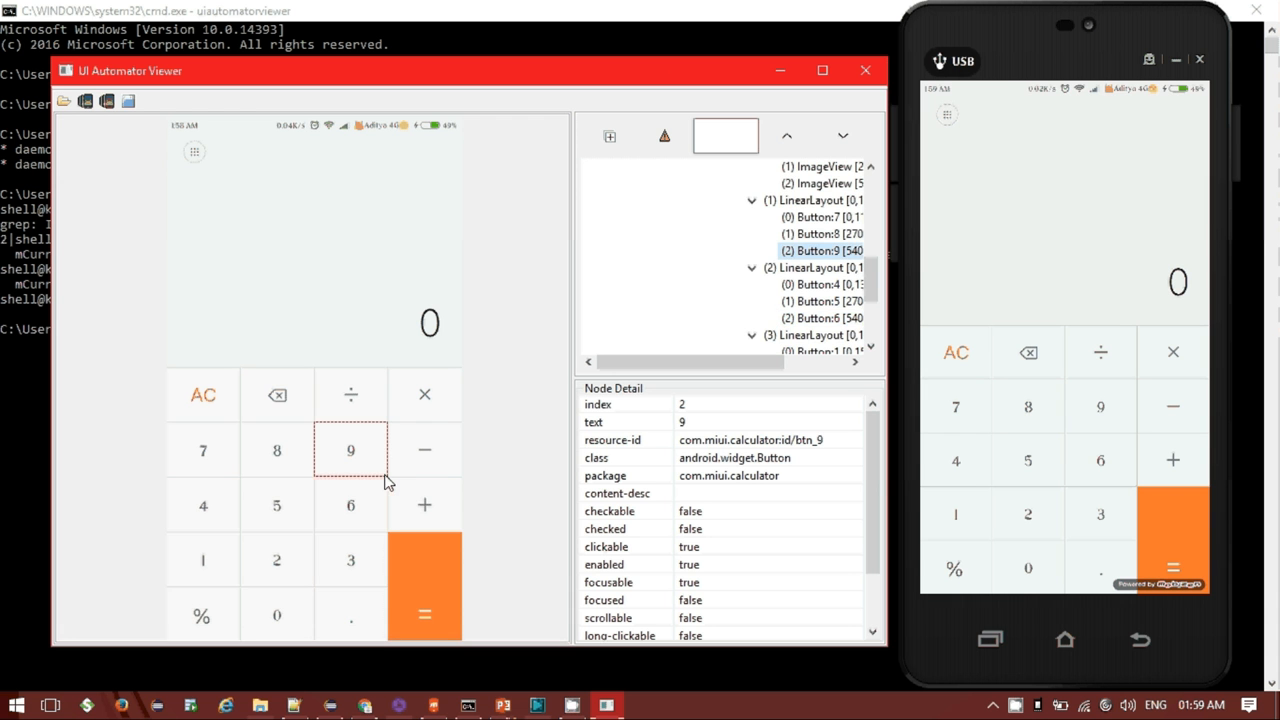
left_click(204, 560)
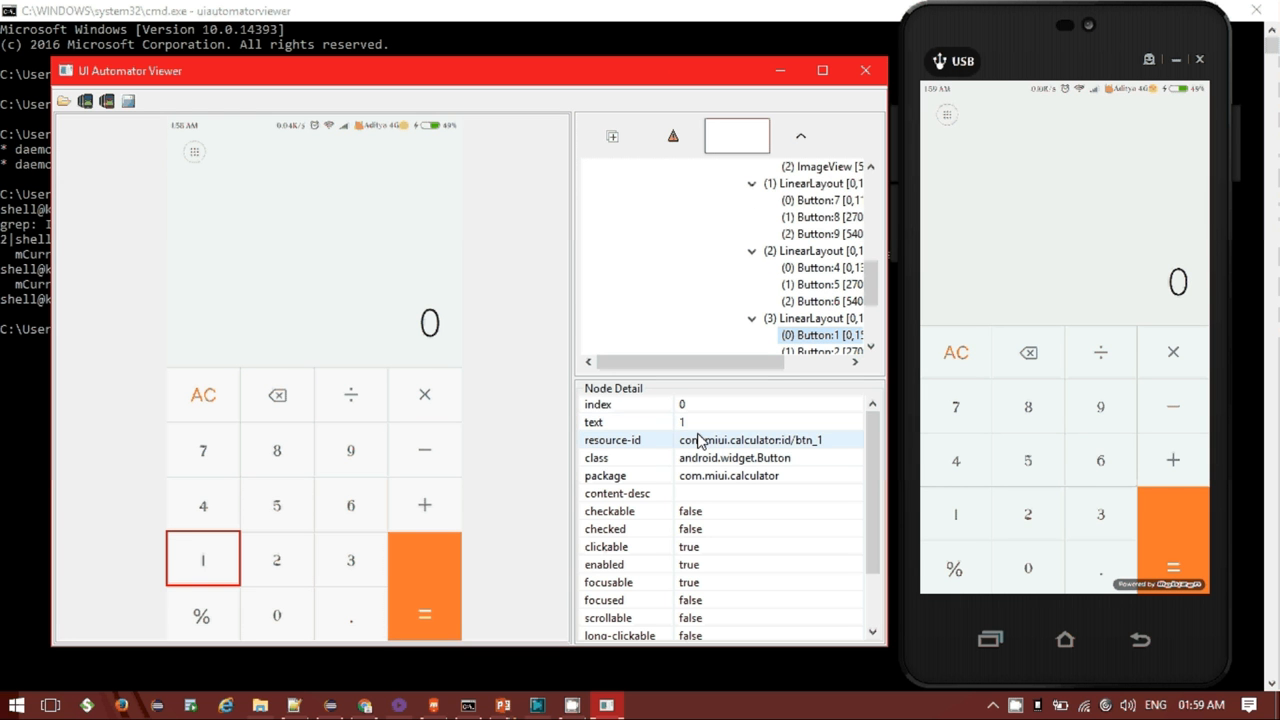
mouse_move(736, 456)
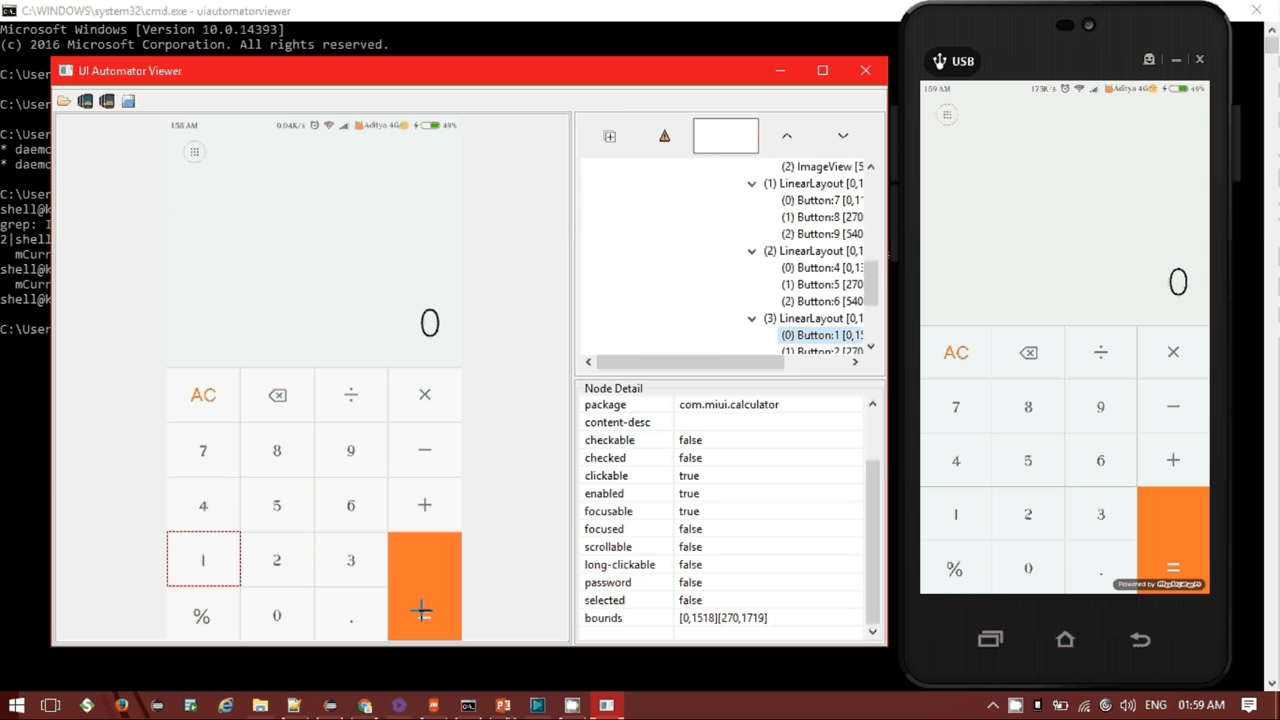
left_click(424, 614)
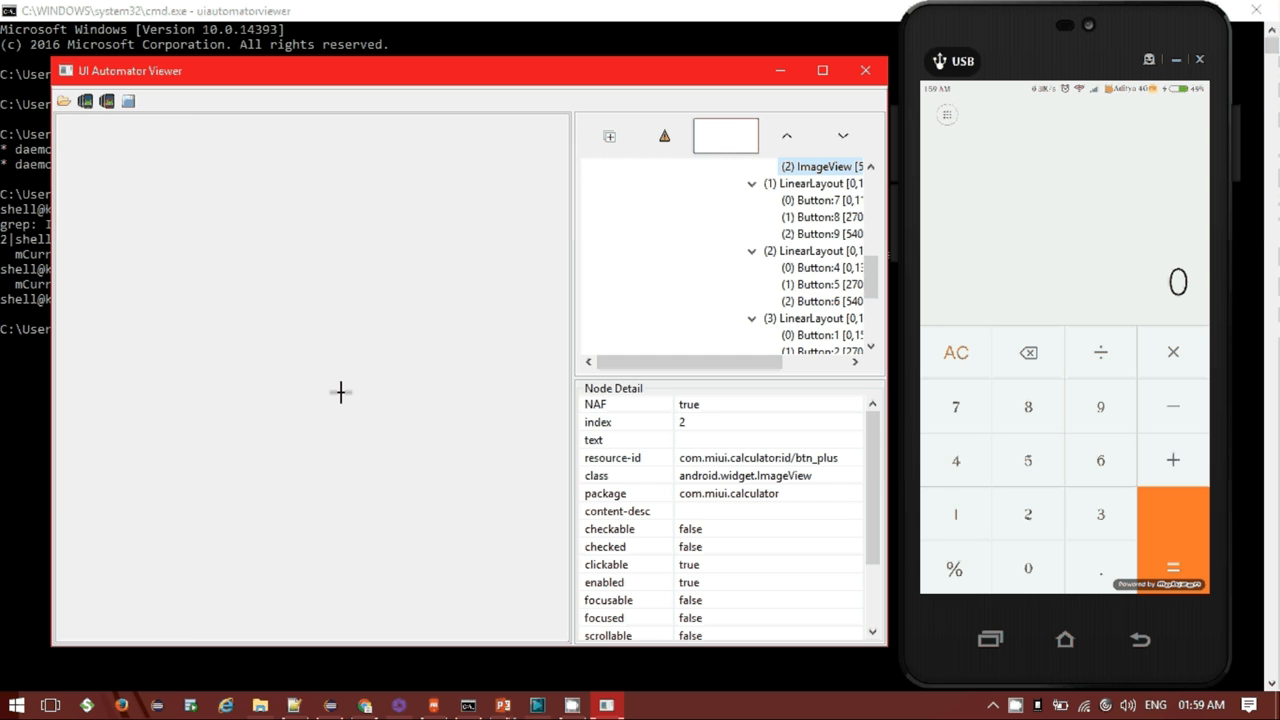
Step: Inspect the multiply key, the 0 result TextView and the display FrameLayout nodes
left_click(76, 104)
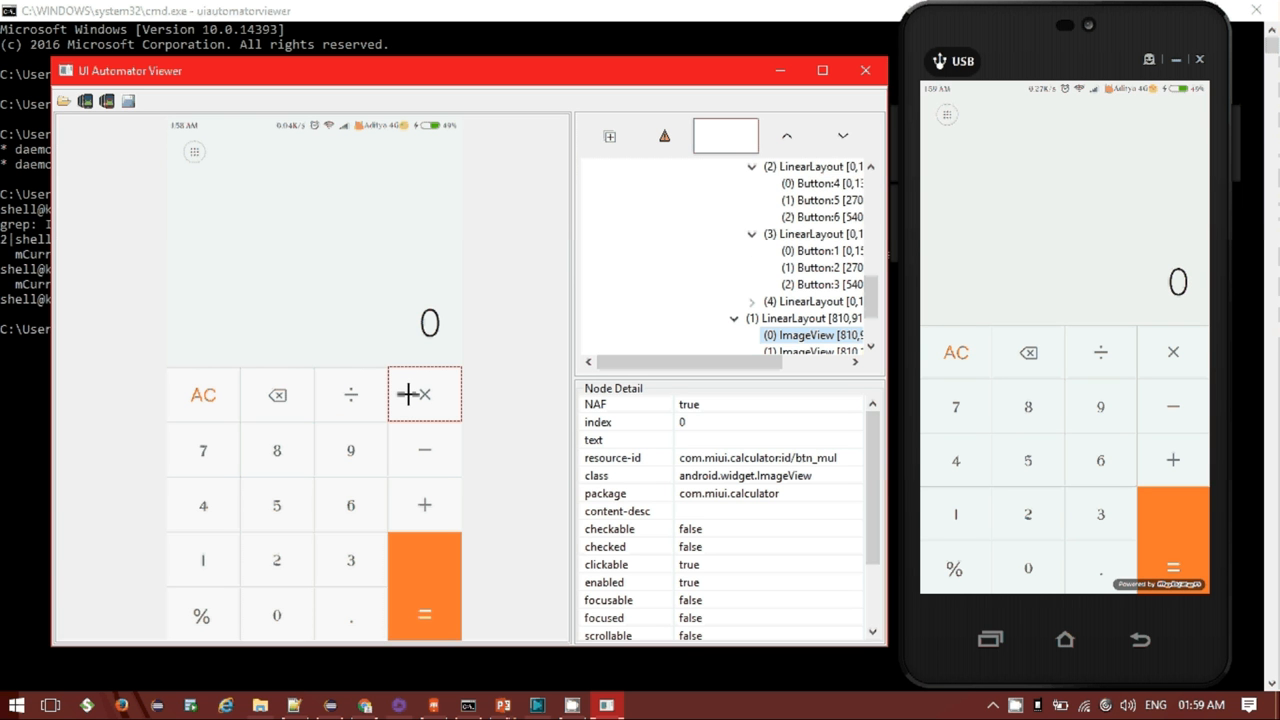
left_click_drag(680, 360, 820, 360)
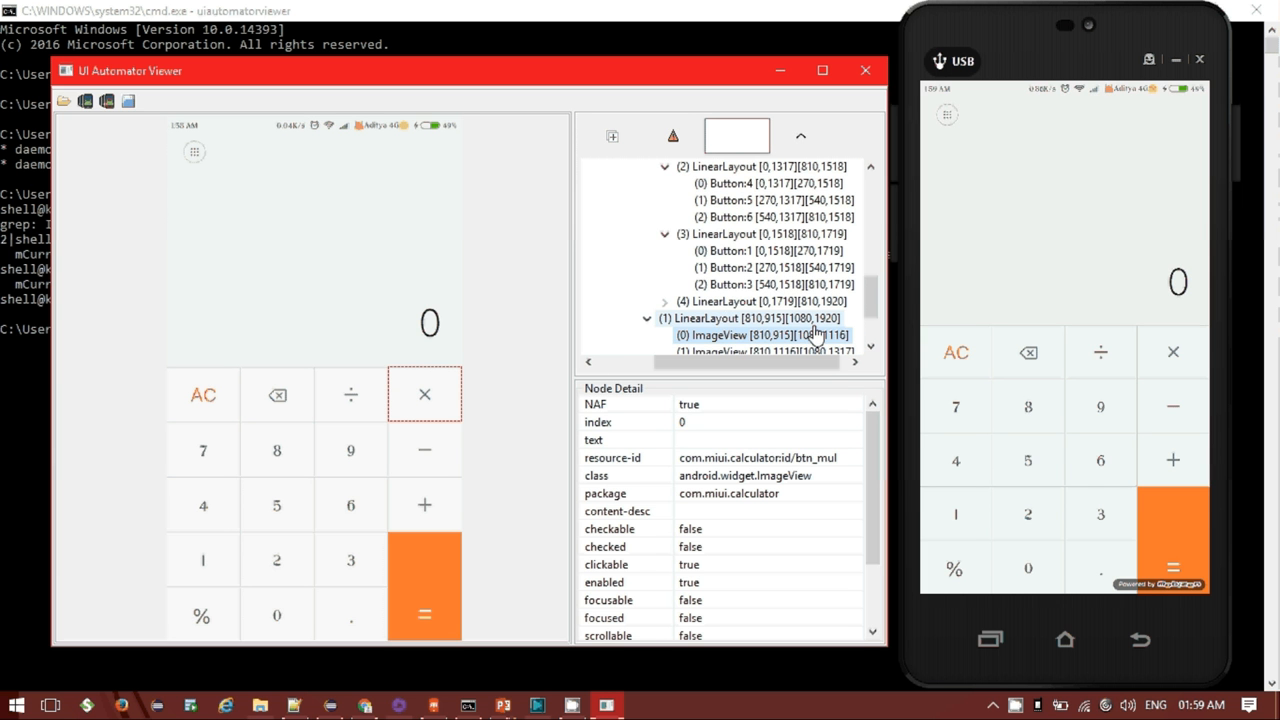
mouse_move(870, 296)
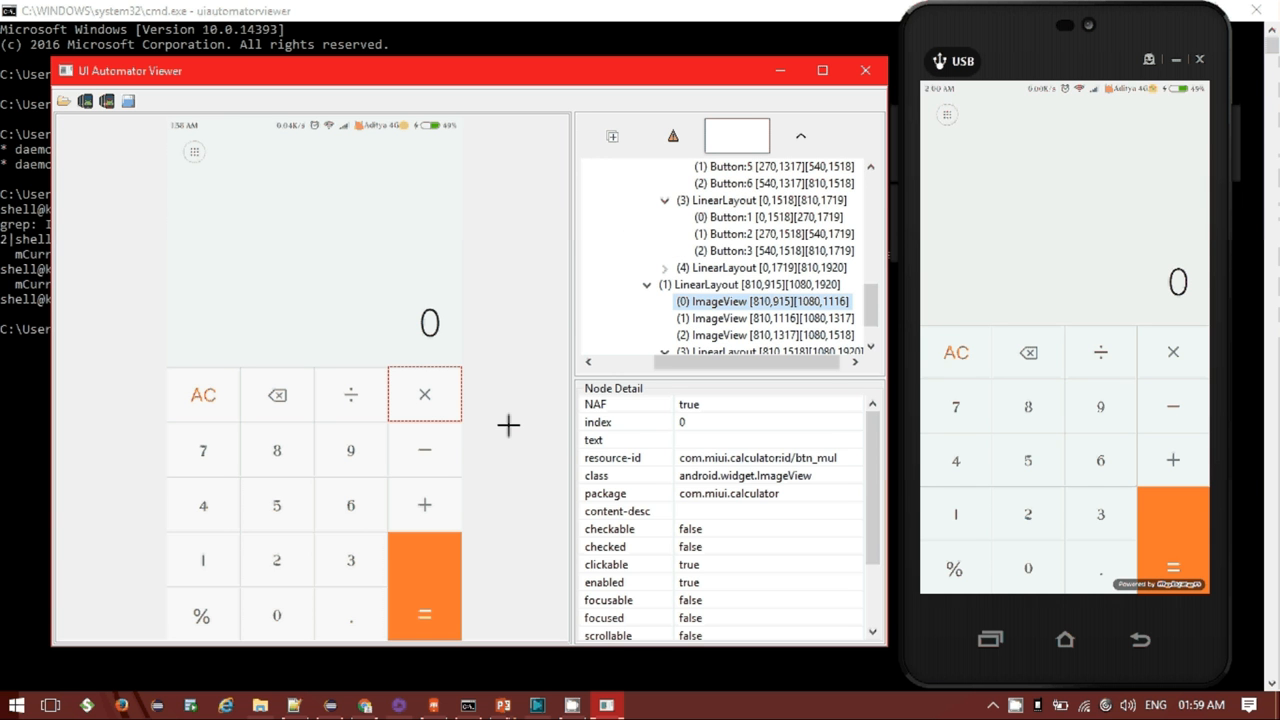
left_click(276, 560)
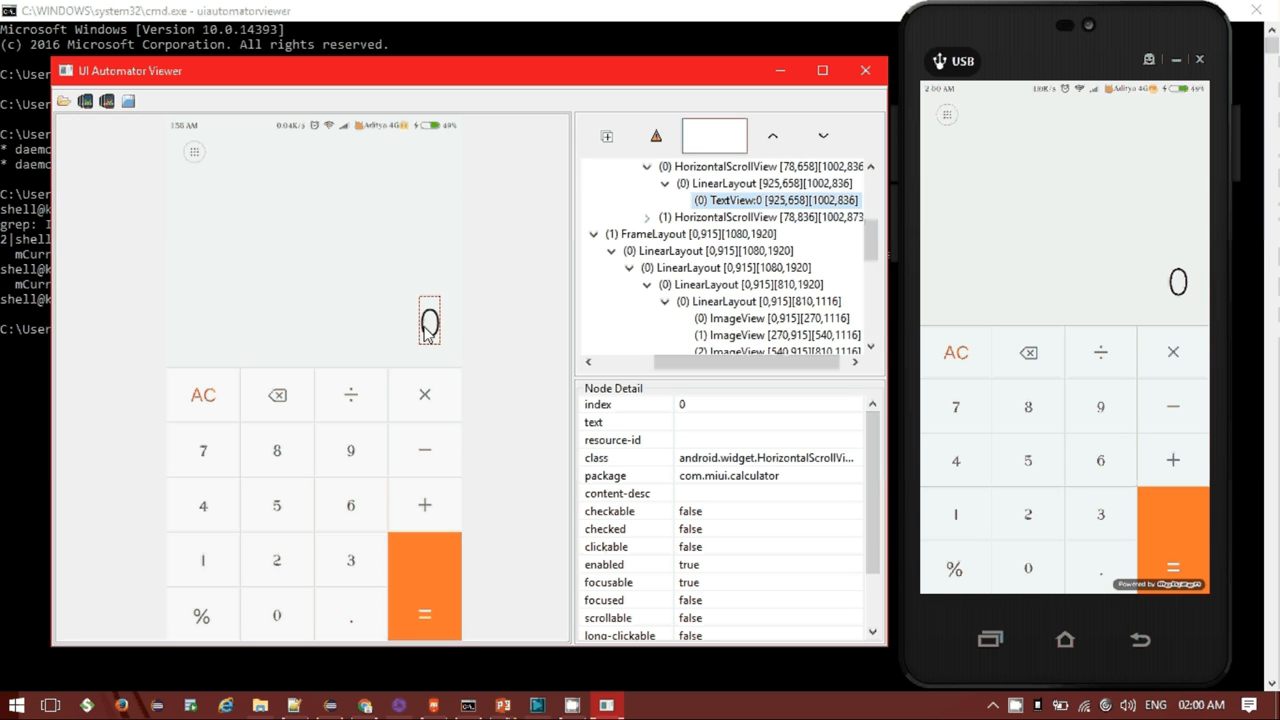
left_click(428, 324)
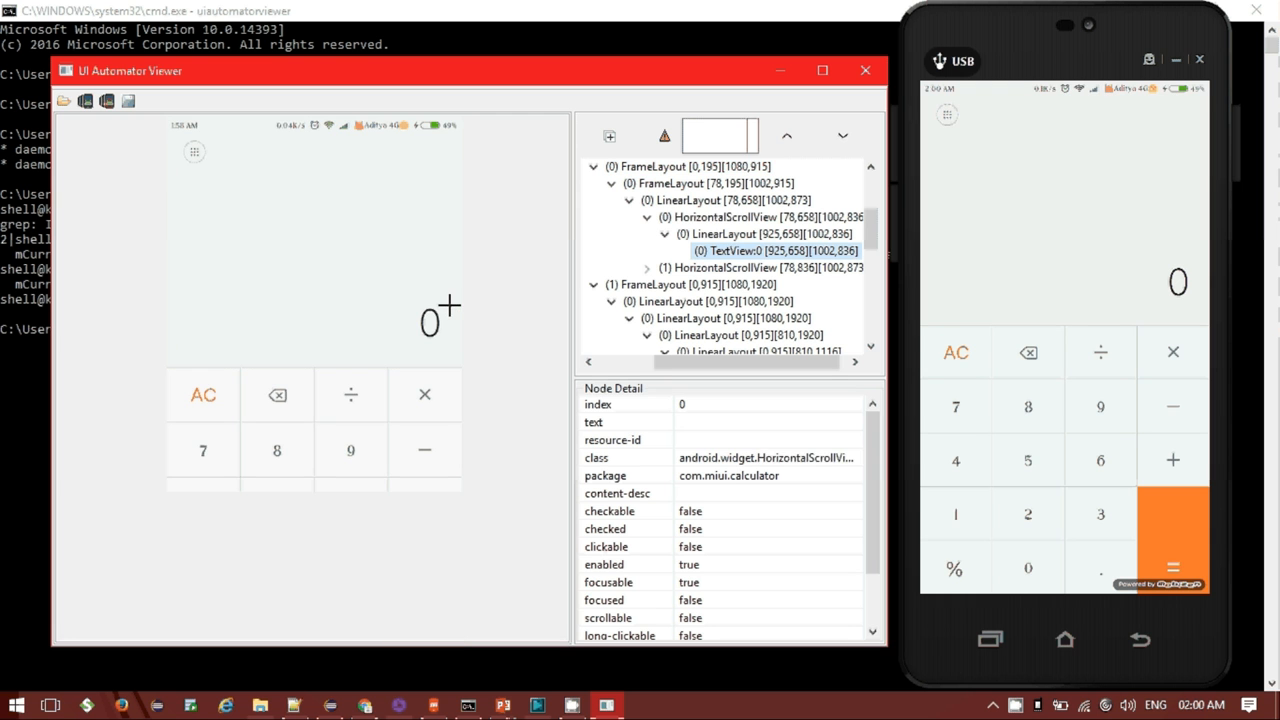
left_click(724, 216)
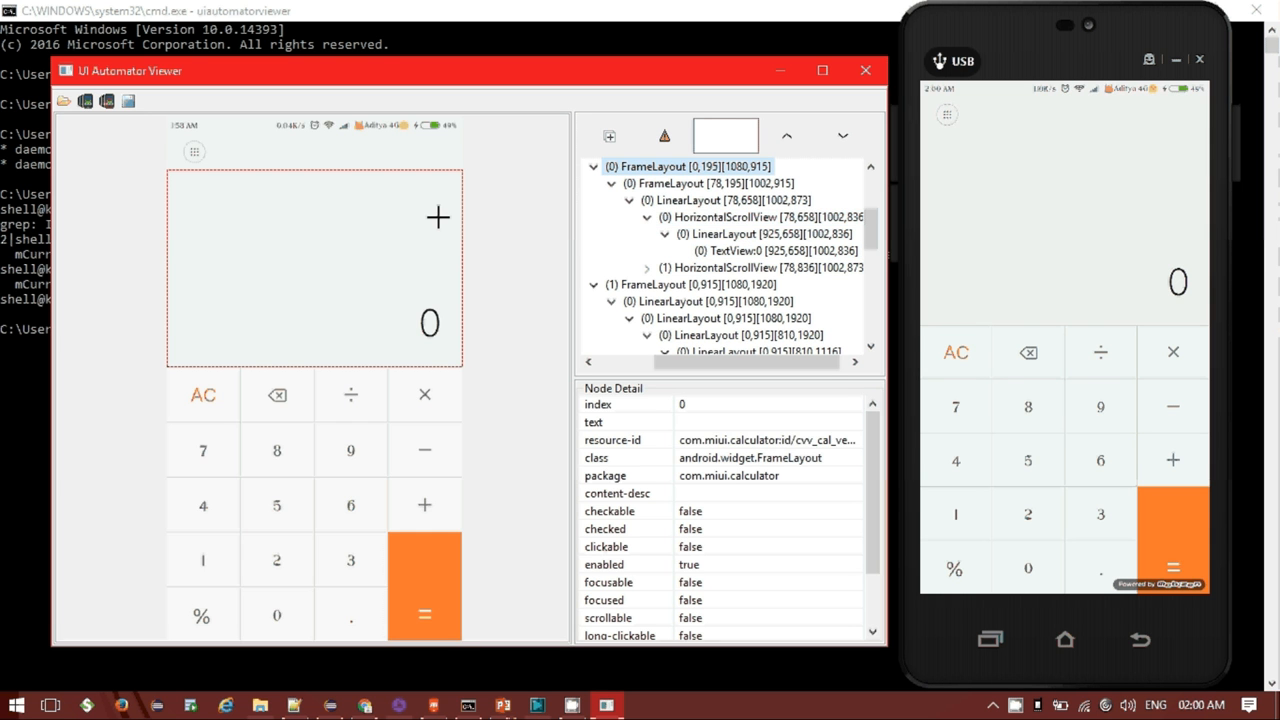
left_click(704, 184)
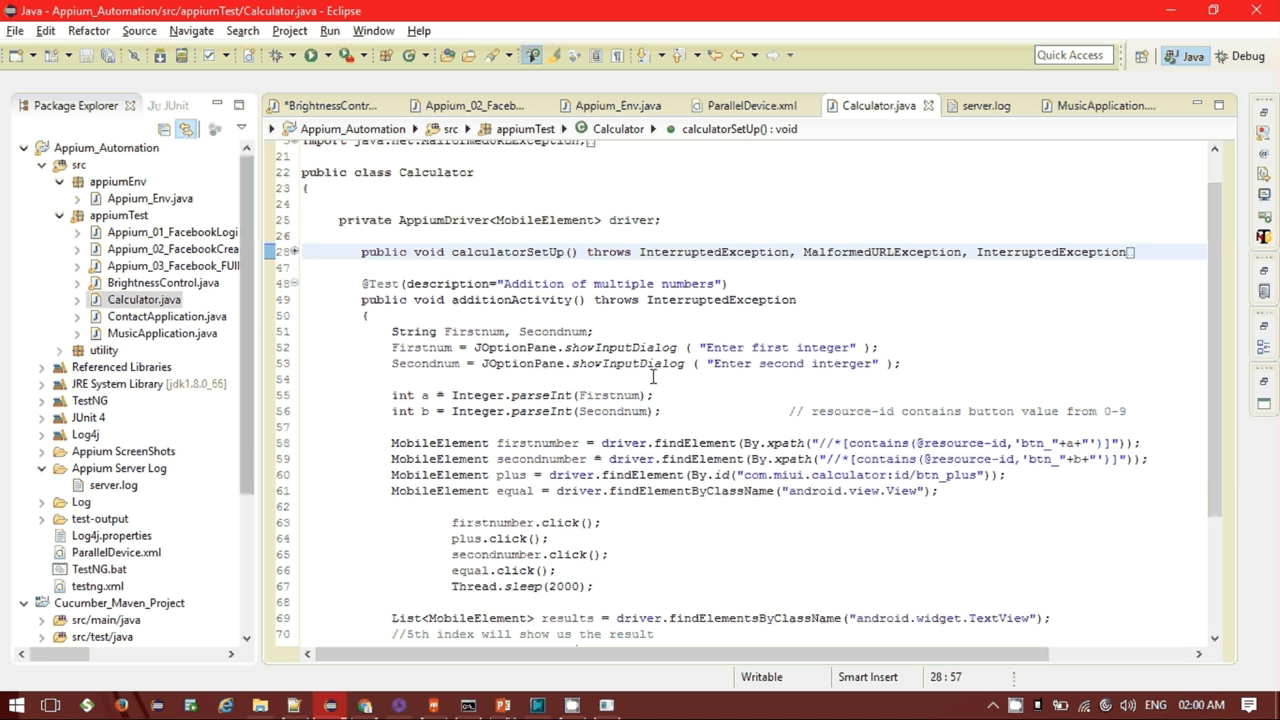
mouse_move(708, 492)
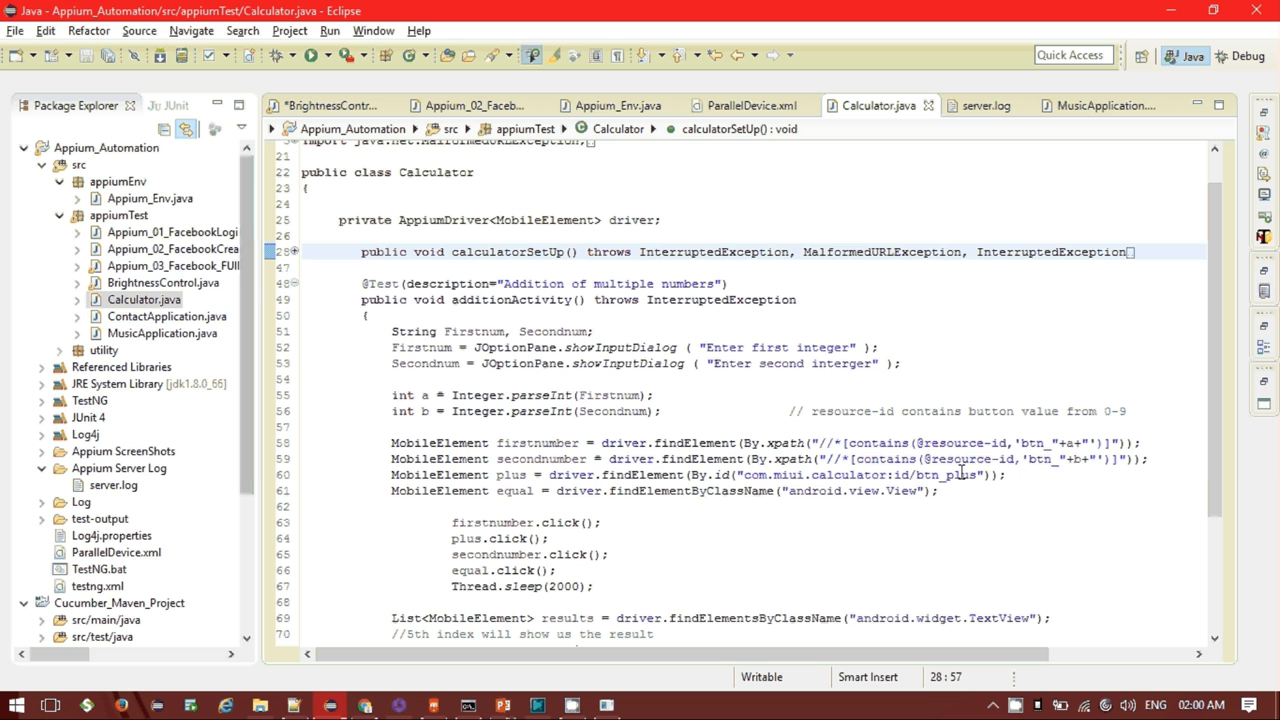
key("Alt+Tab")
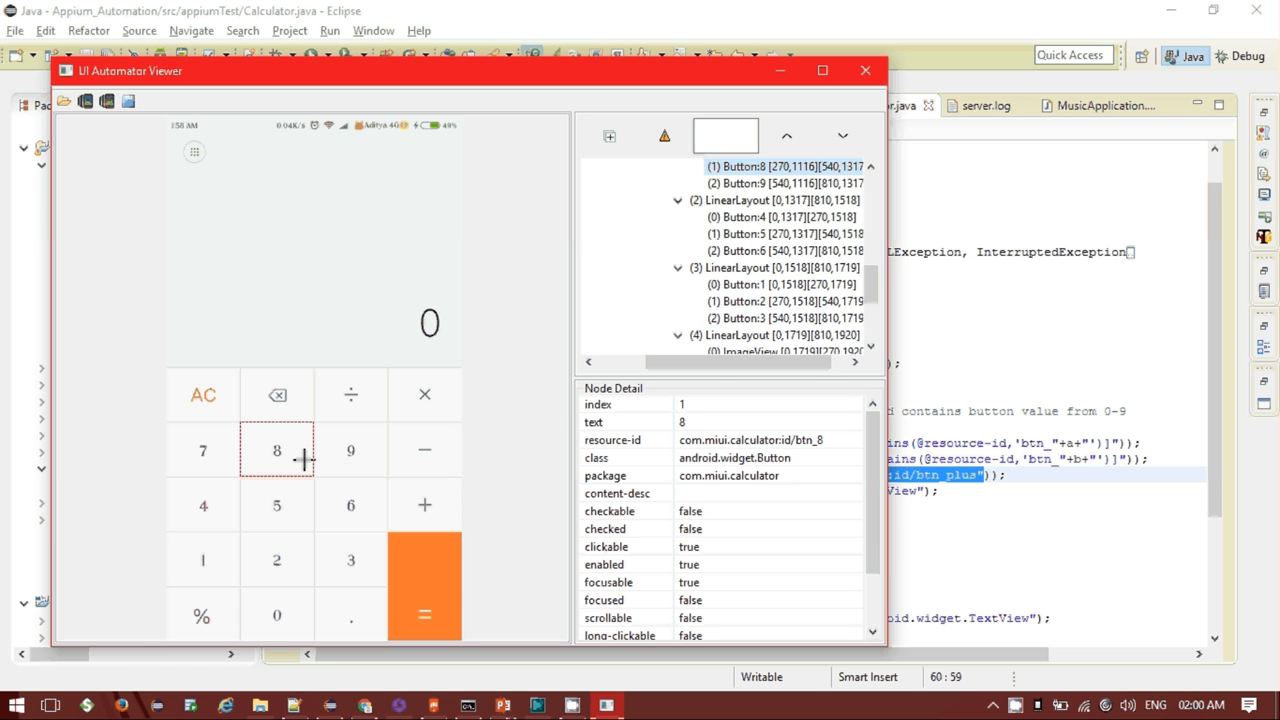
Step: Select the result display to show its FrameLayout node, which has no resource-id
left_click(350, 450)
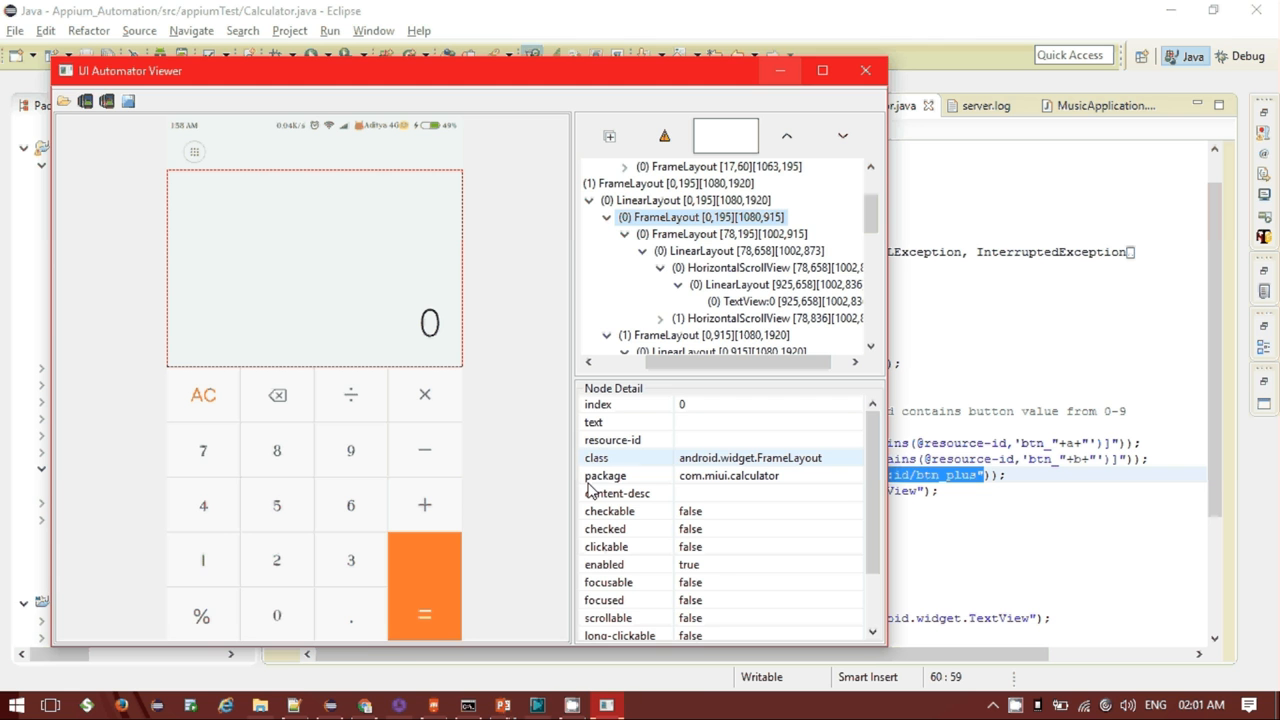
mouse_move(504, 702)
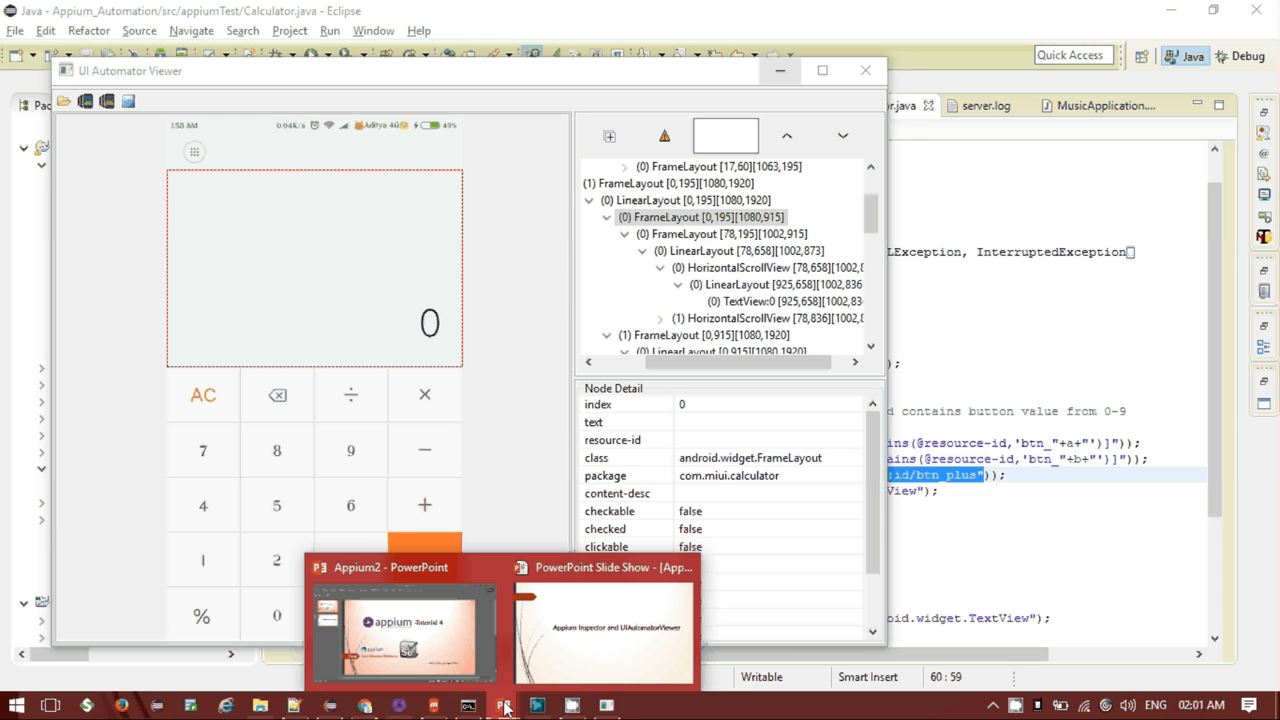
Step: Bring the PowerPoint slide show back to the front
left_click(600, 620)
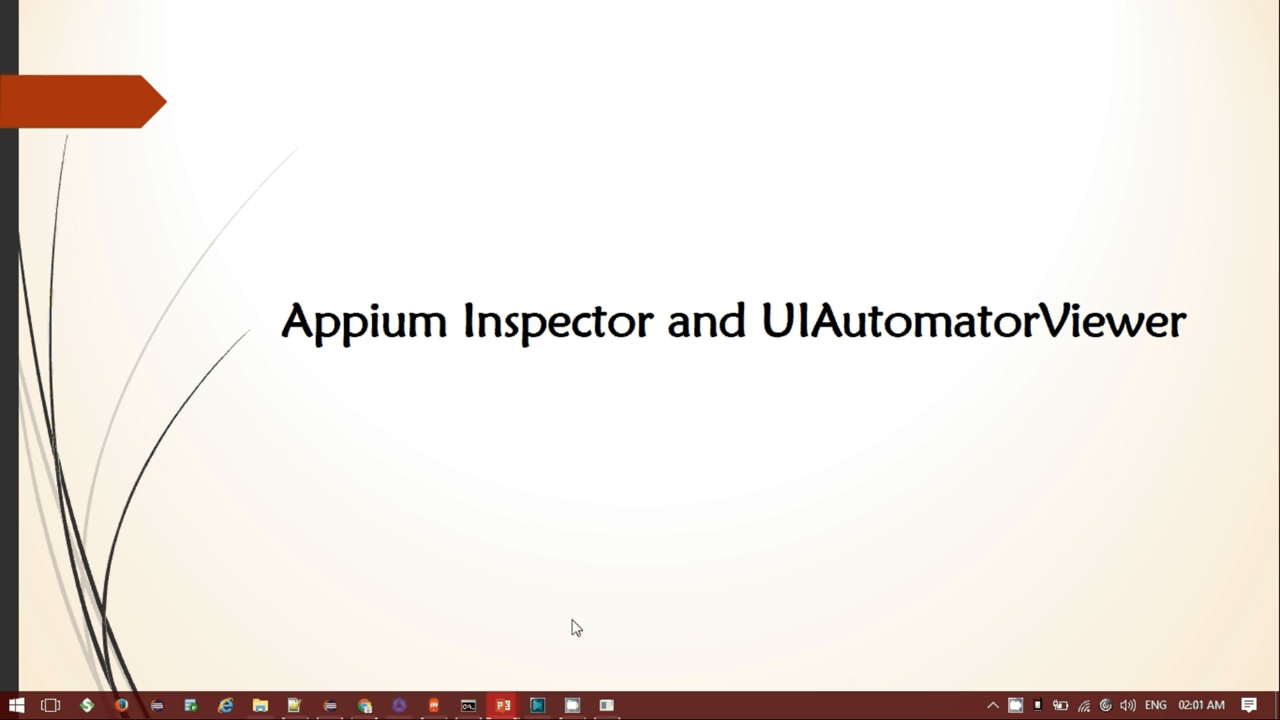
mouse_move(368, 692)
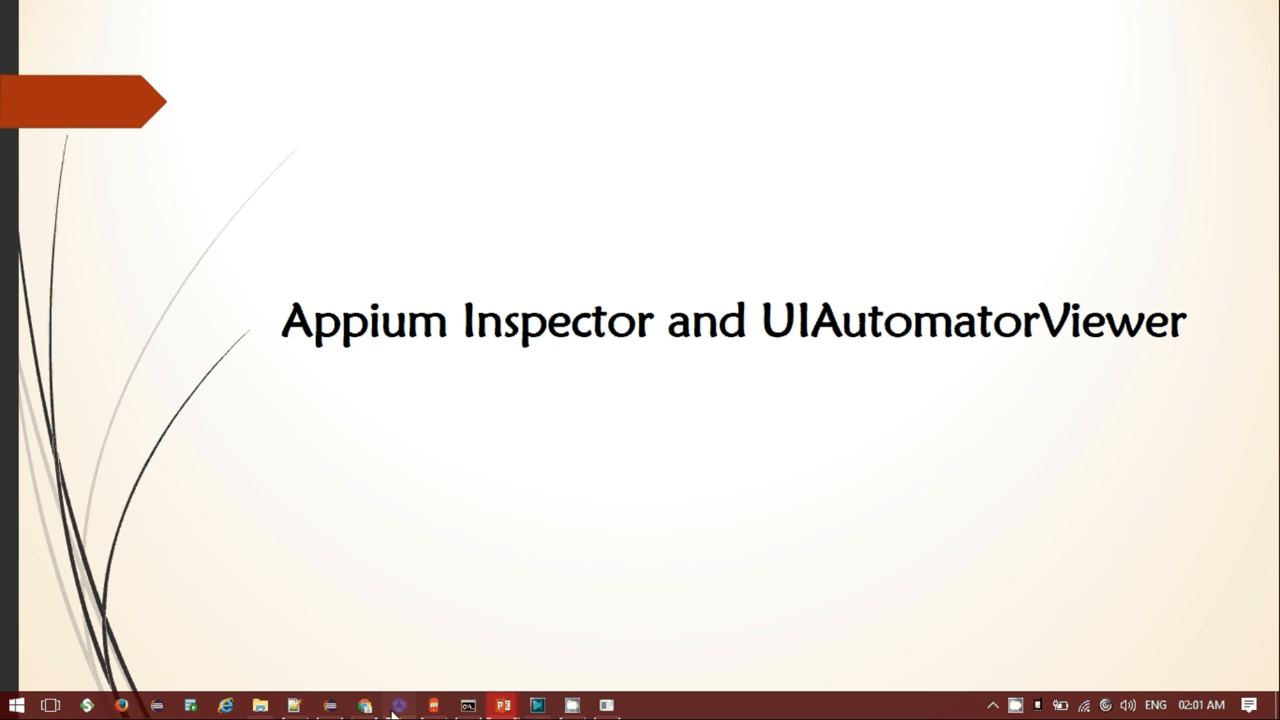
Step: Load the saved Aditya preset in Appium Desktop and start Server v1.6.5
left_click(400, 704)
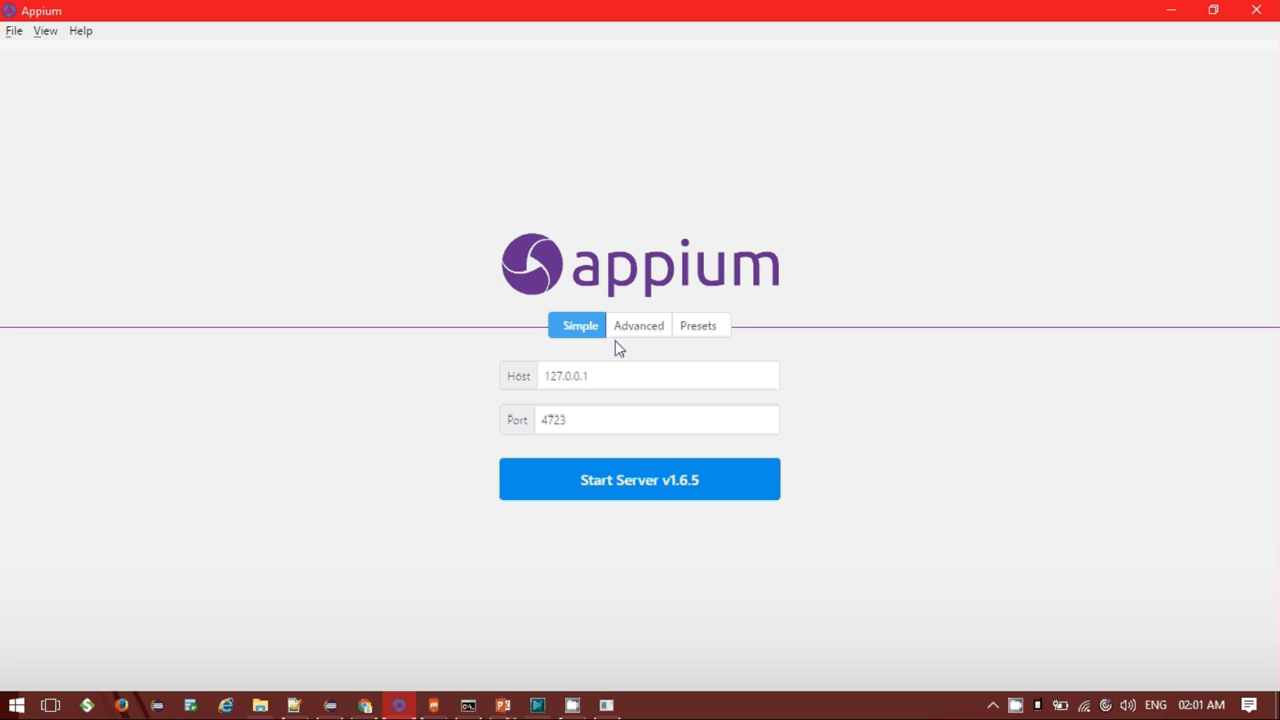
left_click(638, 324)
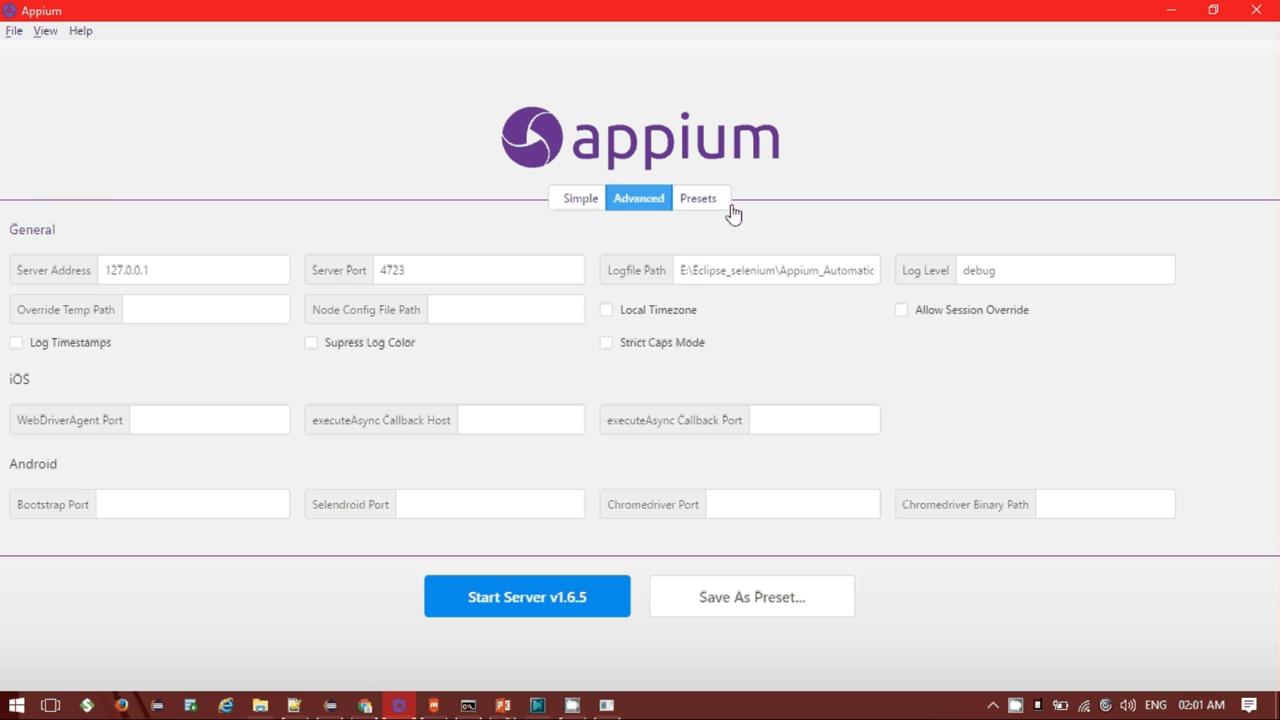
left_click(700, 198)
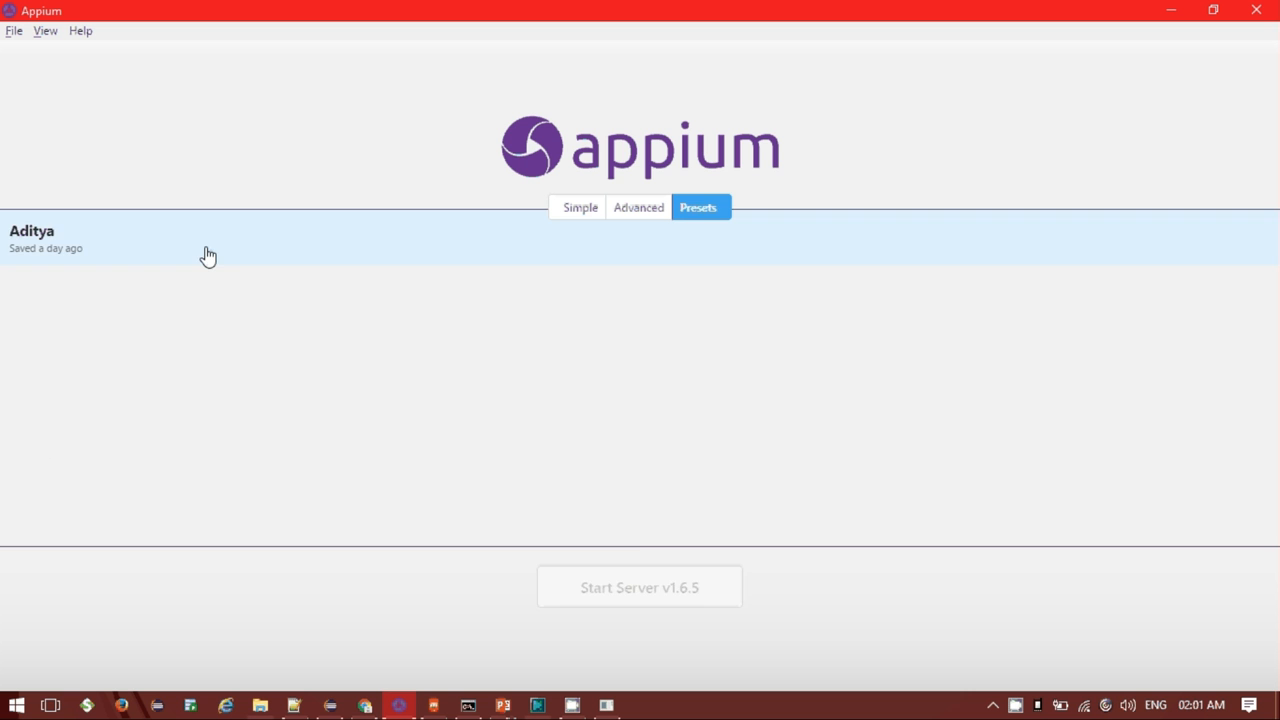
left_click(210, 252)
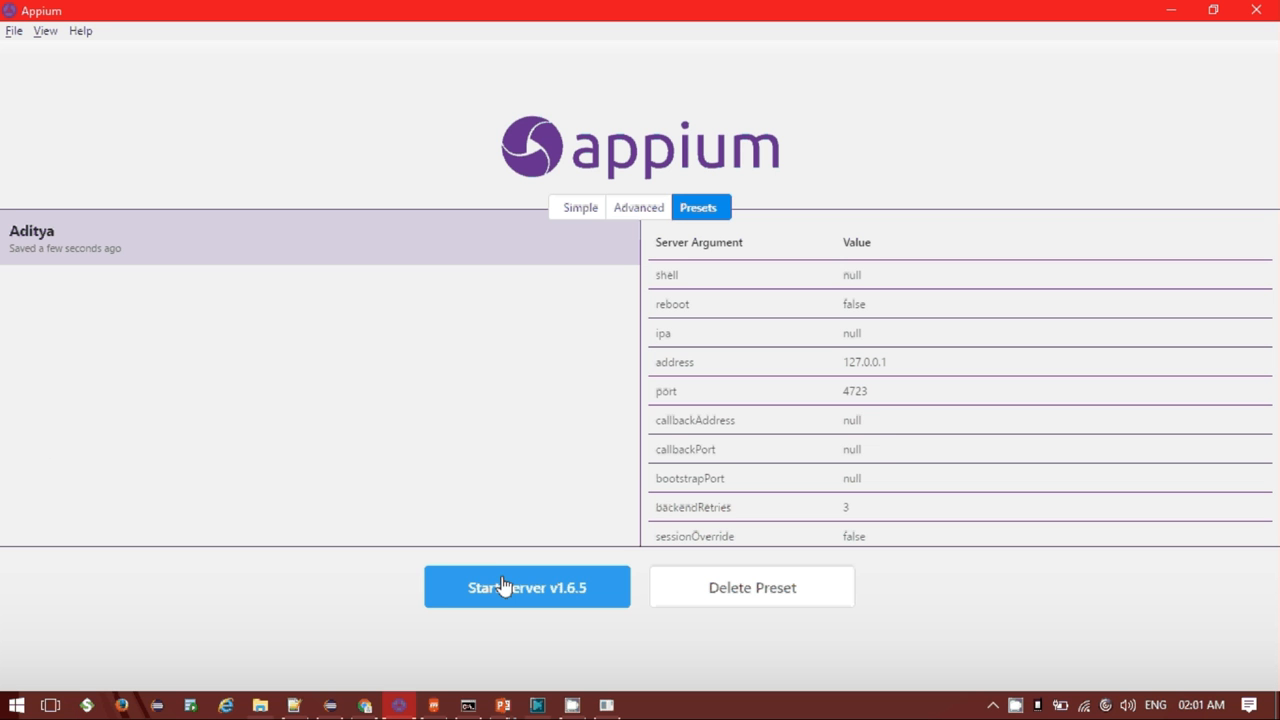
left_click(506, 588)
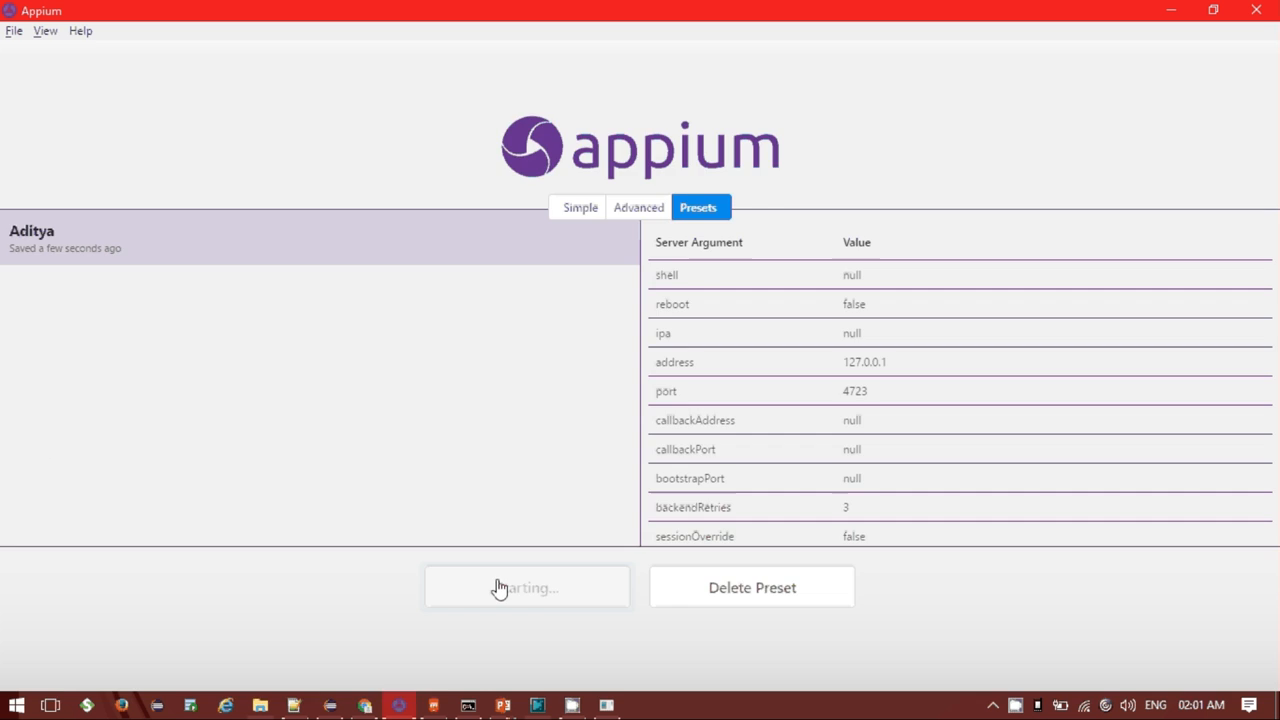
Step: With the server listening on 127.0.0.1:4723, start a new inspector session window
left_click(526, 588)
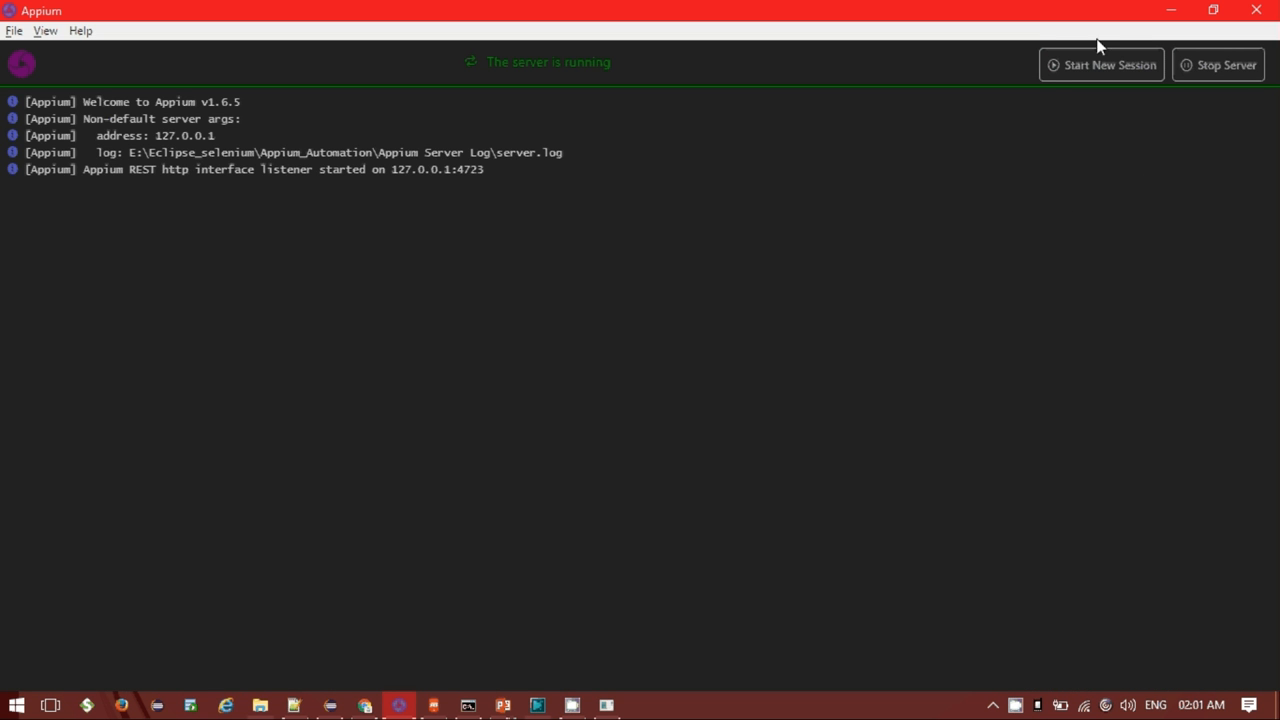
left_click(1100, 64)
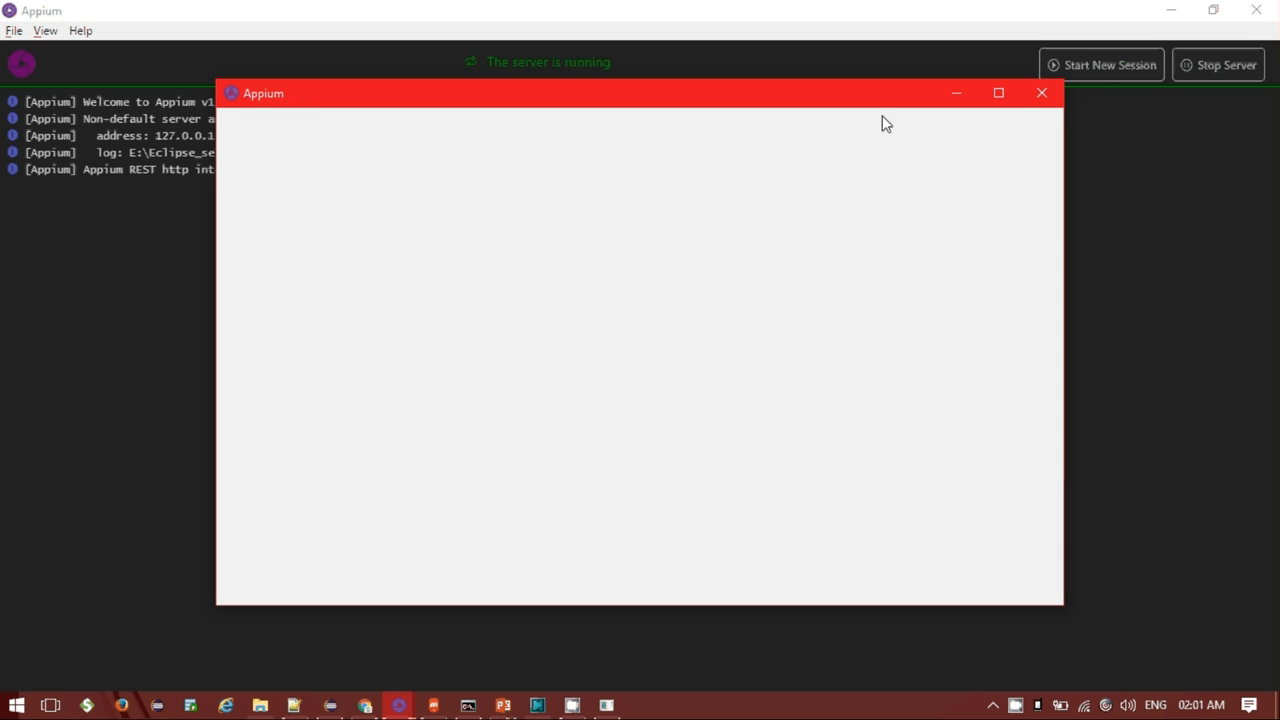
mouse_move(772, 152)
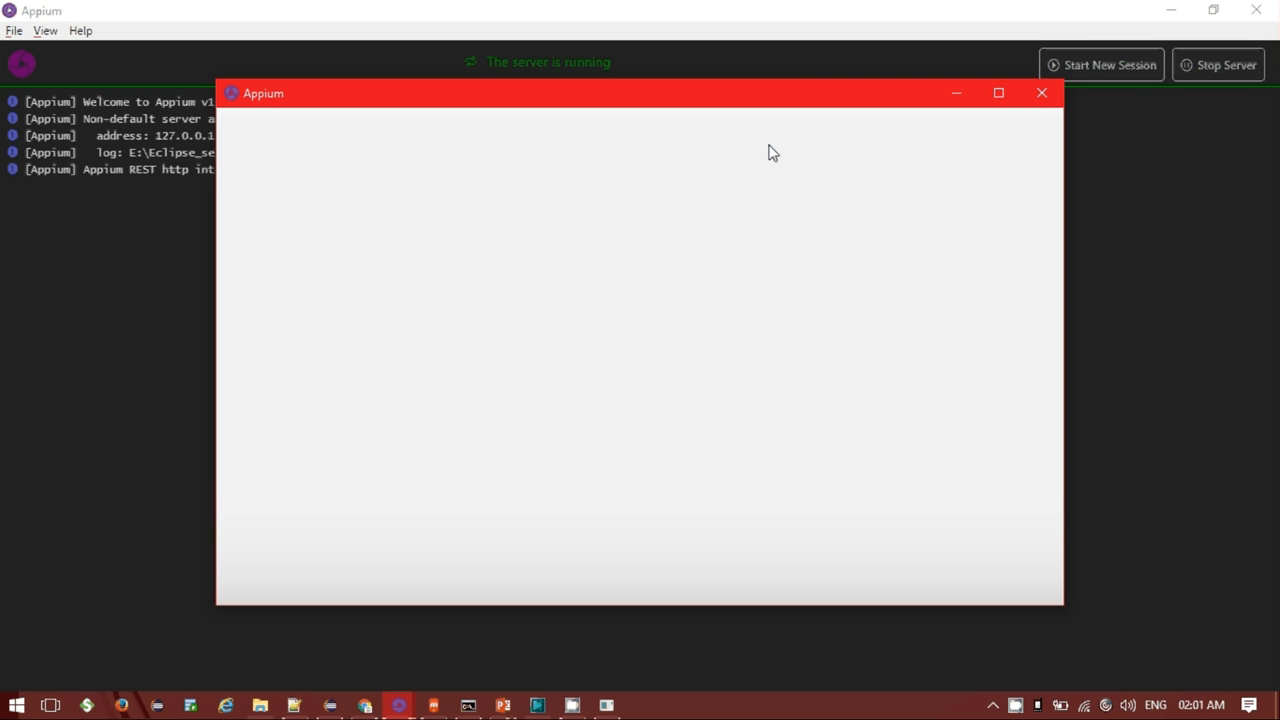
mouse_move(716, 112)
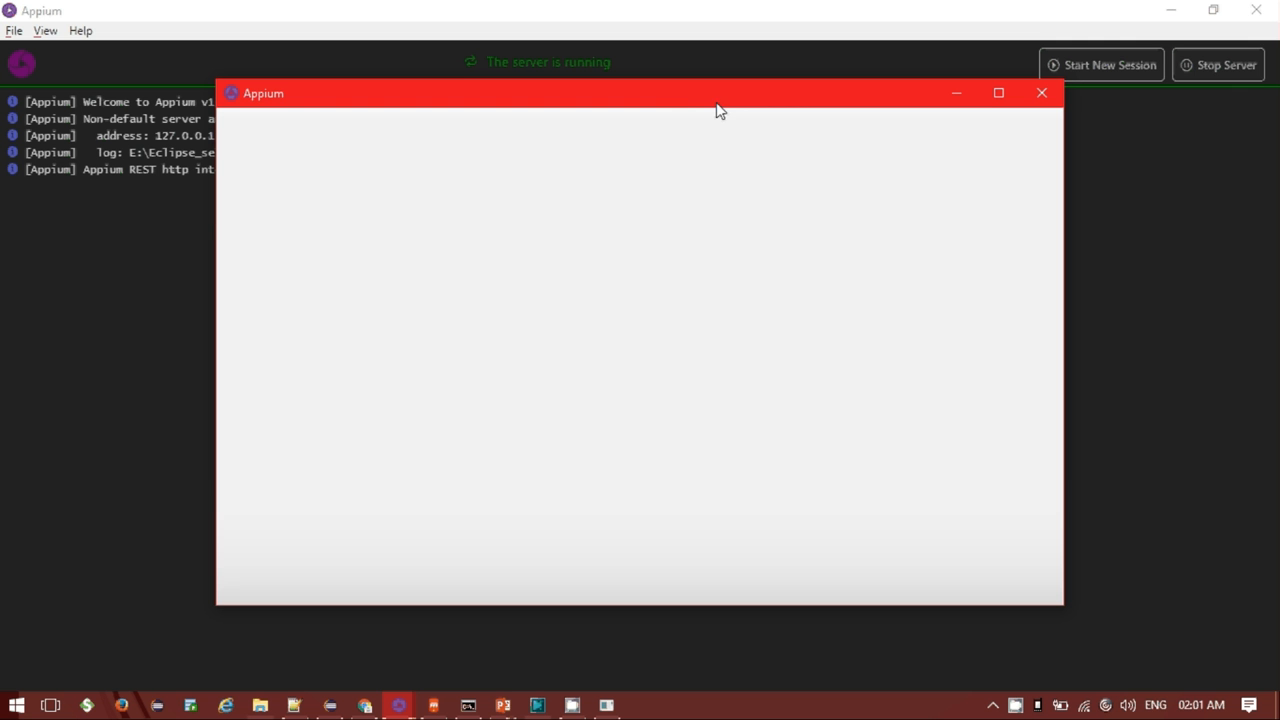
mouse_move(700, 112)
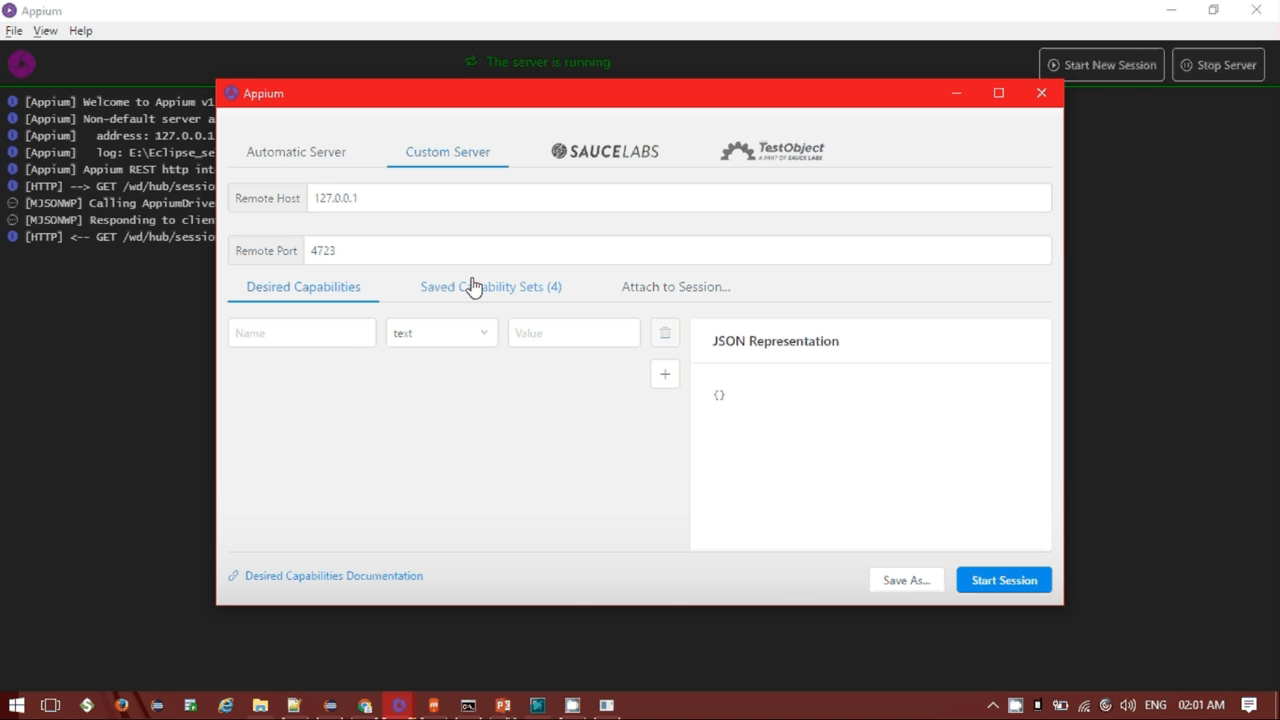
mouse_move(464, 296)
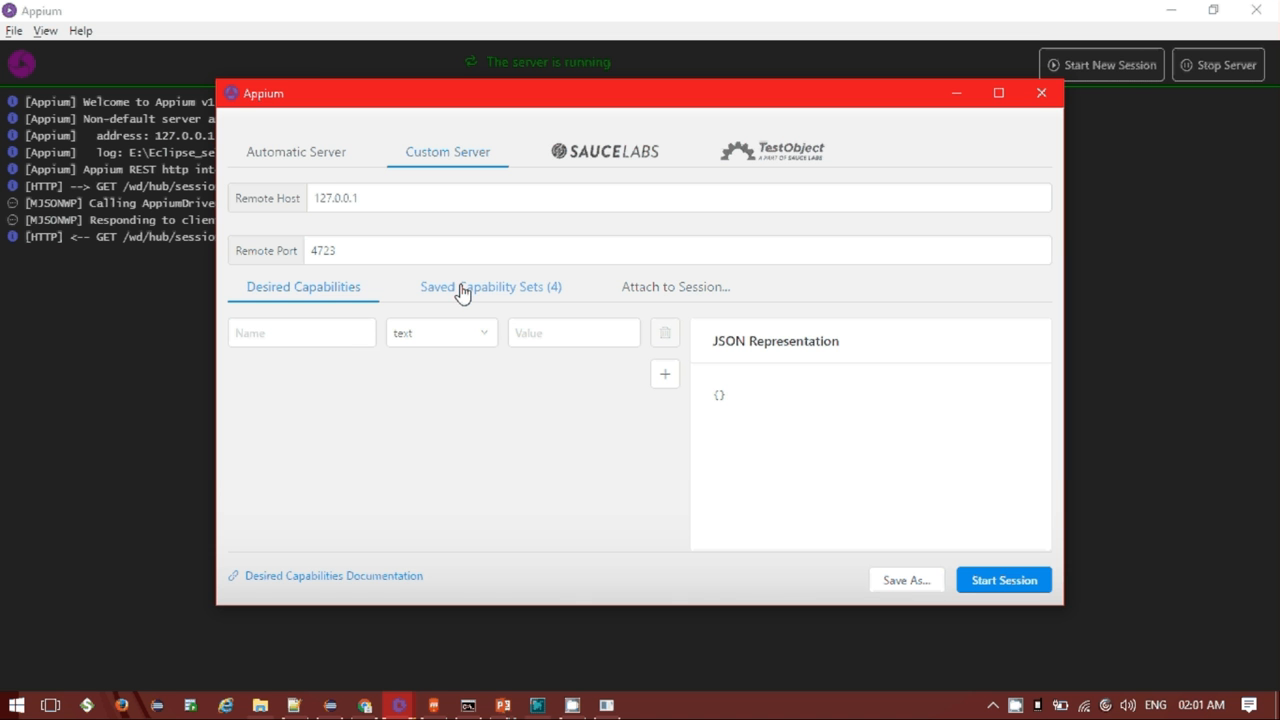
Step: Select the saved MiCalculator capability set, showing its JSON
left_click(490, 288)
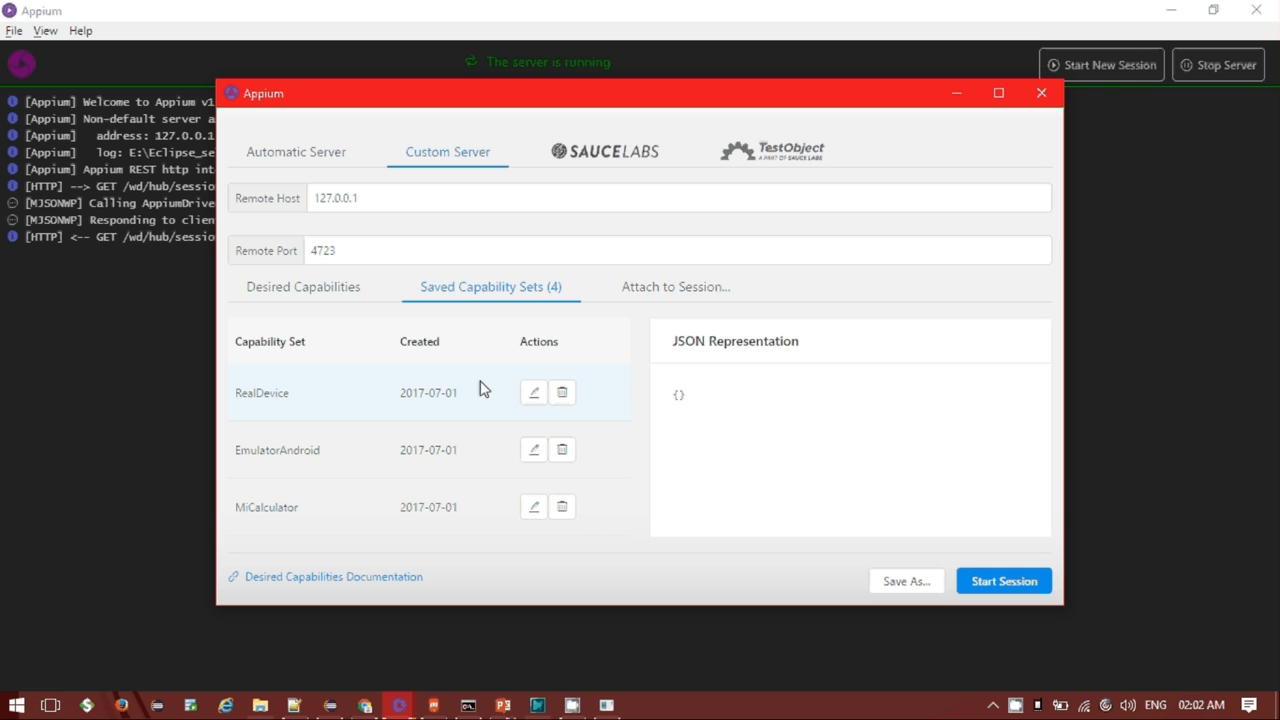
mouse_move(600, 412)
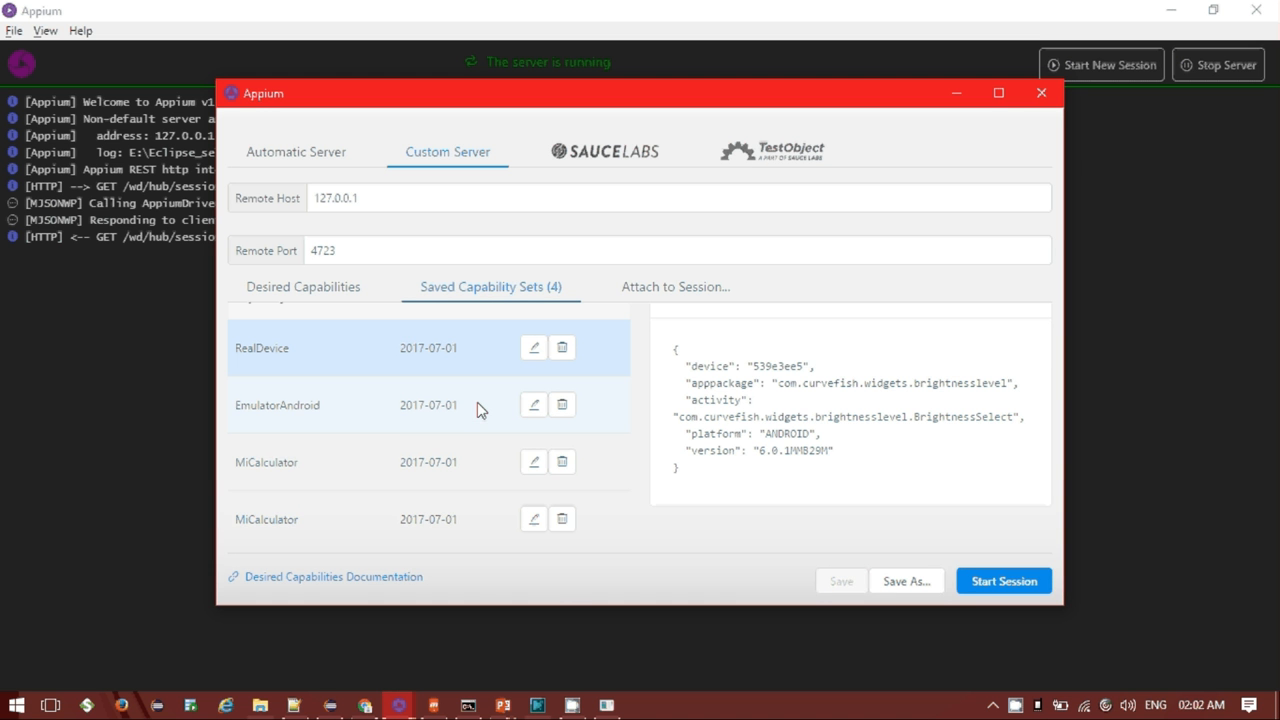
left_click(266, 508)
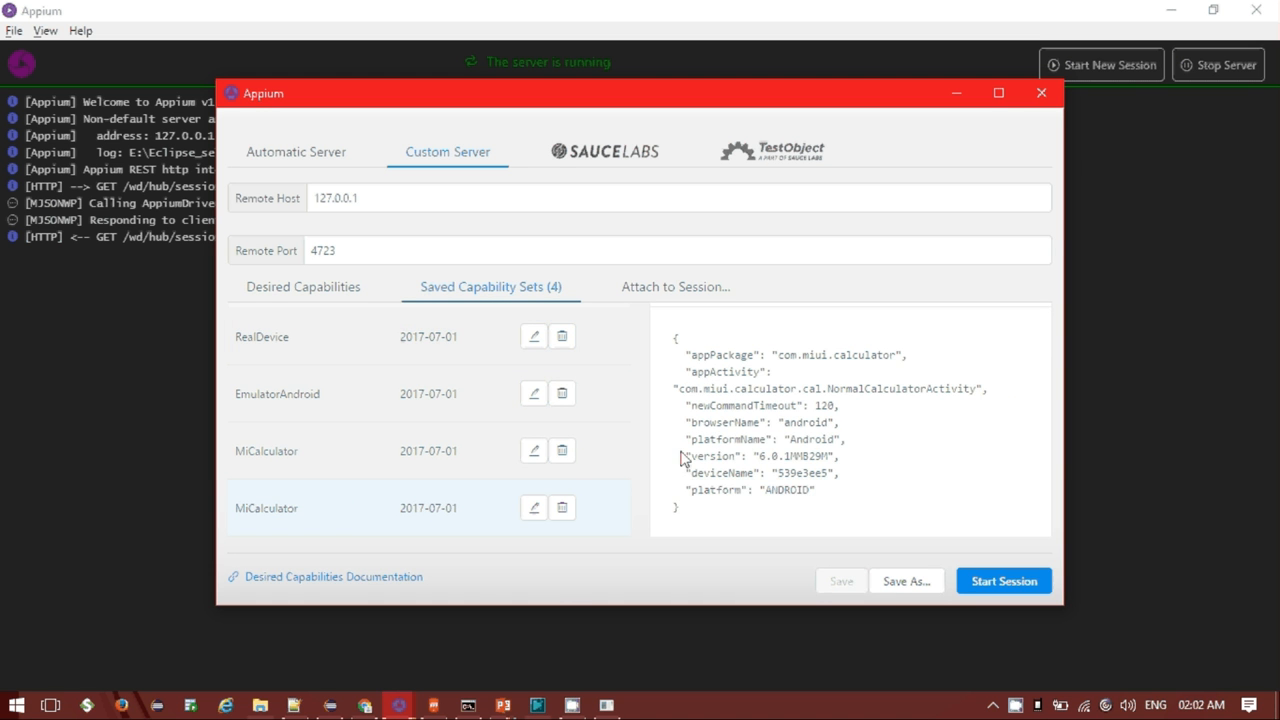
mouse_move(330, 512)
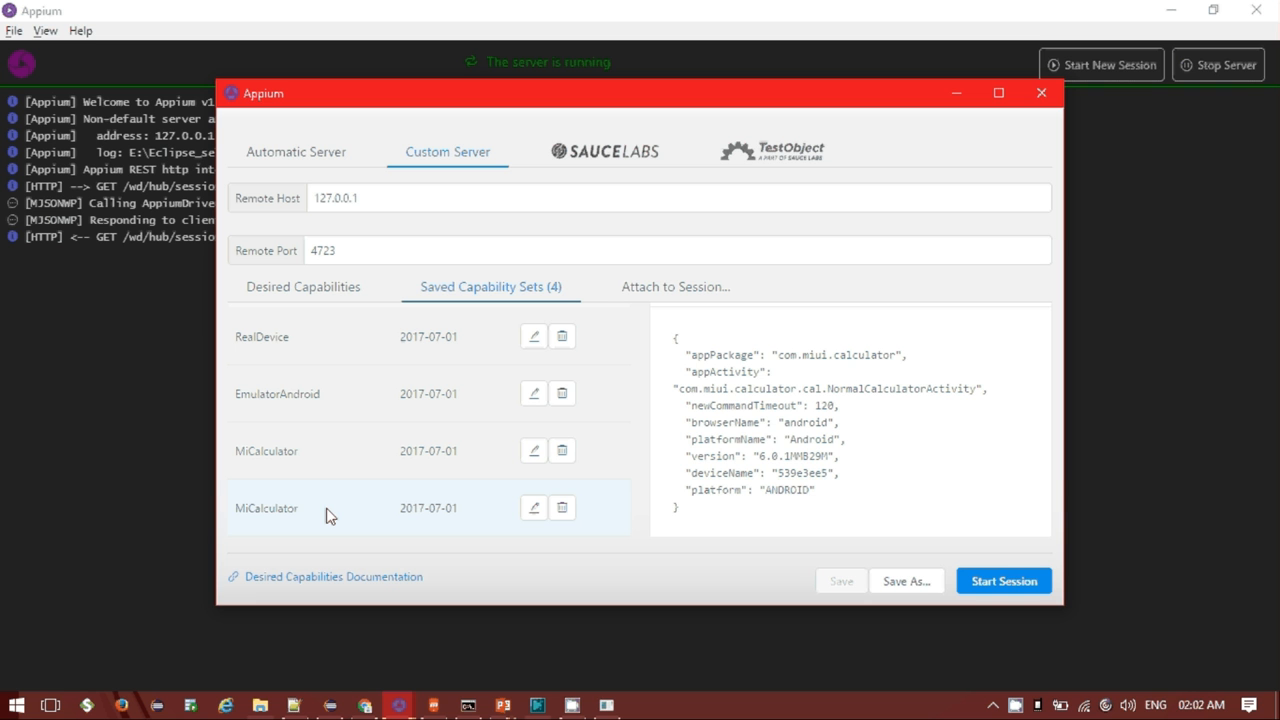
left_click(300, 508)
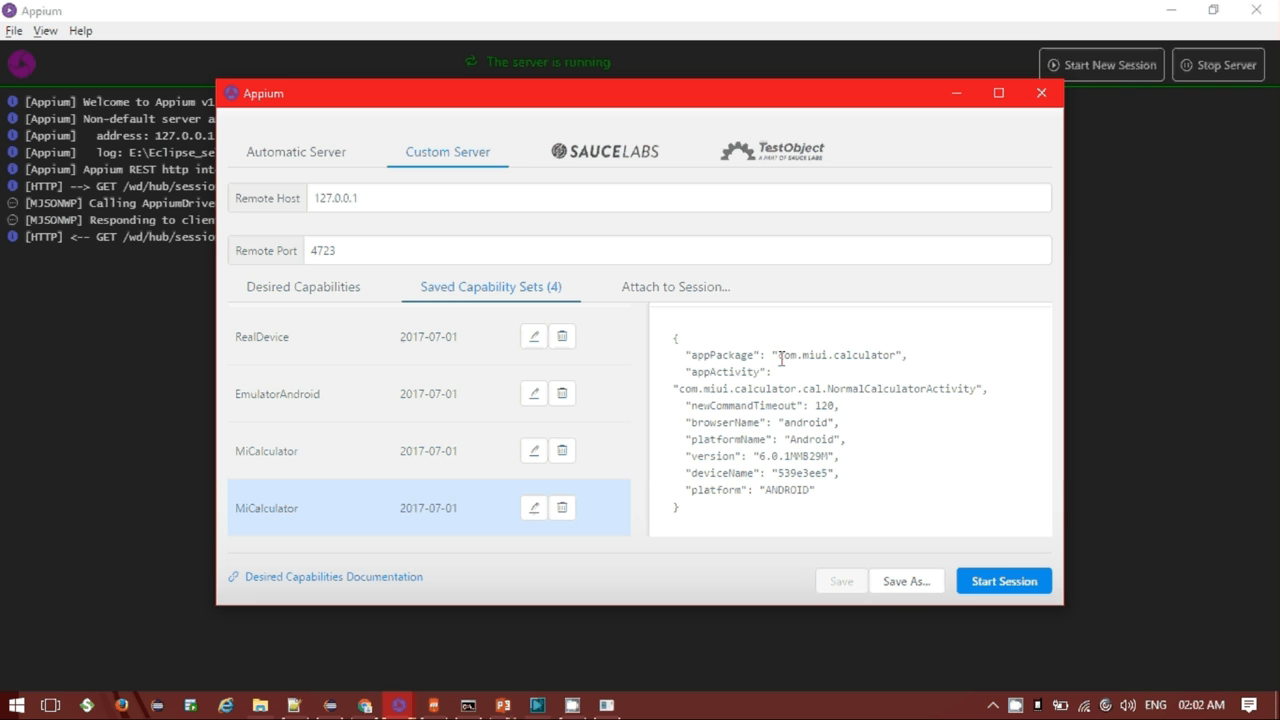
mouse_move(860, 386)
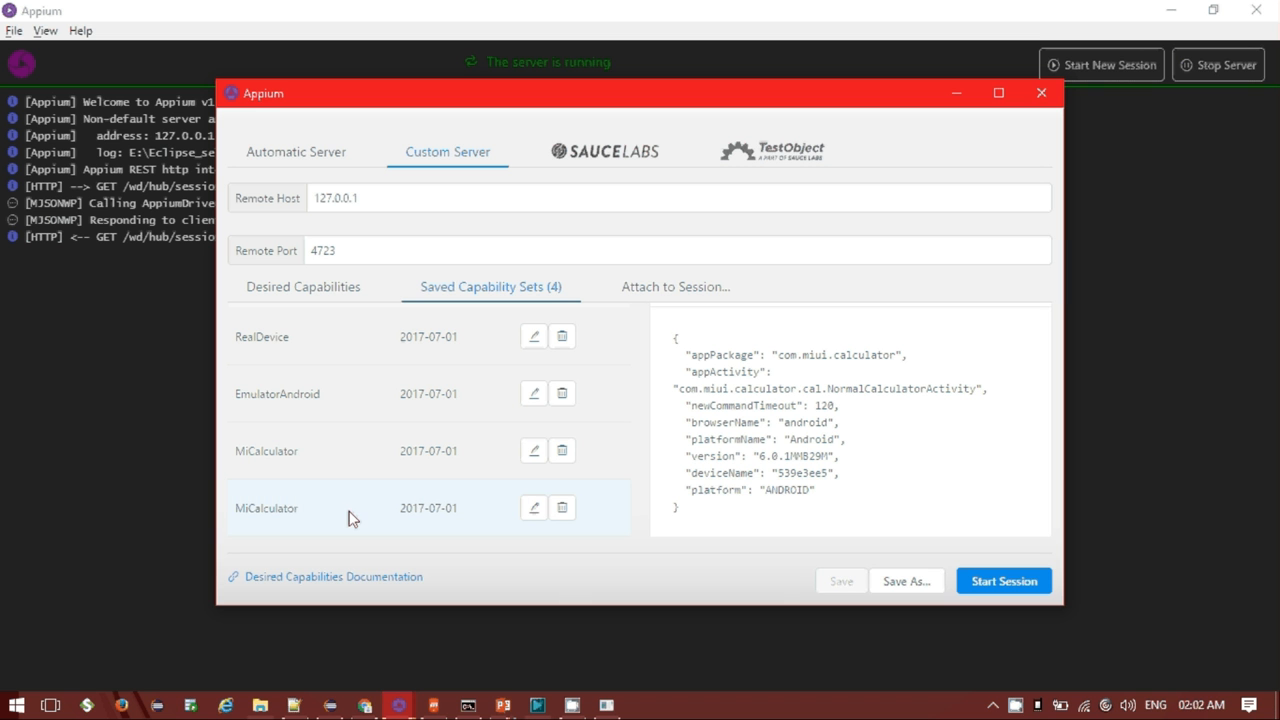
mouse_move(308, 520)
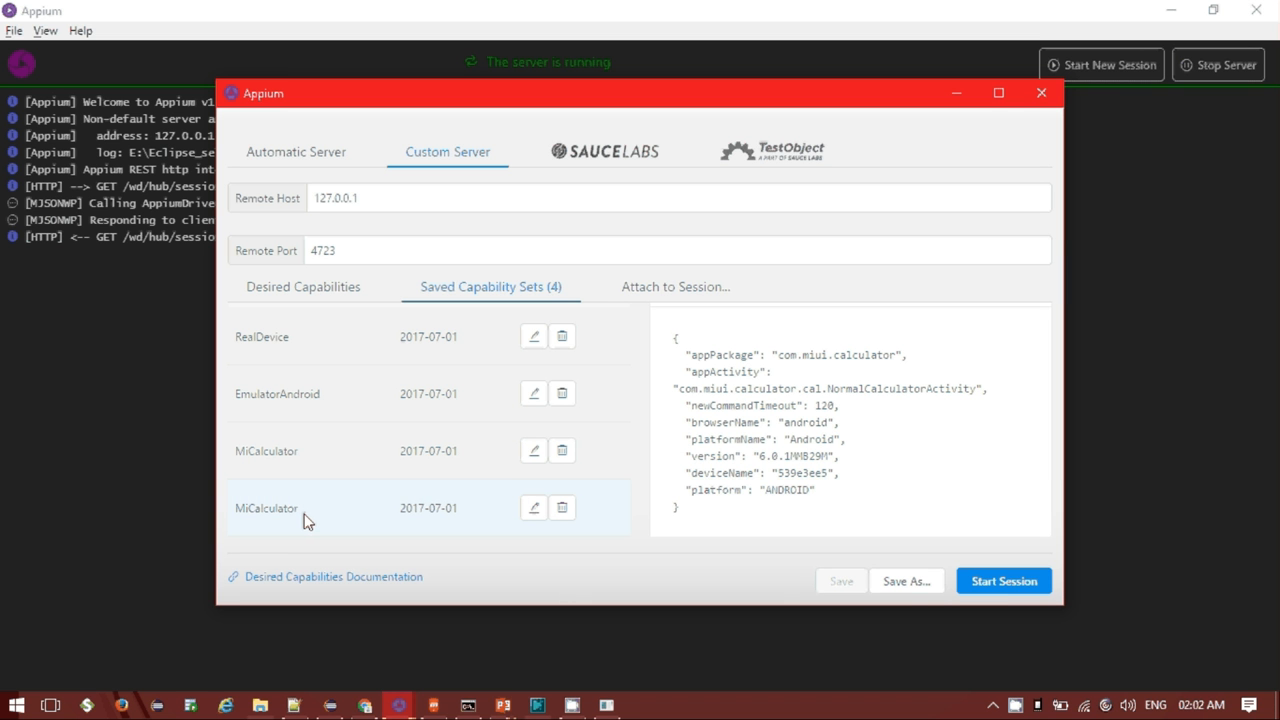
left_click(268, 508)
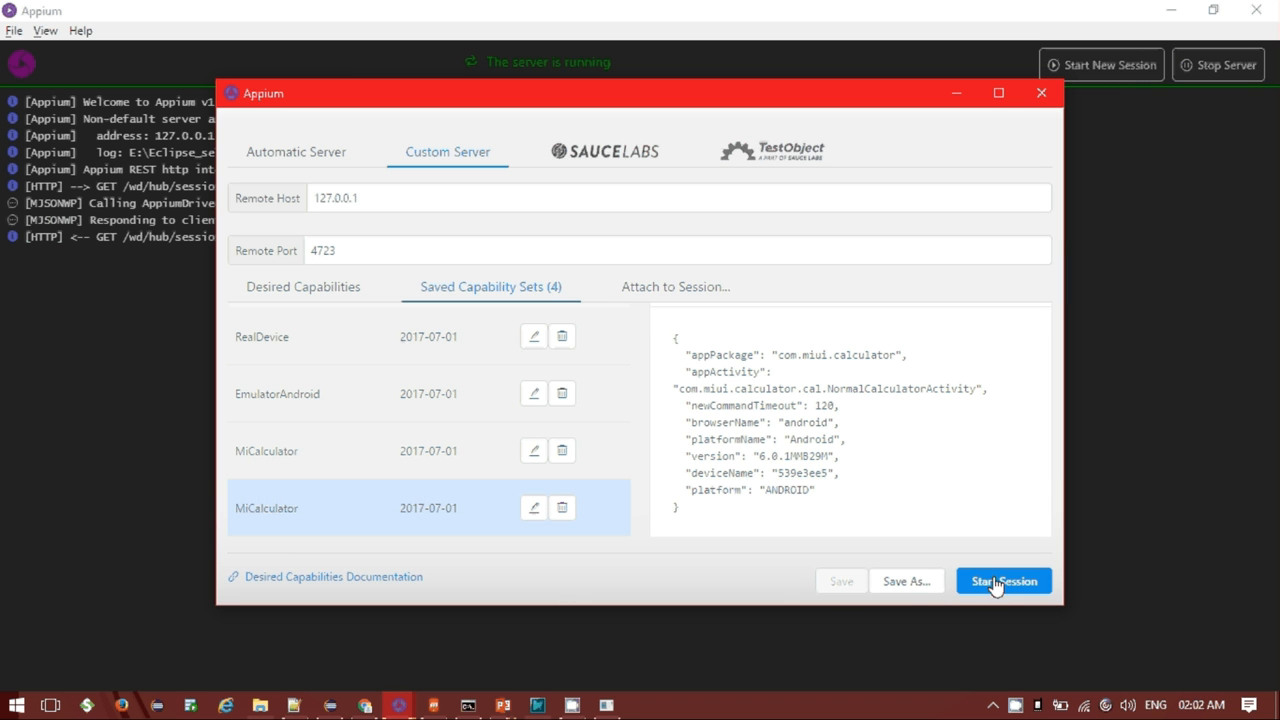
Step: Launch the inspector session using the saved MiCalculator capability set
left_click(1004, 580)
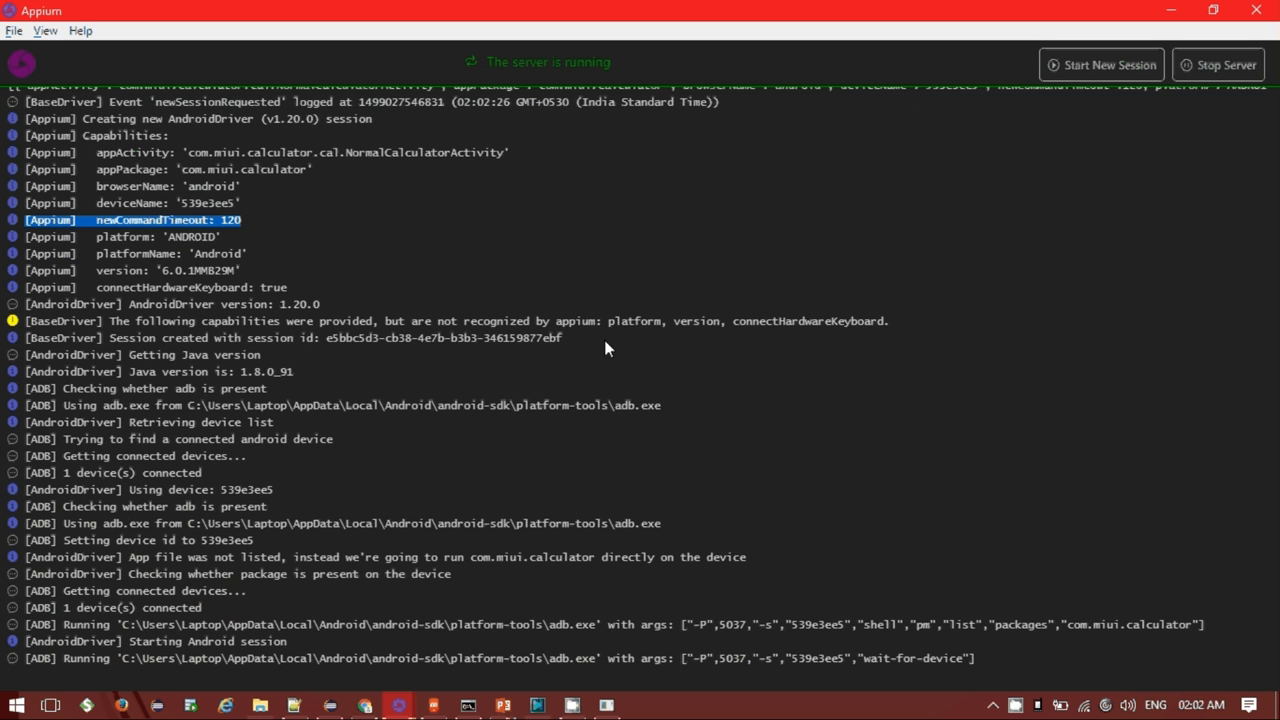
scroll("down", 3)
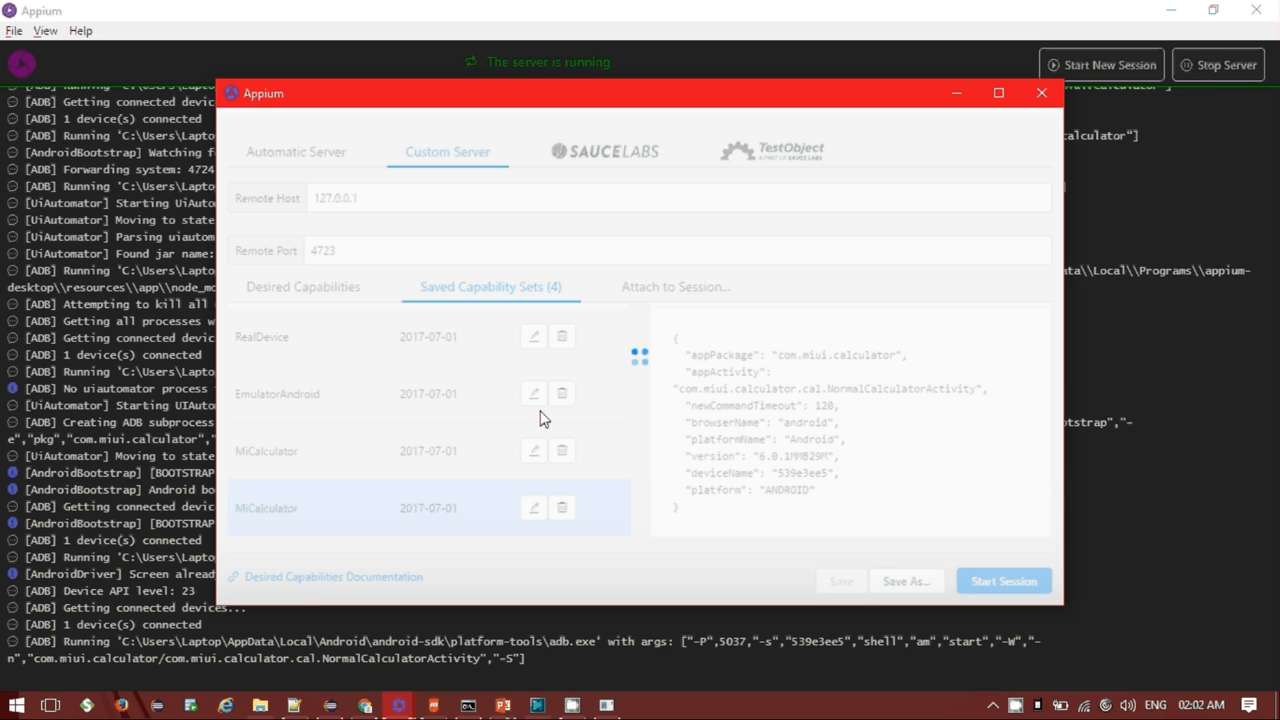
left_click(1004, 580)
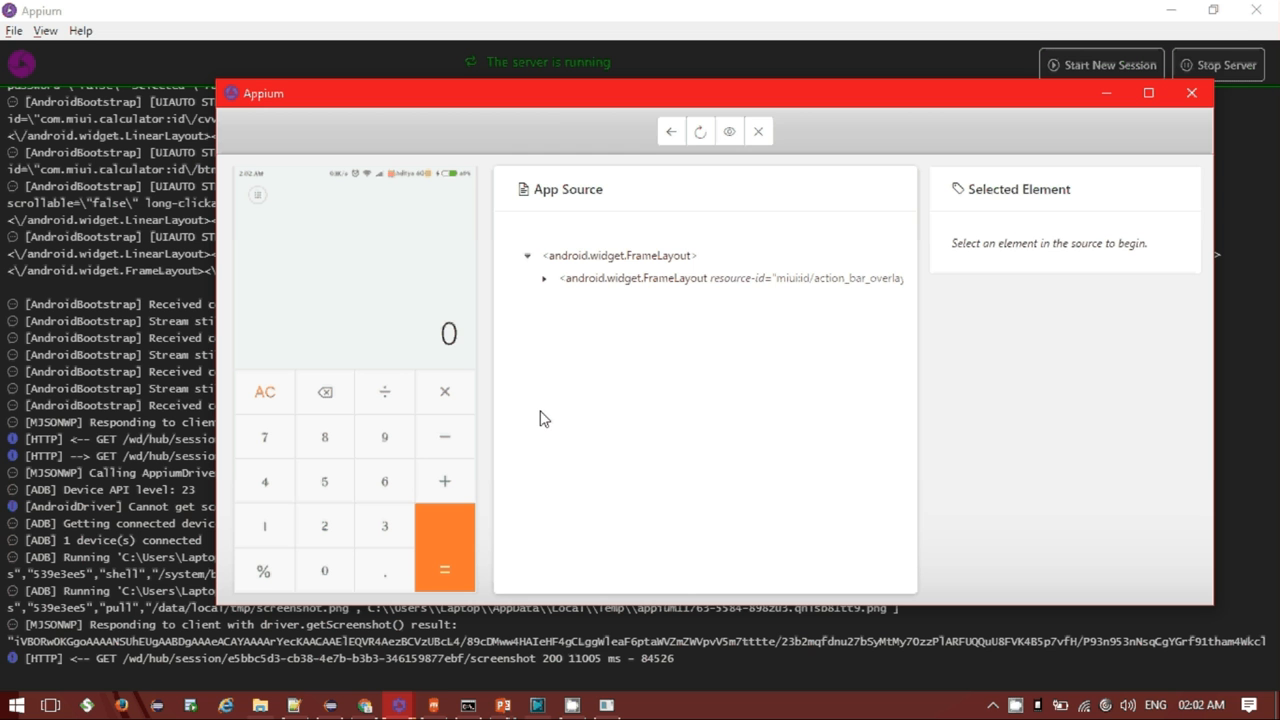
mouse_move(612, 430)
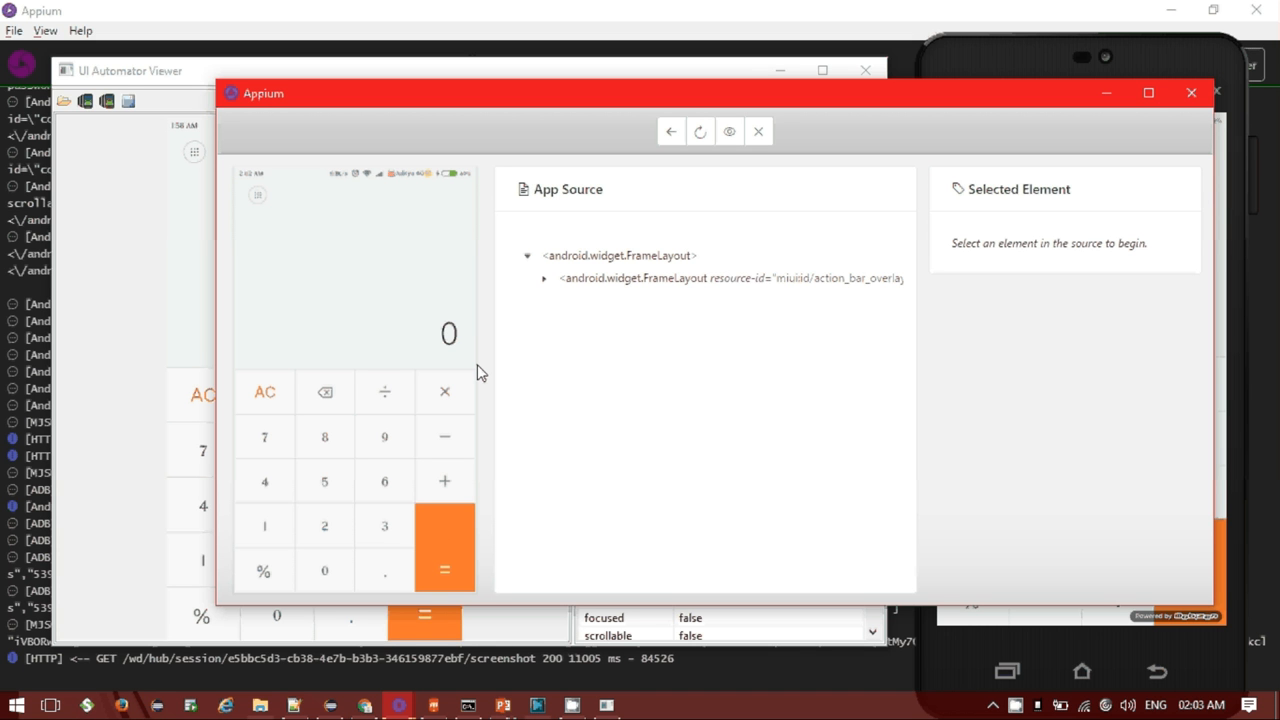
mouse_move(480, 376)
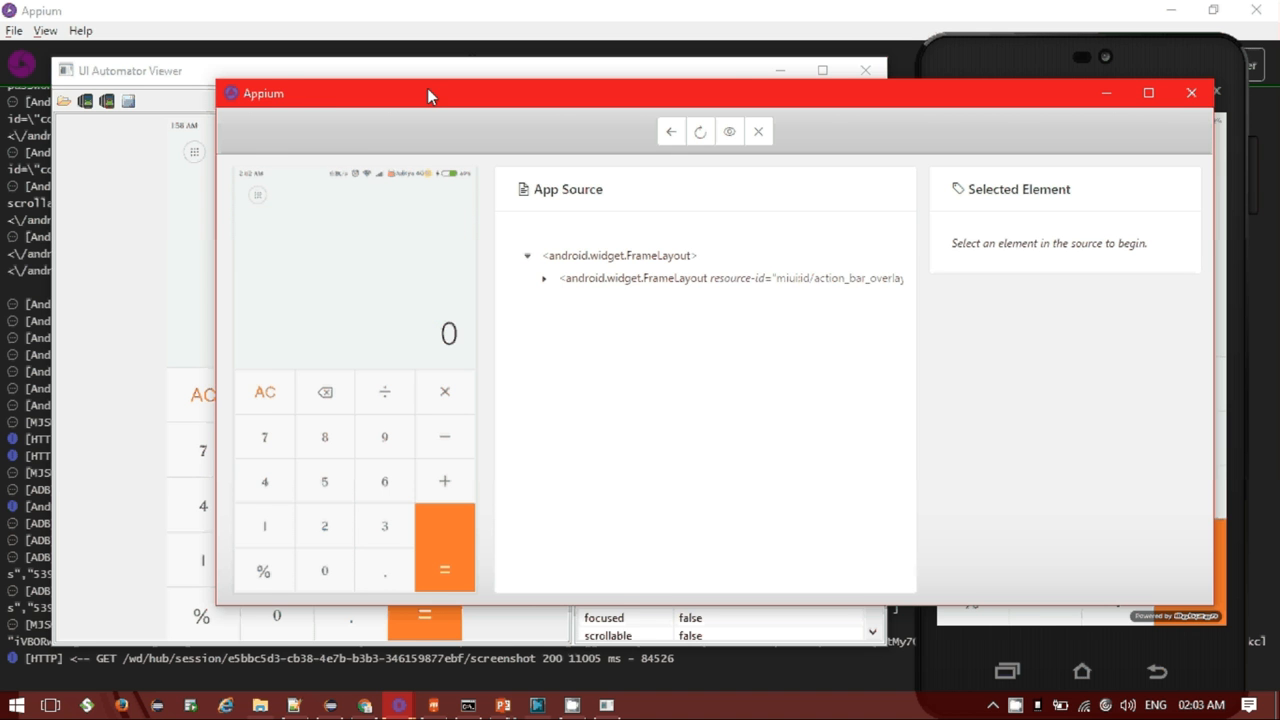
Step: Move the inspector window left so the phone mirror sits beside it
left_click_drag(430, 94, 422, 106)
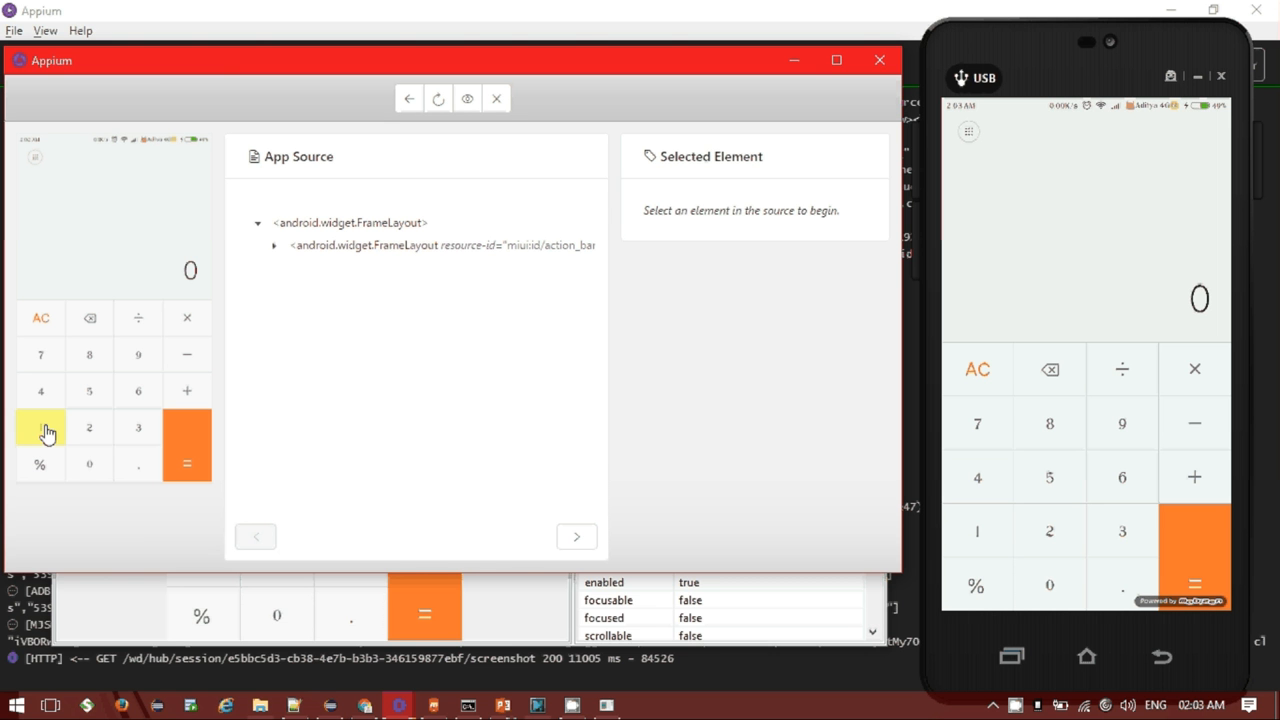
Step: Select the calculator's 1 key, showing id com.miui.calculator:id/btn_1 and text 1
left_click(40, 428)
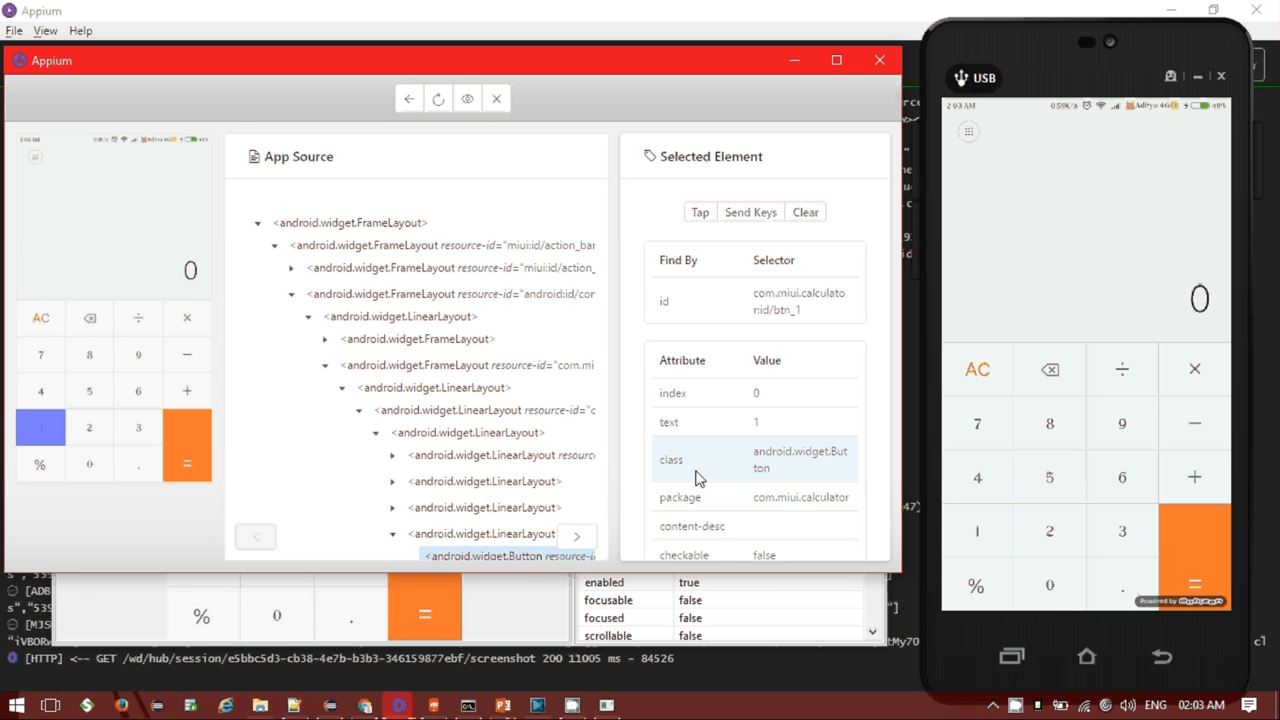
mouse_move(878, 396)
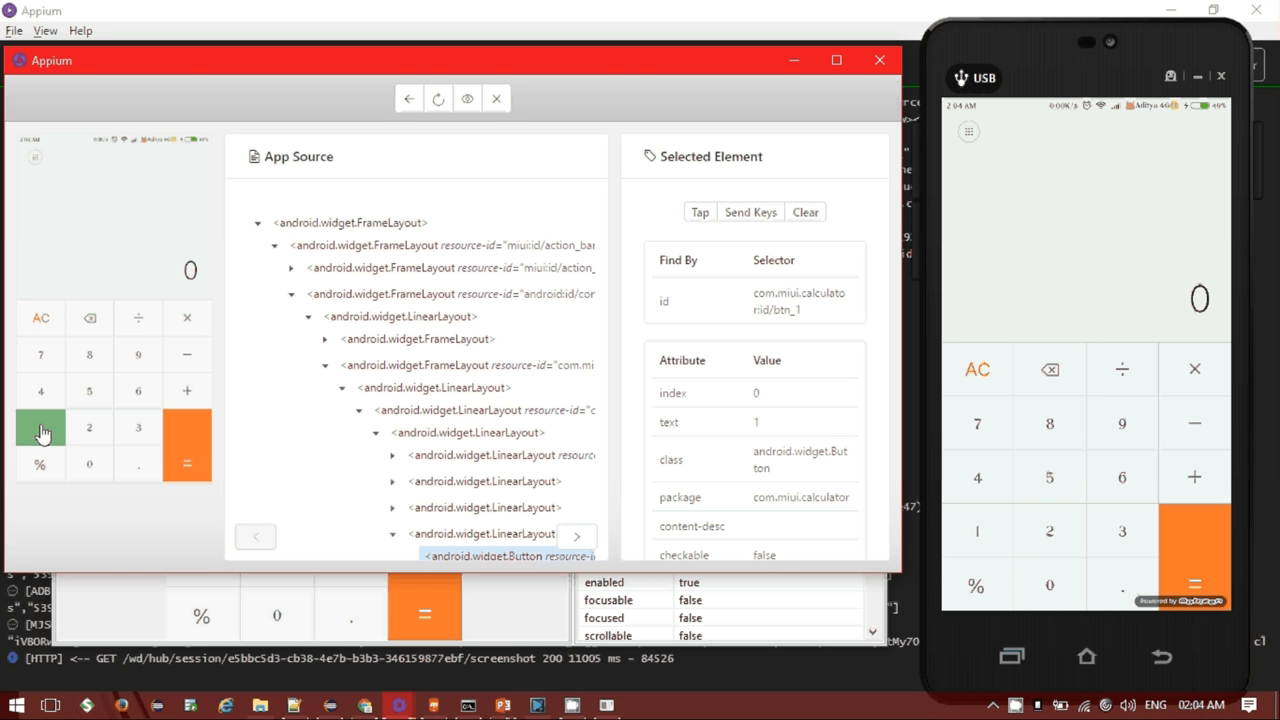
mouse_move(286, 366)
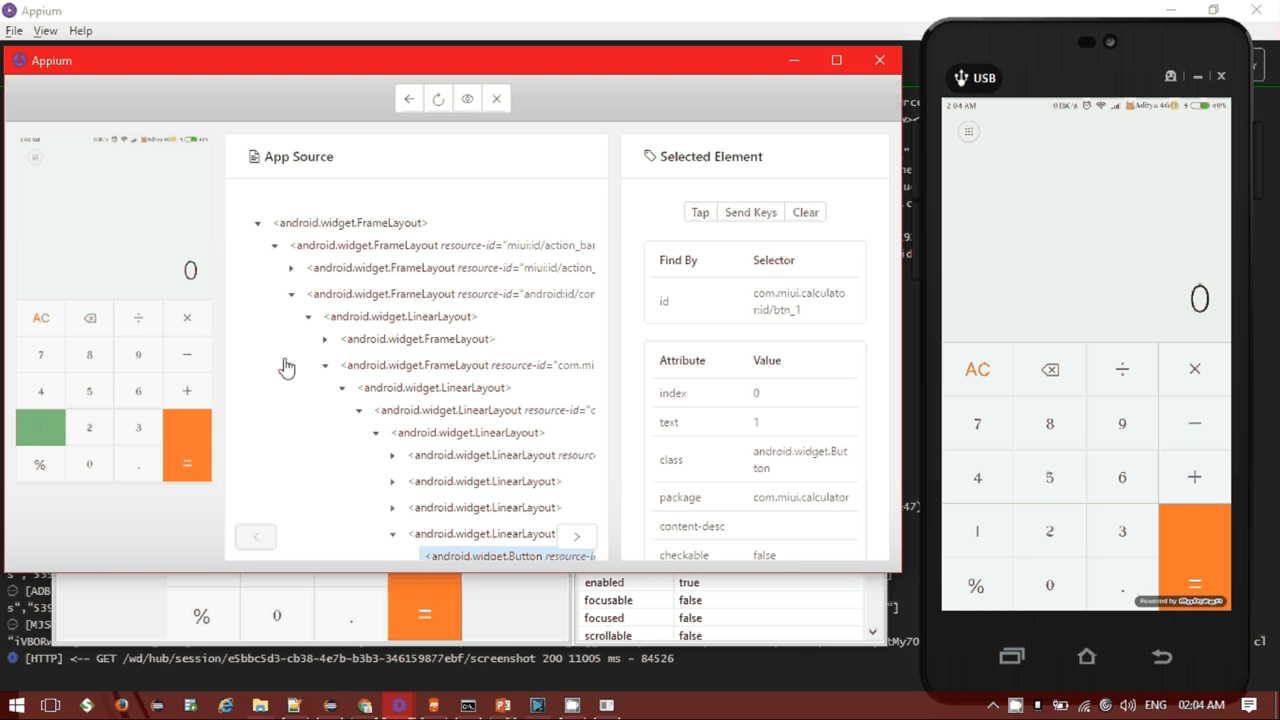
Step: Tap the selected btn_1 on the device so the calculator displays 1
left_click(700, 212)
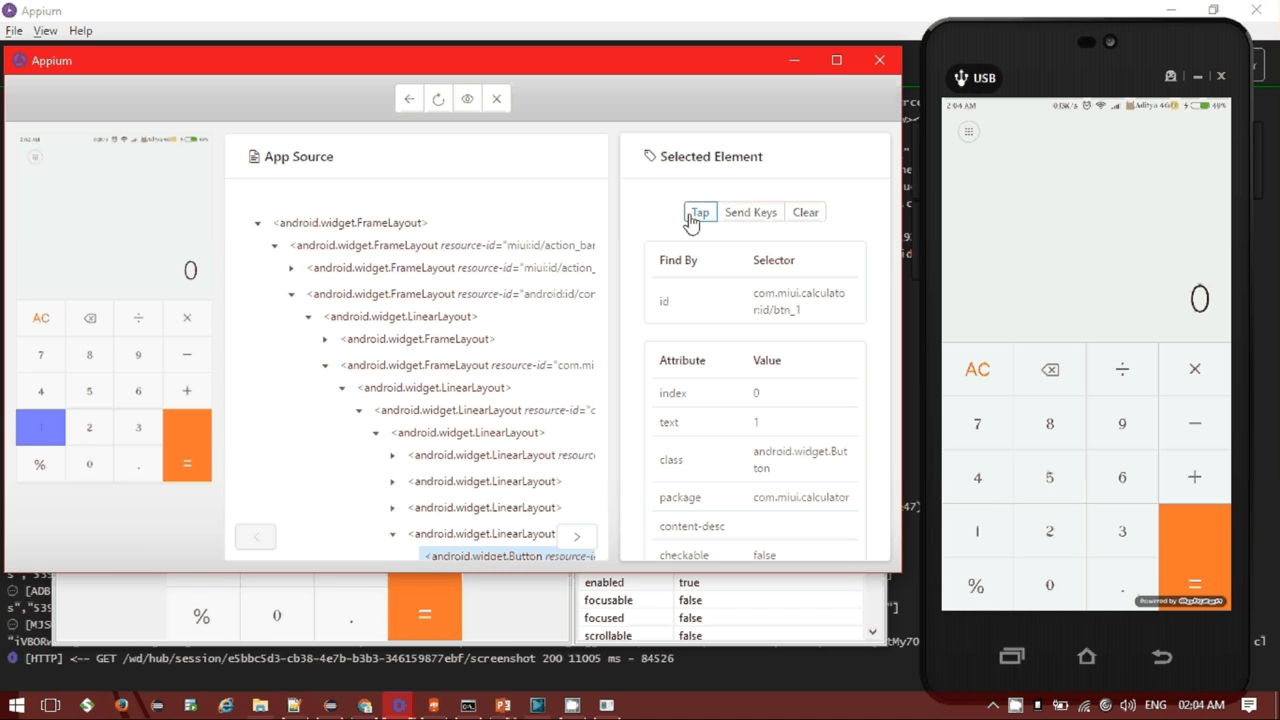
mouse_move(750, 202)
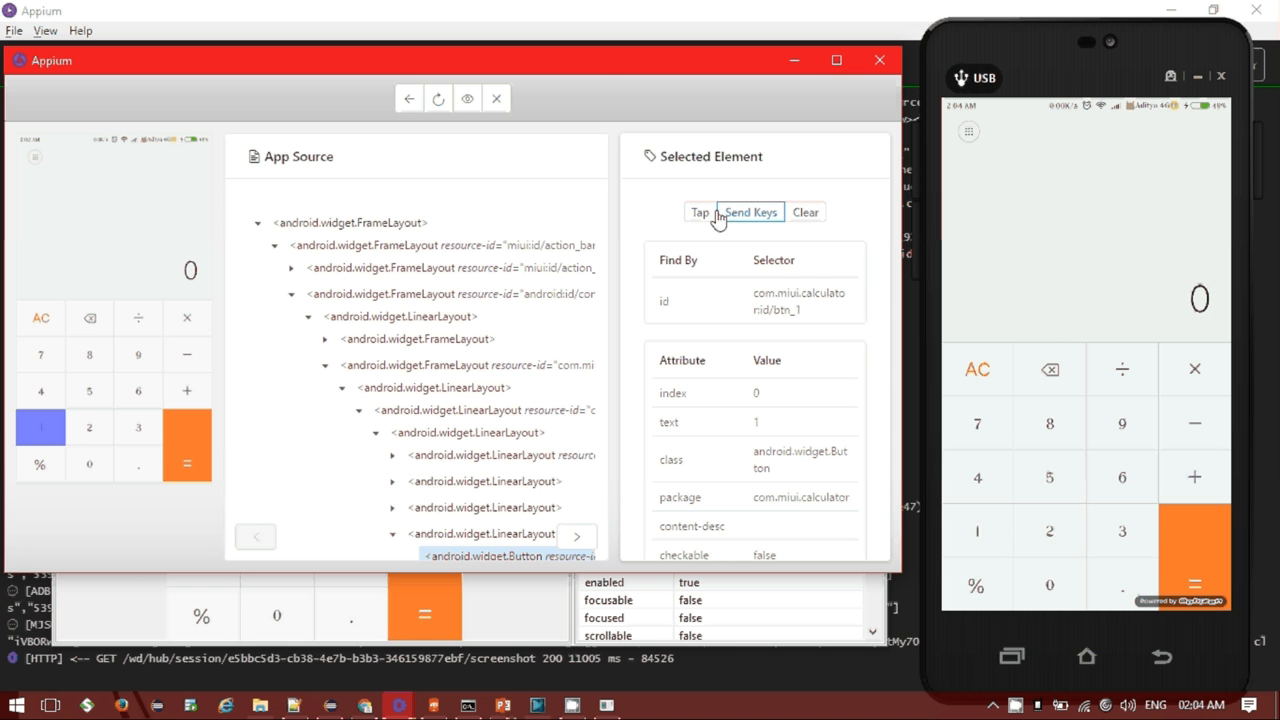
left_click(700, 212)
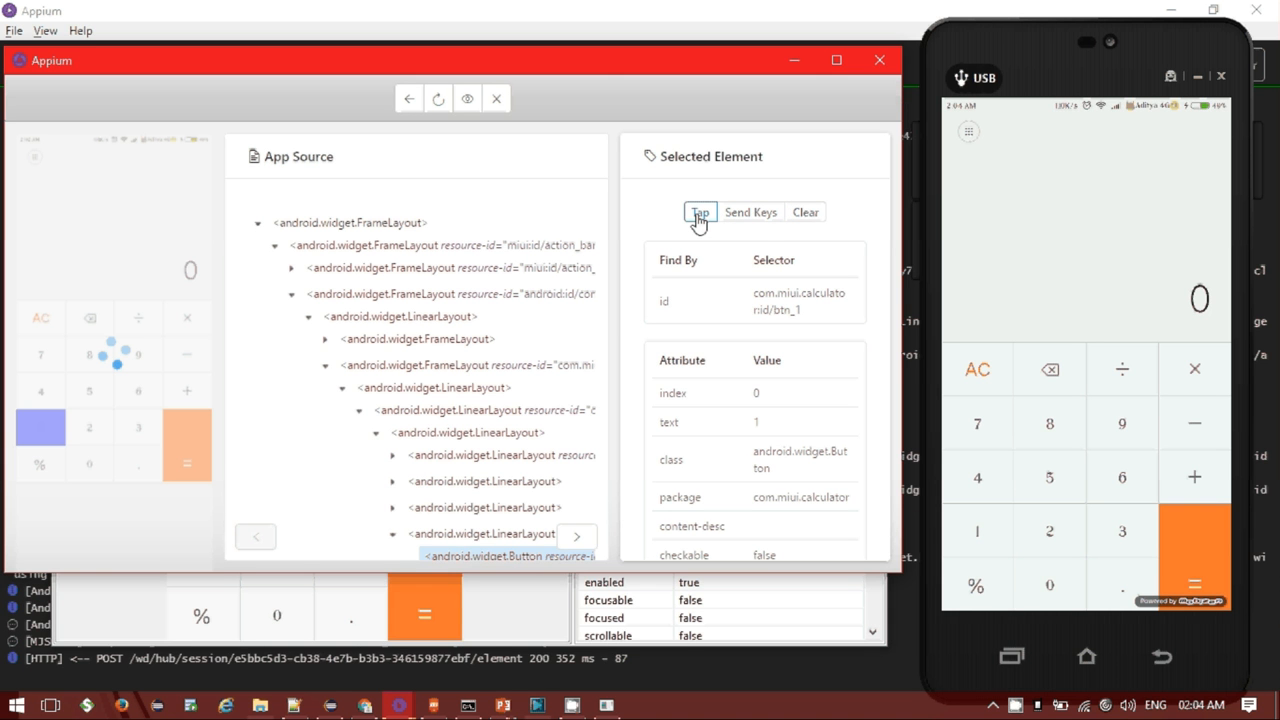
left_click(700, 212)
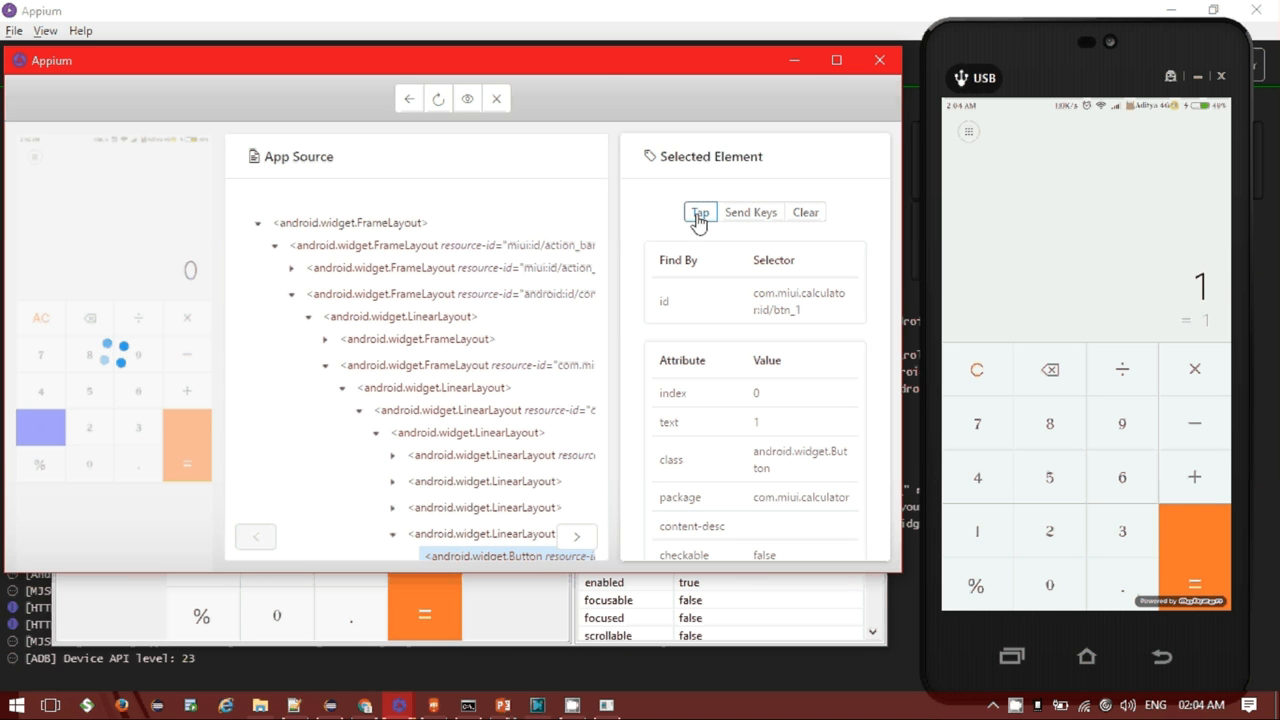
left_click(700, 212)
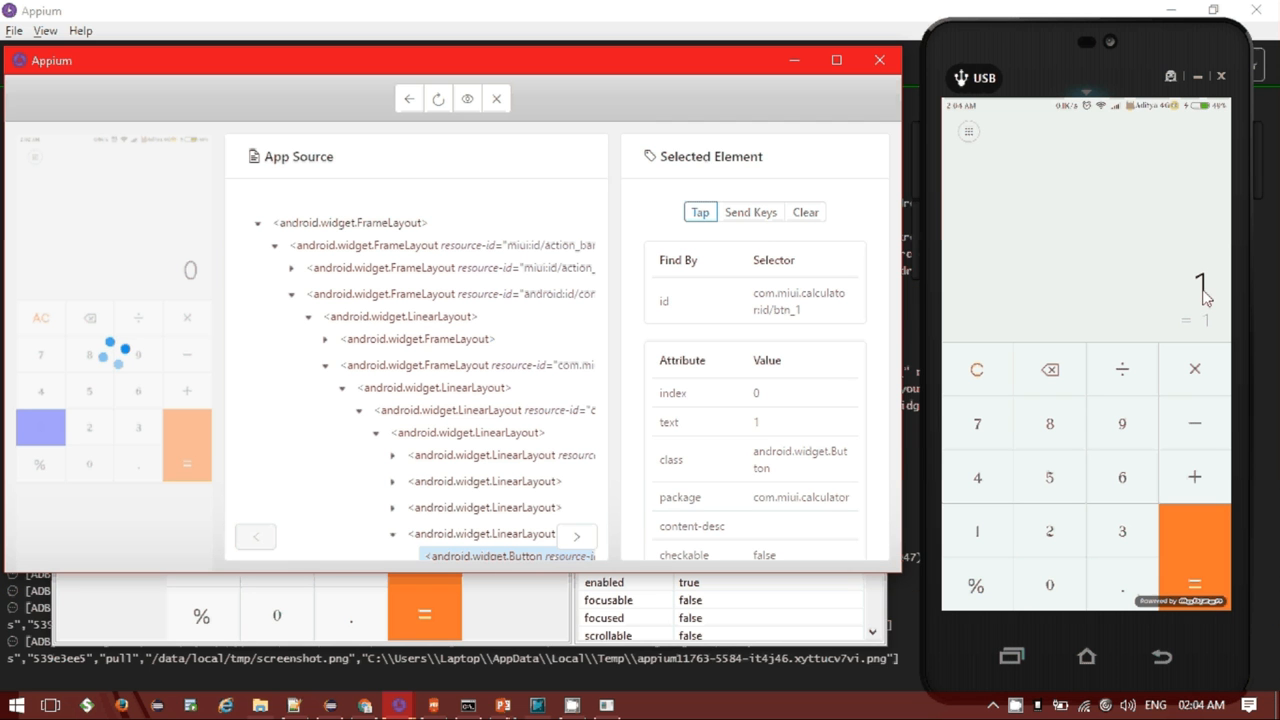
mouse_move(1104, 284)
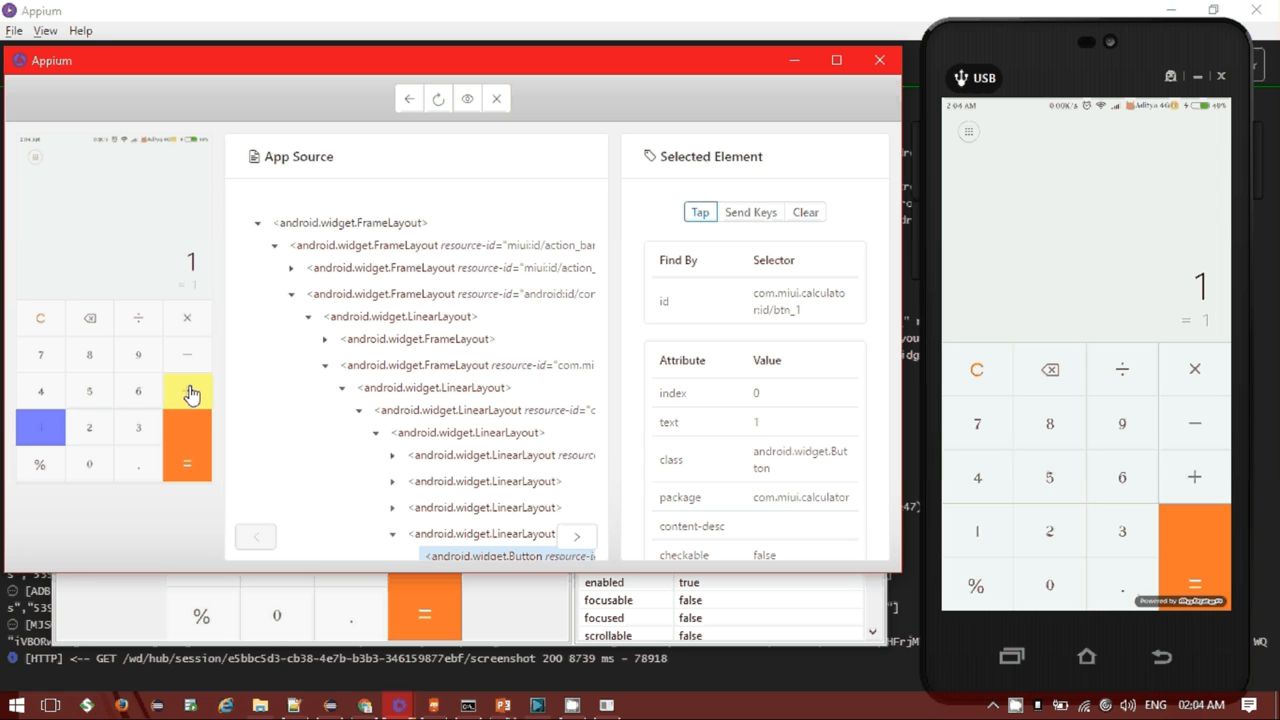
Step: Tap plus, 9 and equals on the phone so the calculator shows 1 + 9 = 10
left_click(186, 392)
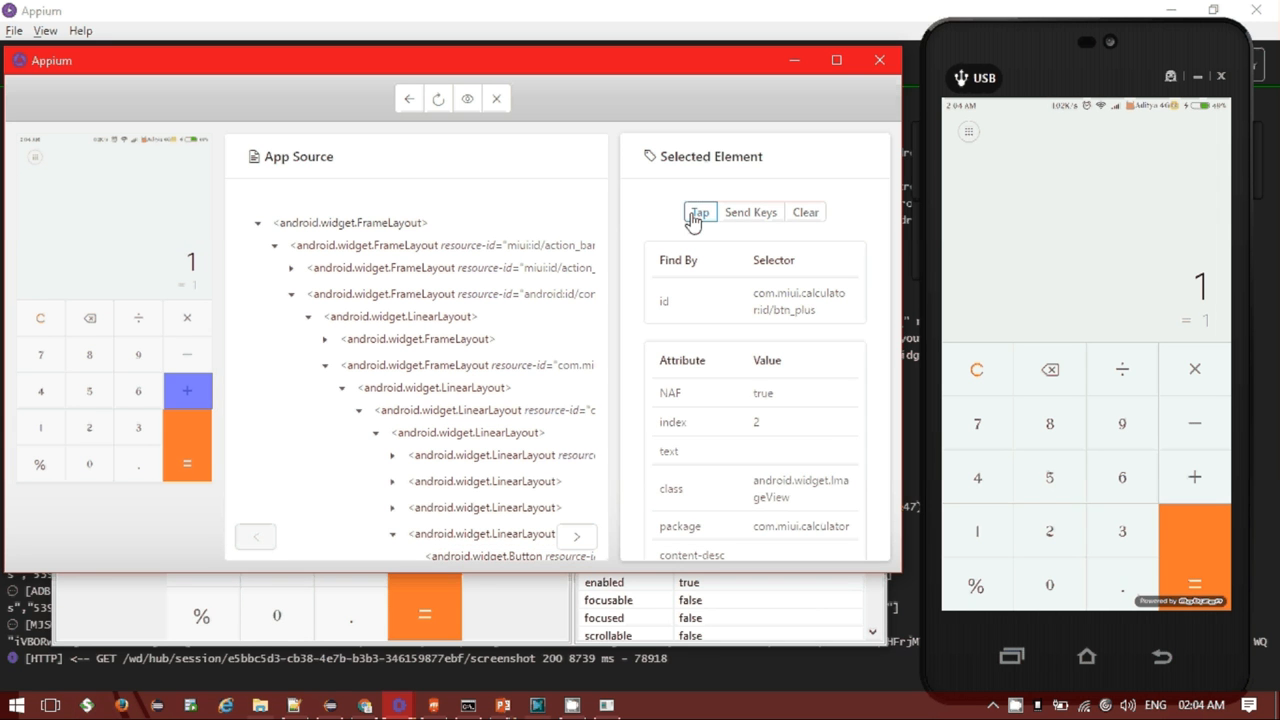
left_click(700, 212)
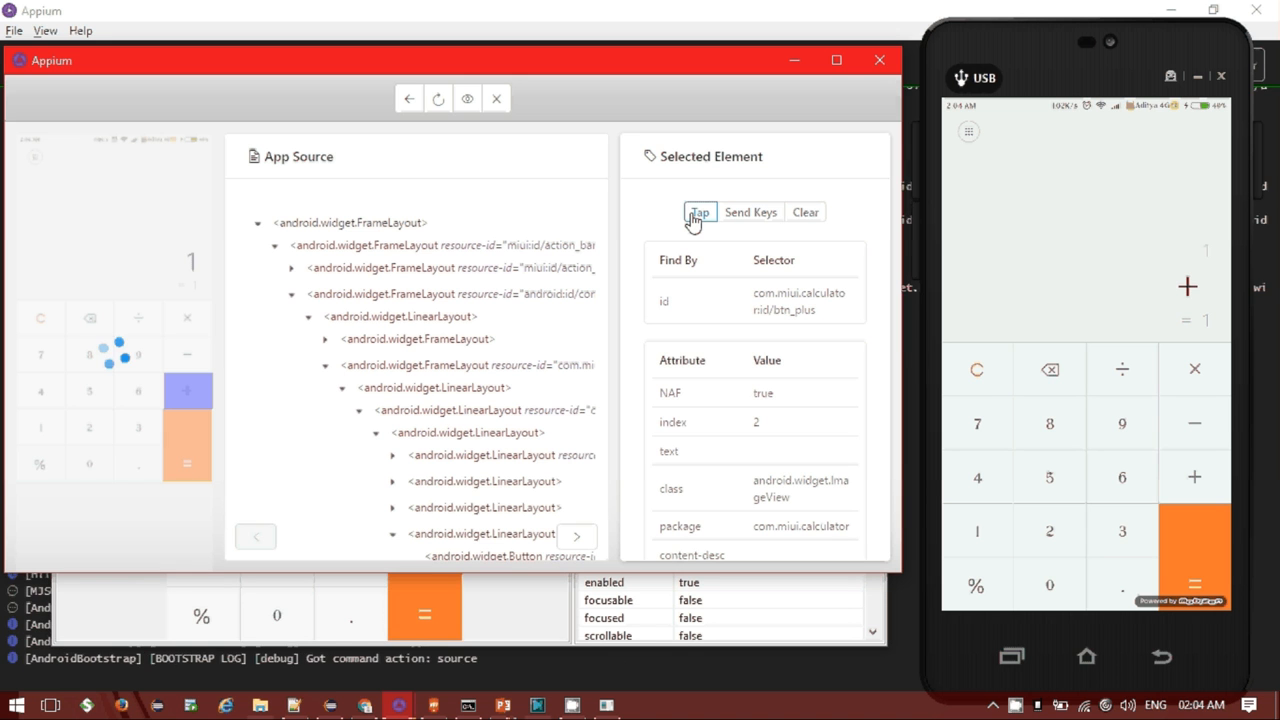
left_click(700, 212)
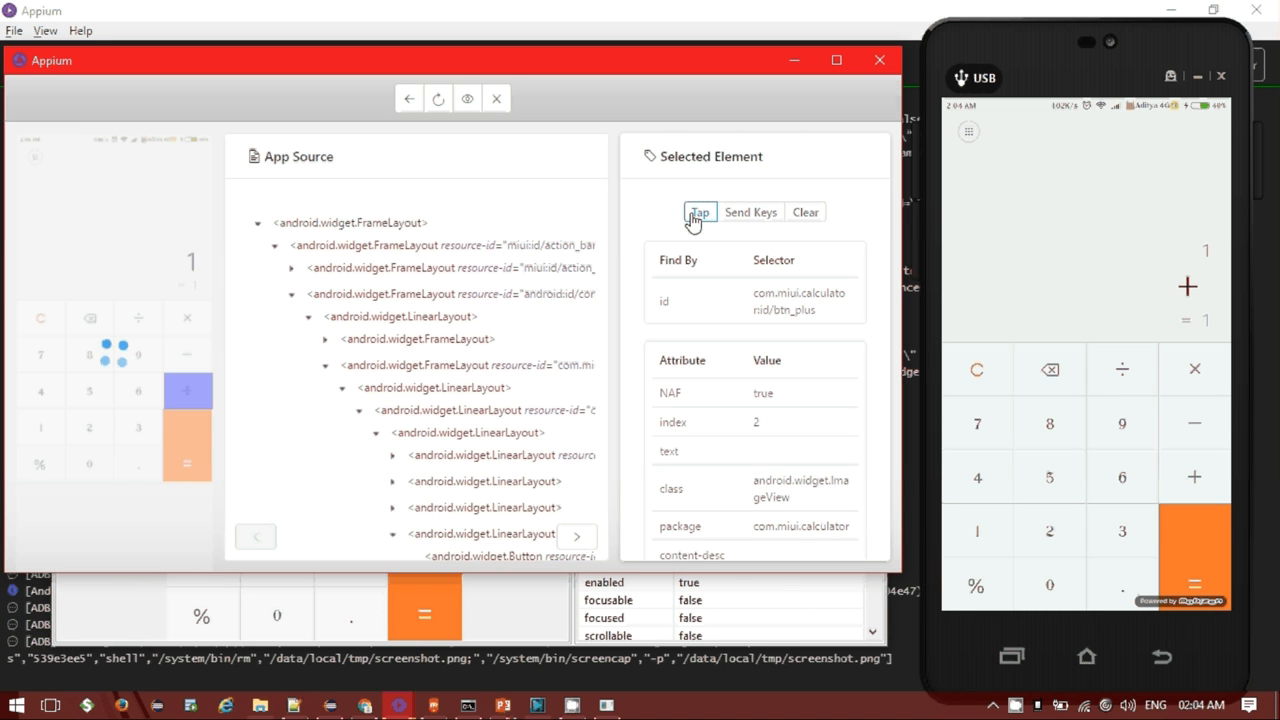
left_click(700, 212)
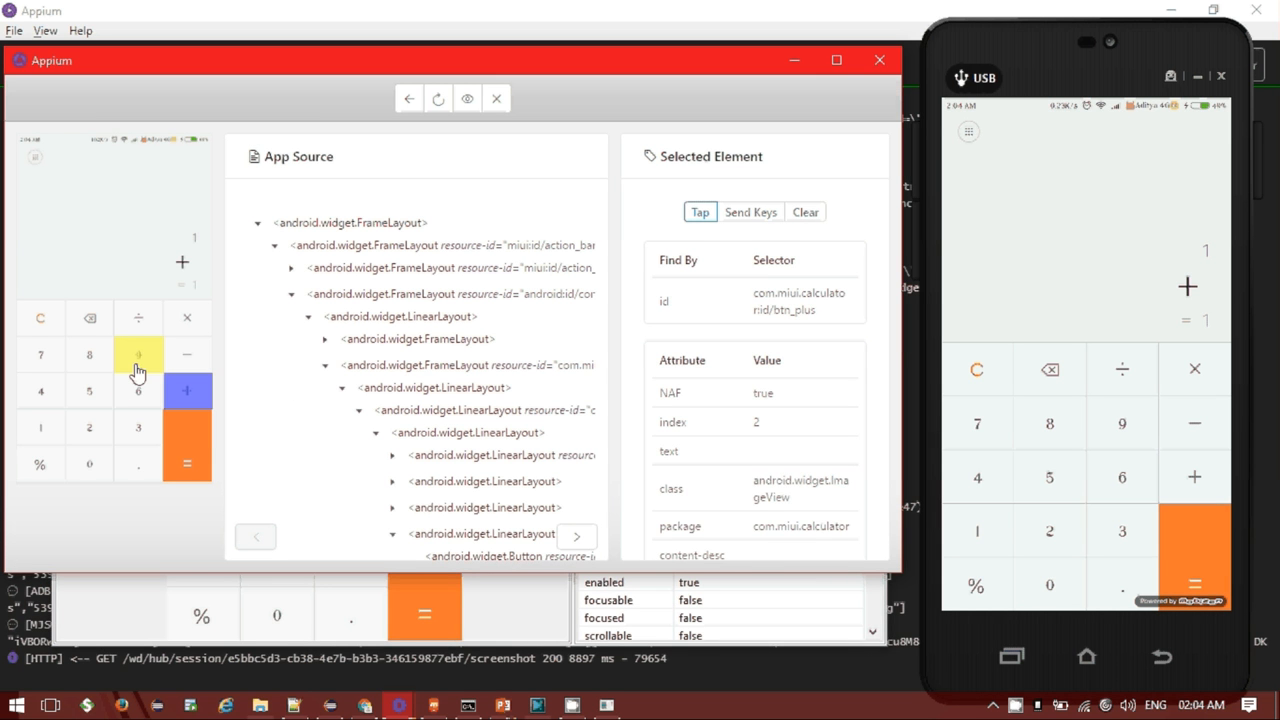
left_click(138, 356)
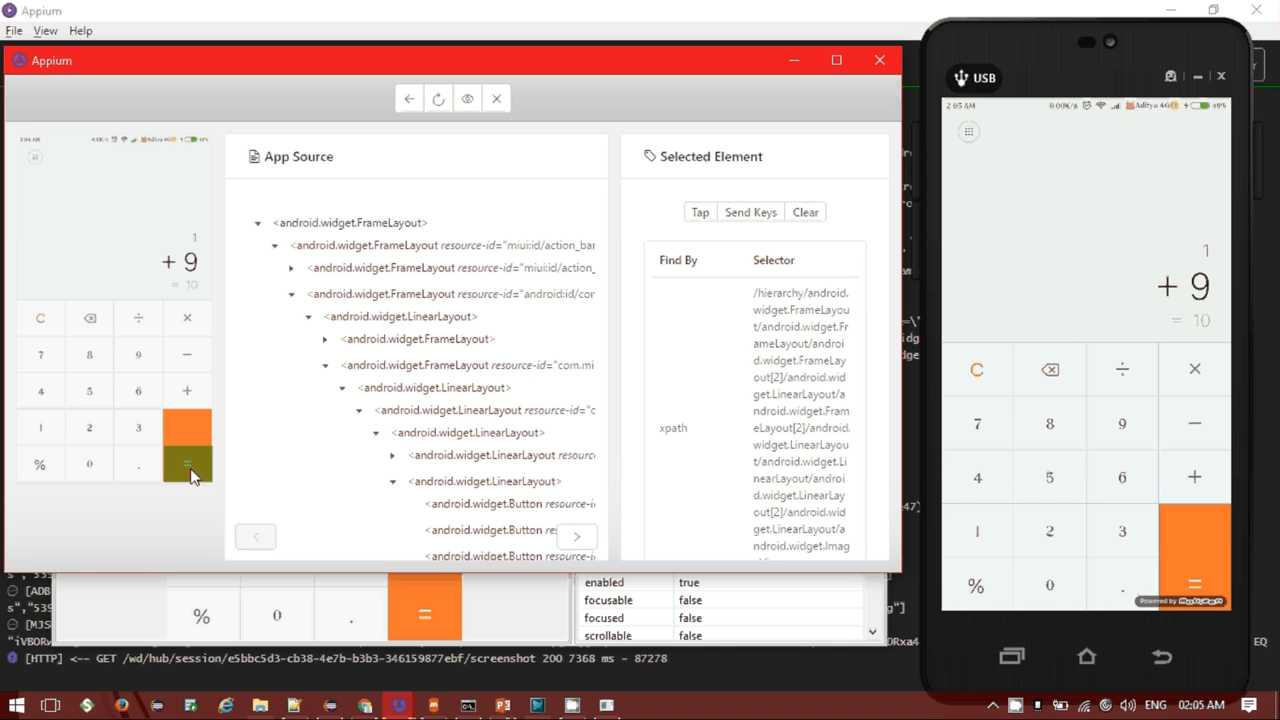
left_click(700, 212)
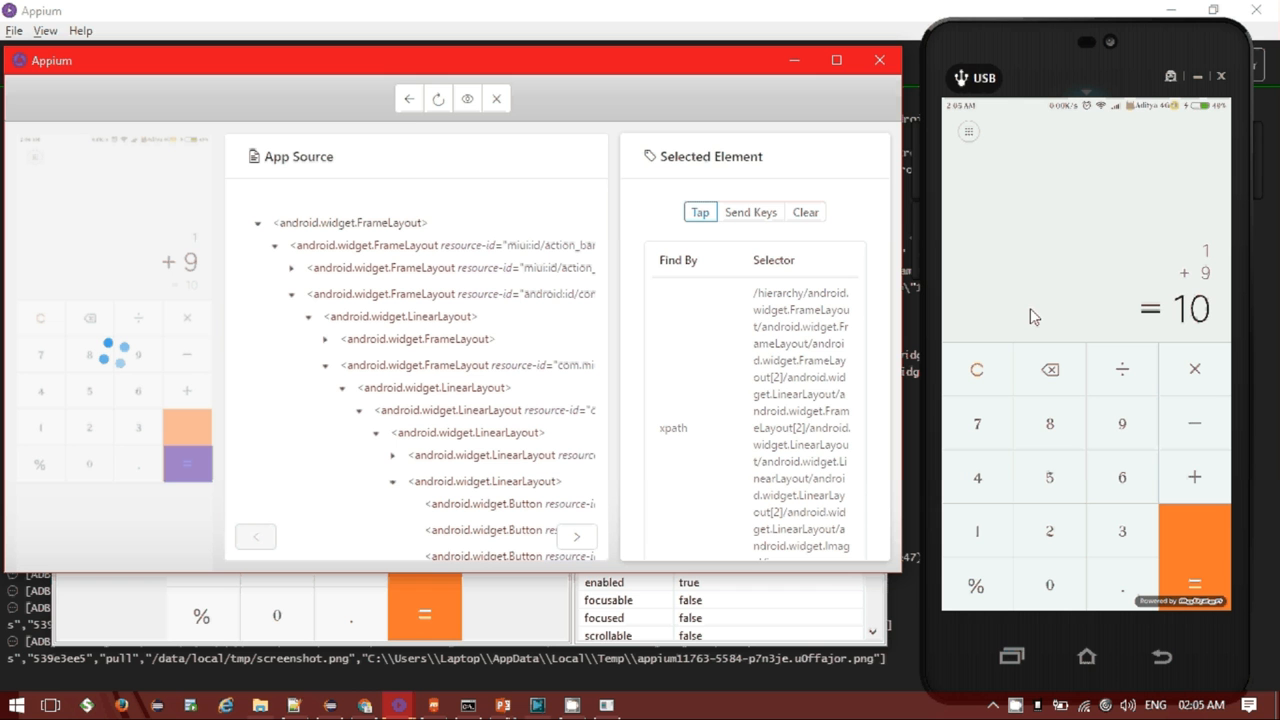
mouse_move(1092, 230)
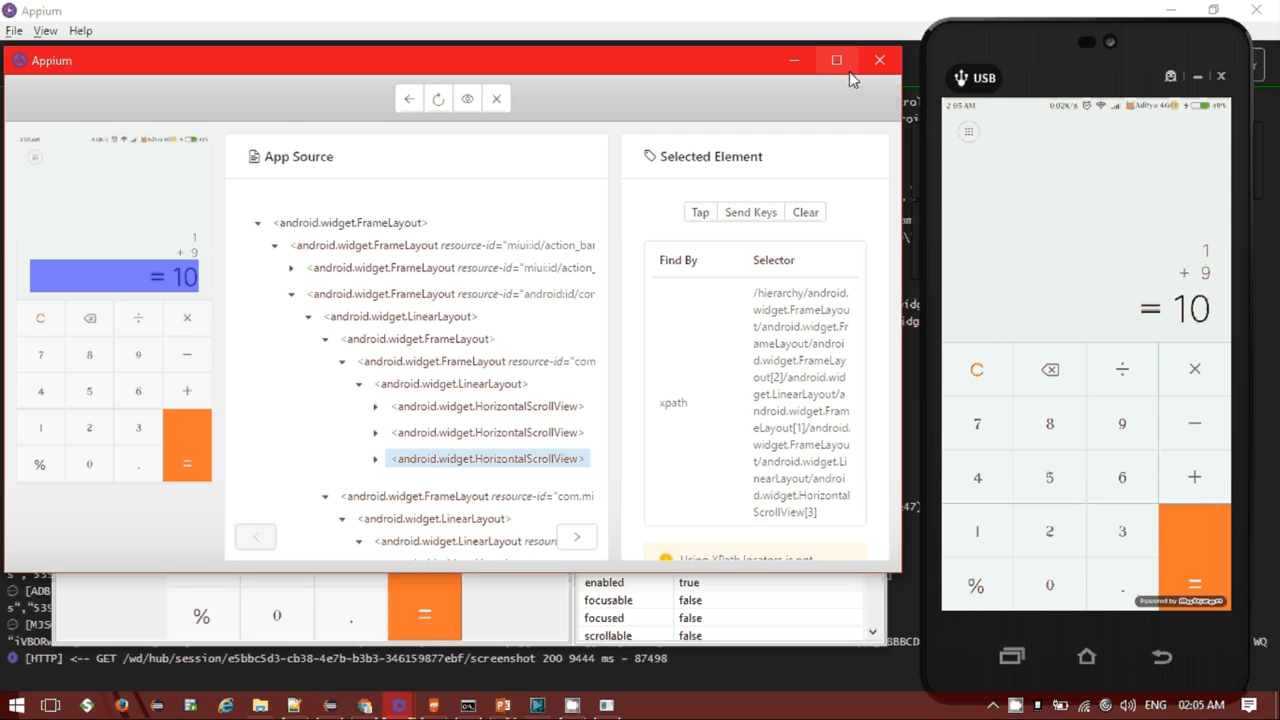
Step: Maximize the inspector to read the result HorizontalScrollView's XPath and warning
left_click(836, 60)
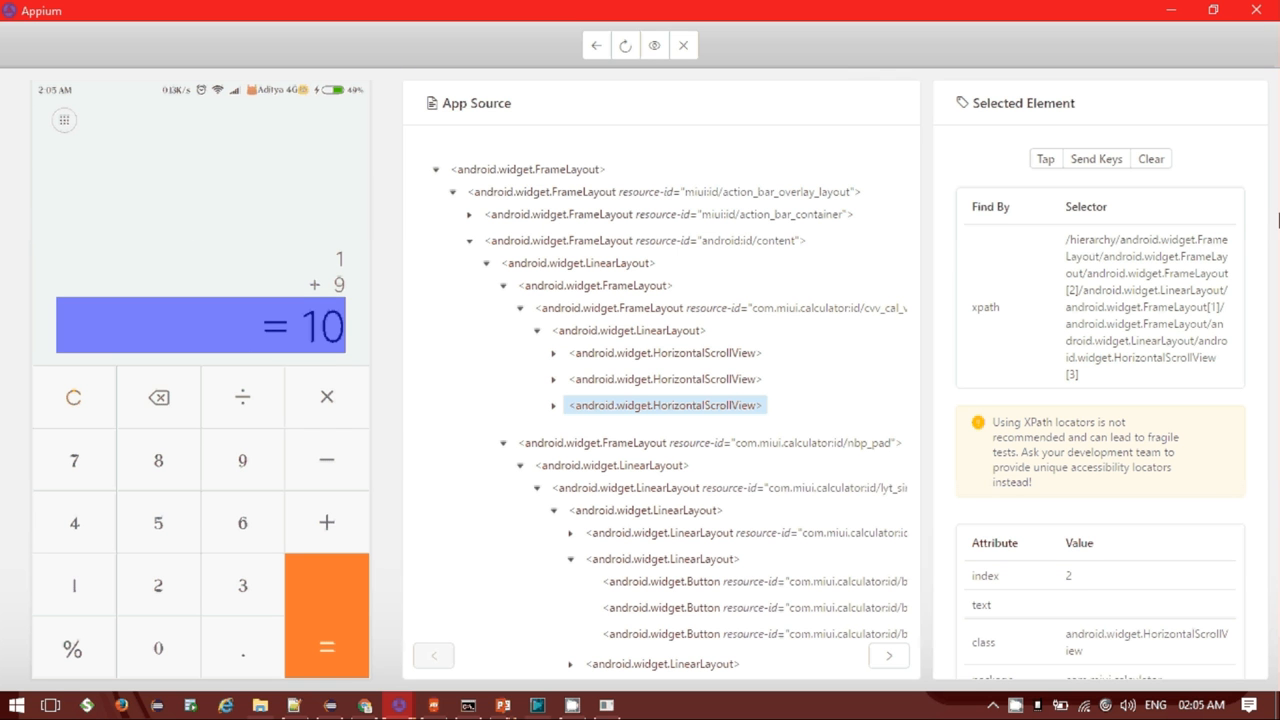
mouse_move(1258, 504)
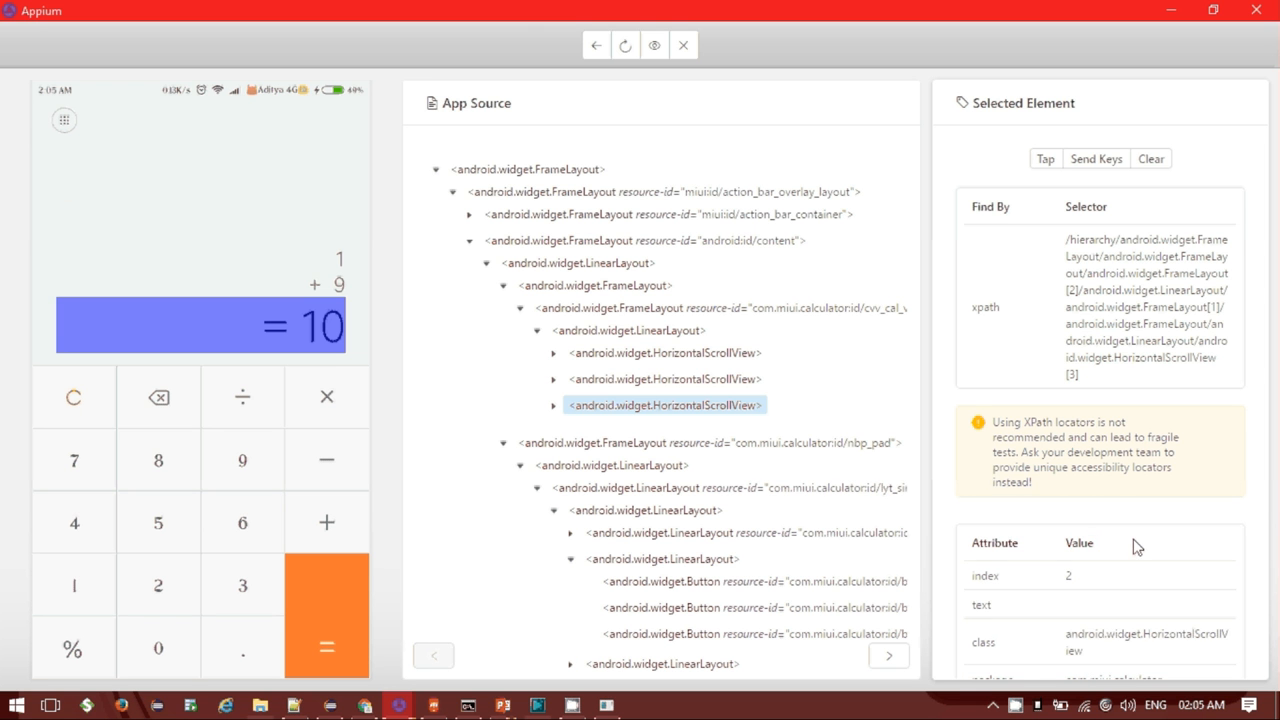
mouse_move(1116, 522)
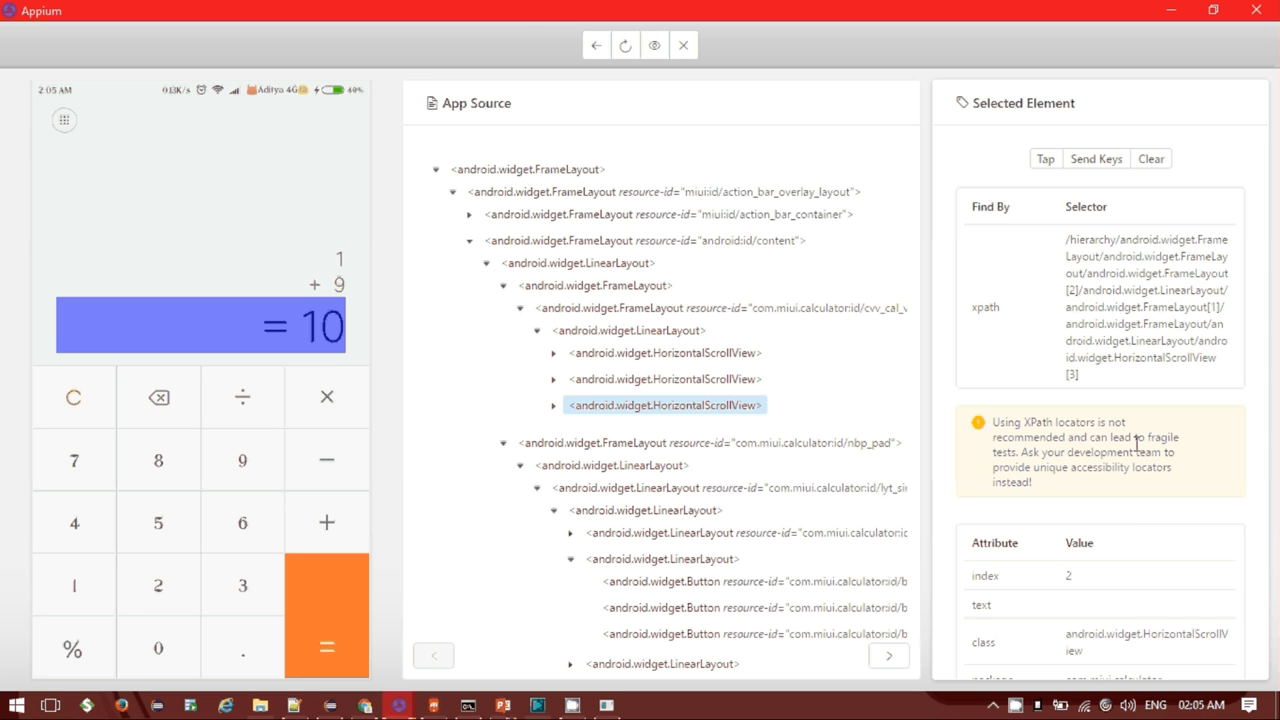
mouse_move(1168, 442)
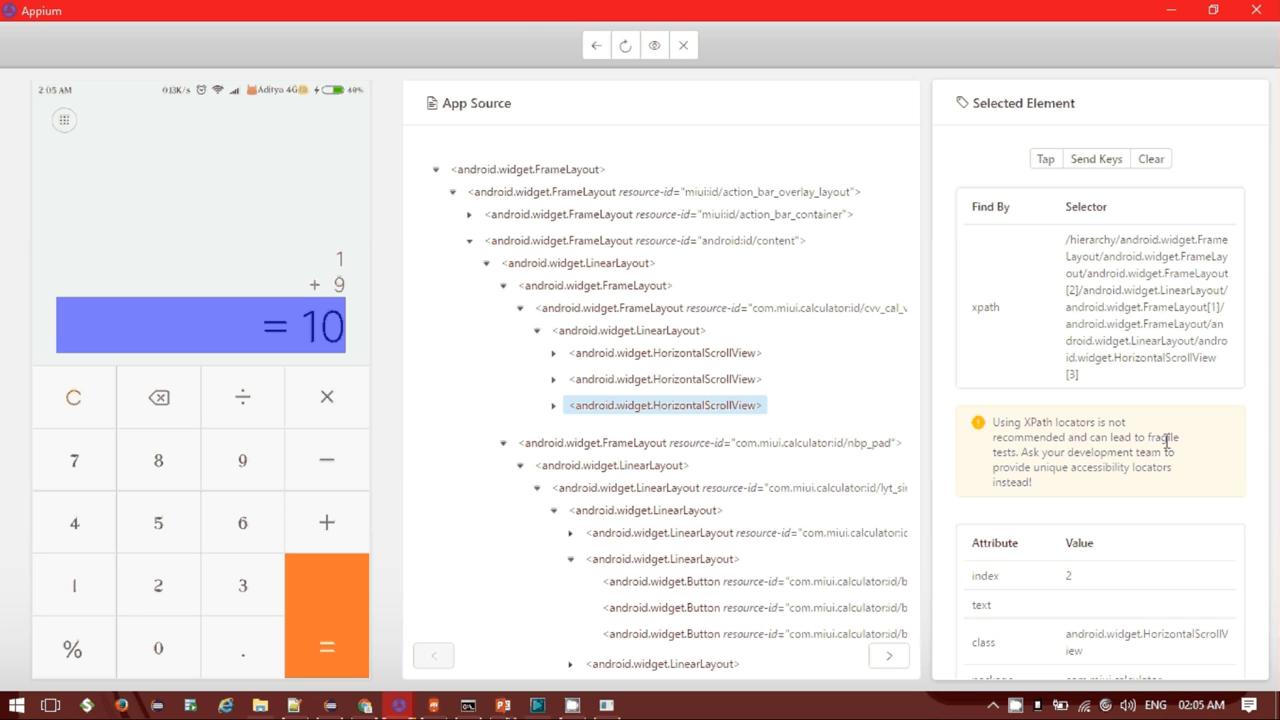
mouse_move(1208, 446)
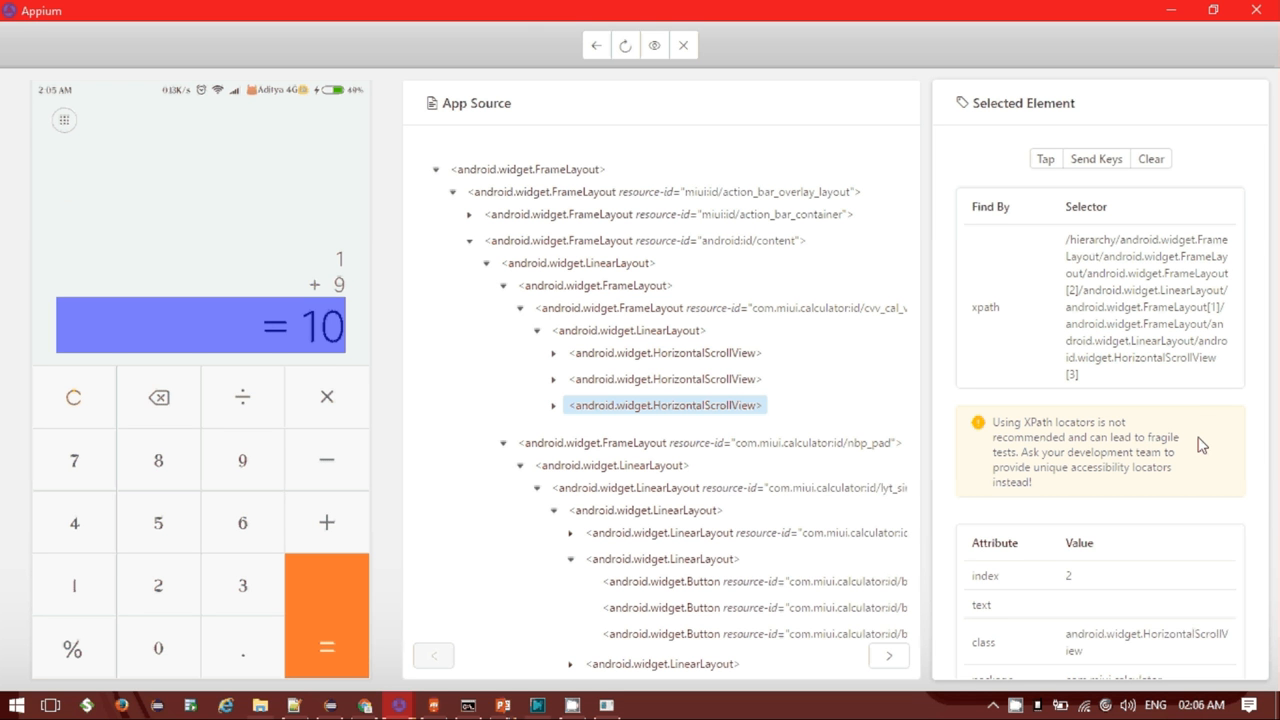
mouse_move(1204, 440)
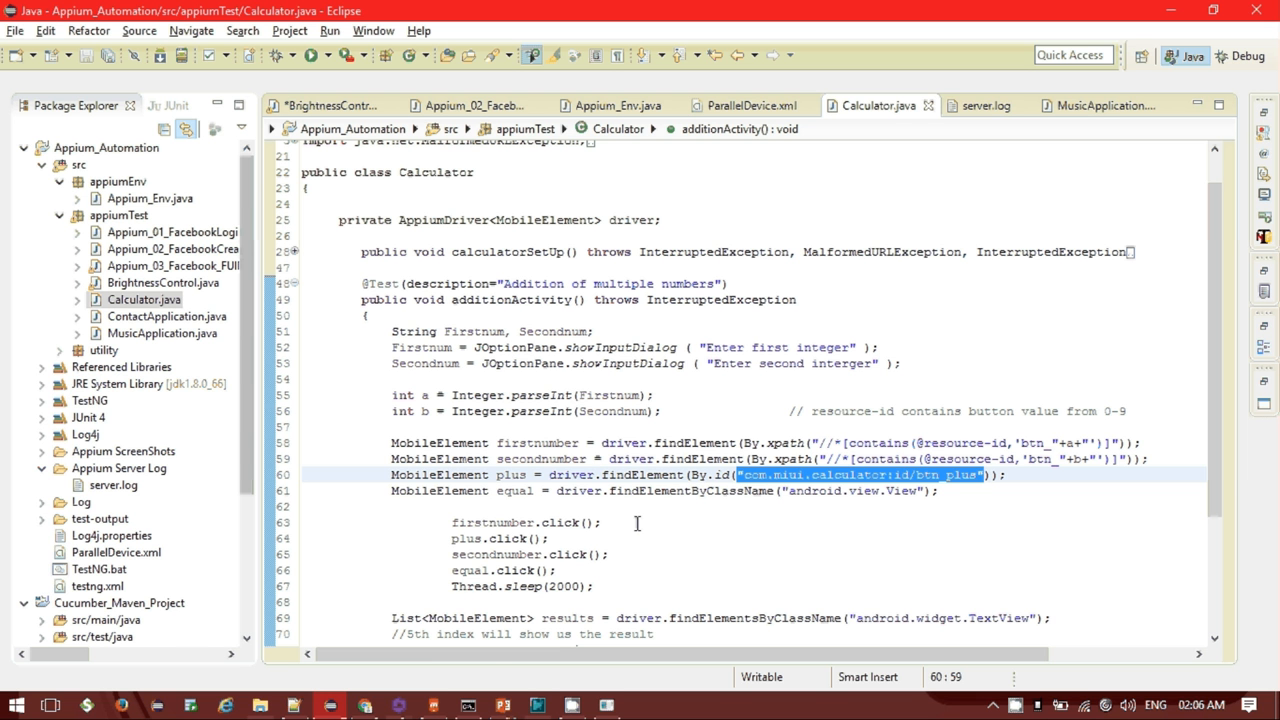
mouse_move(364, 704)
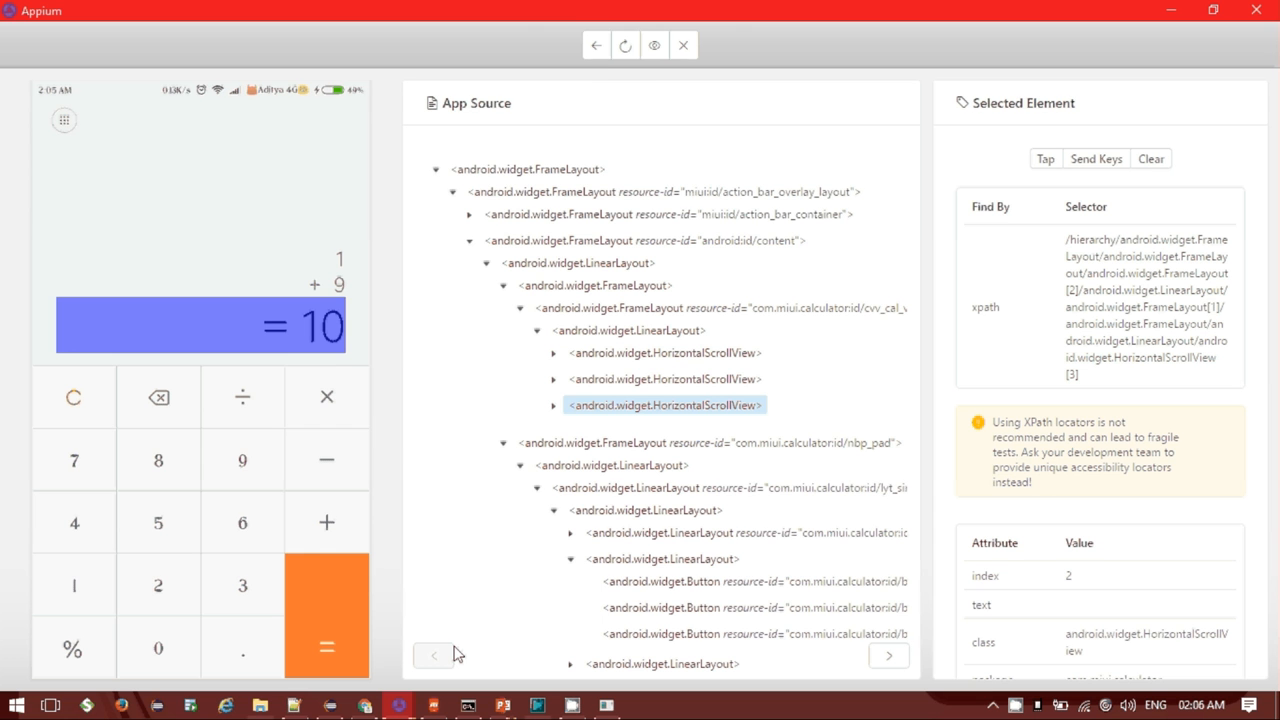
mouse_move(596, 46)
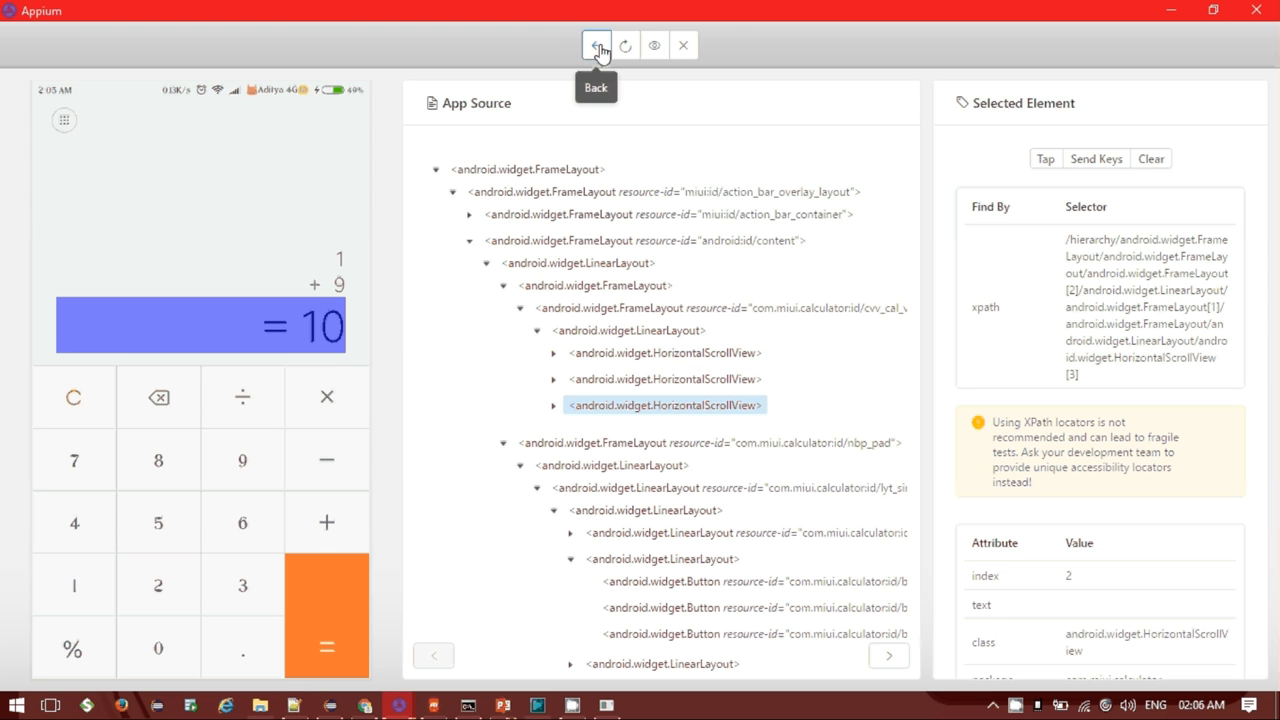
mouse_move(628, 46)
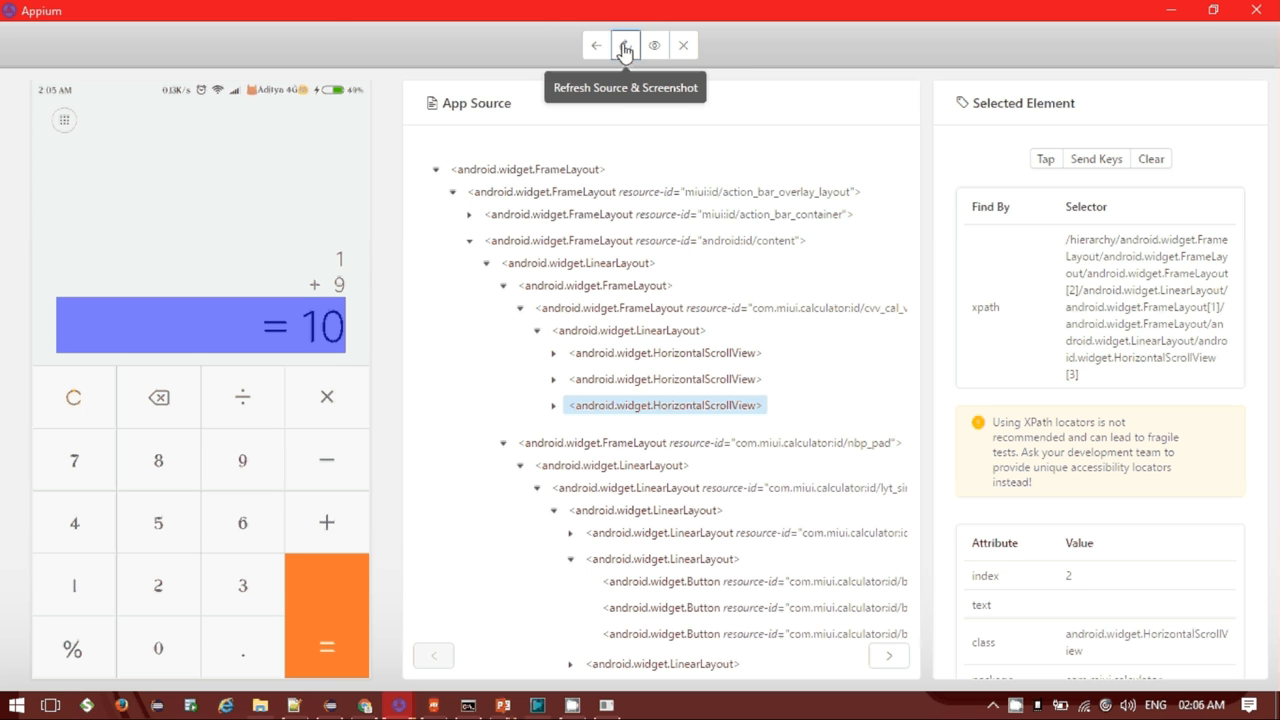
mouse_move(652, 46)
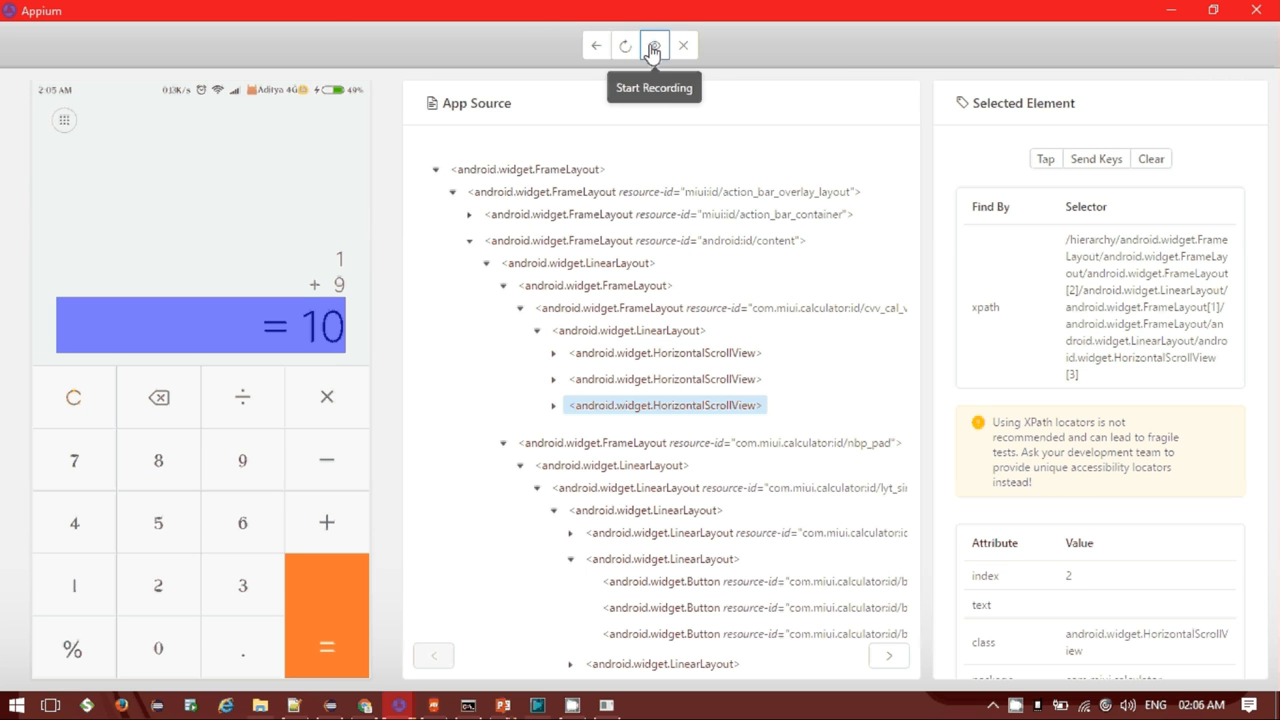
left_click(652, 46)
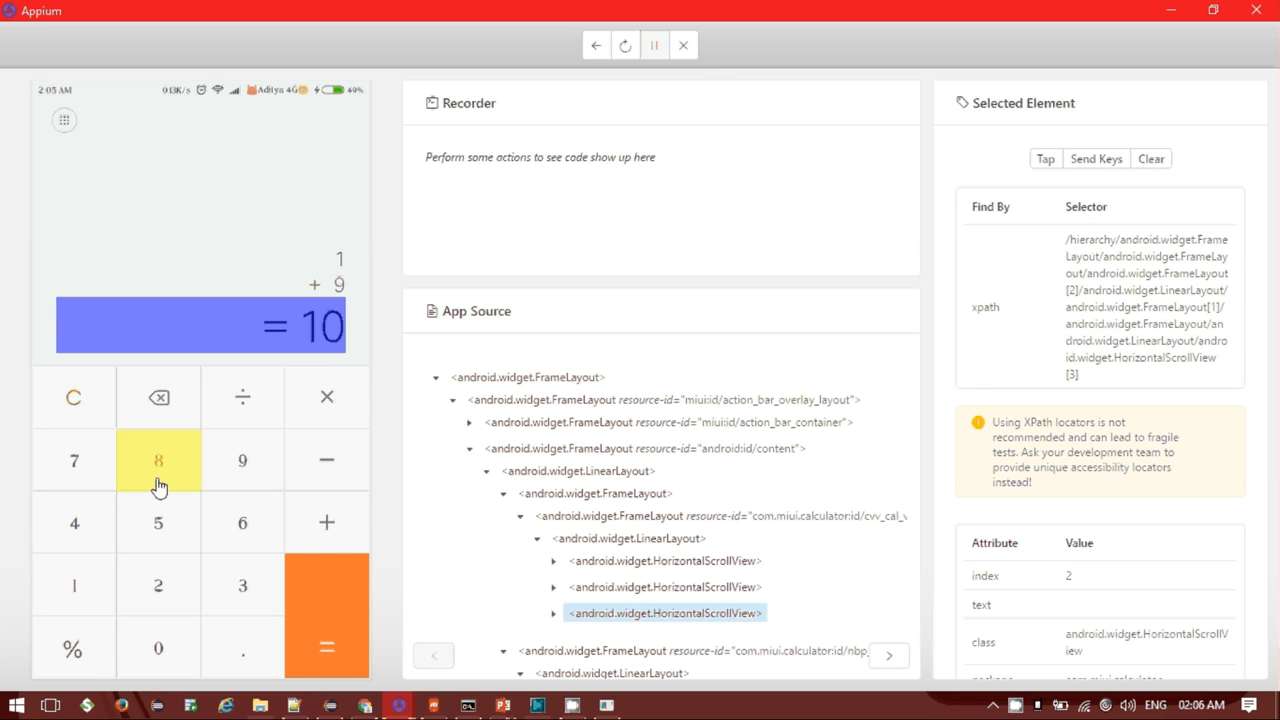
left_click(158, 460)
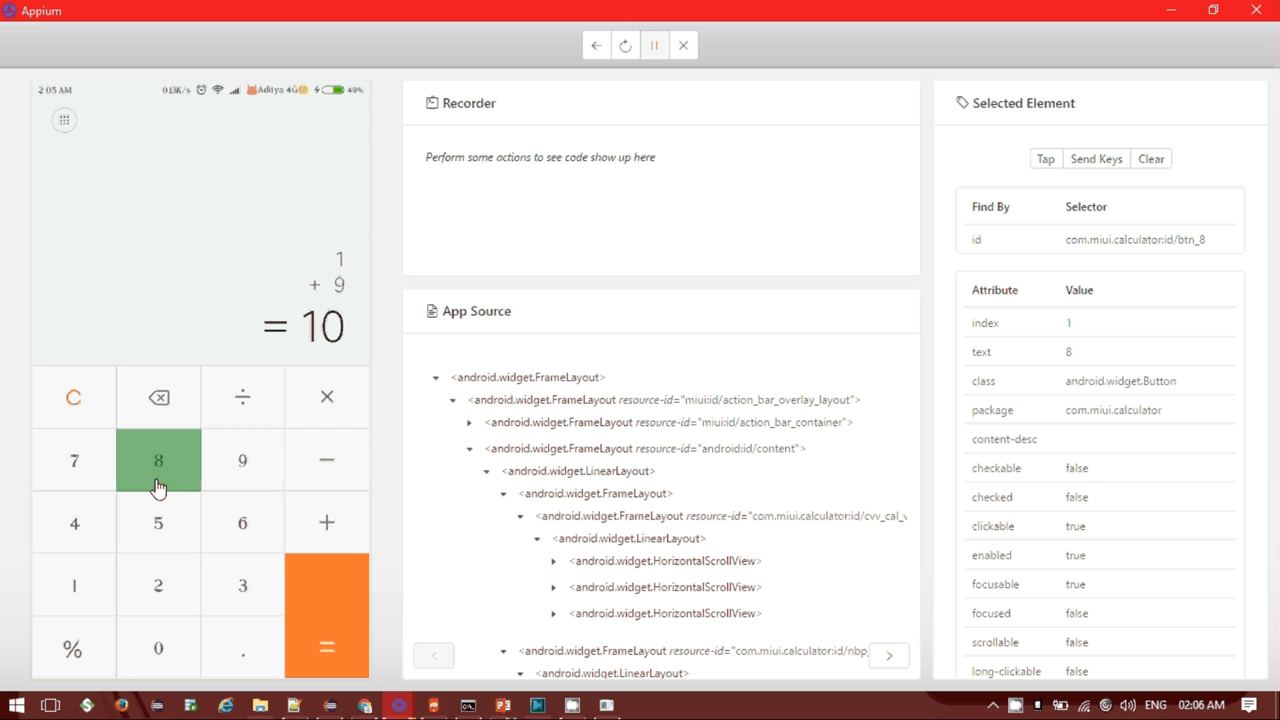
mouse_move(320, 524)
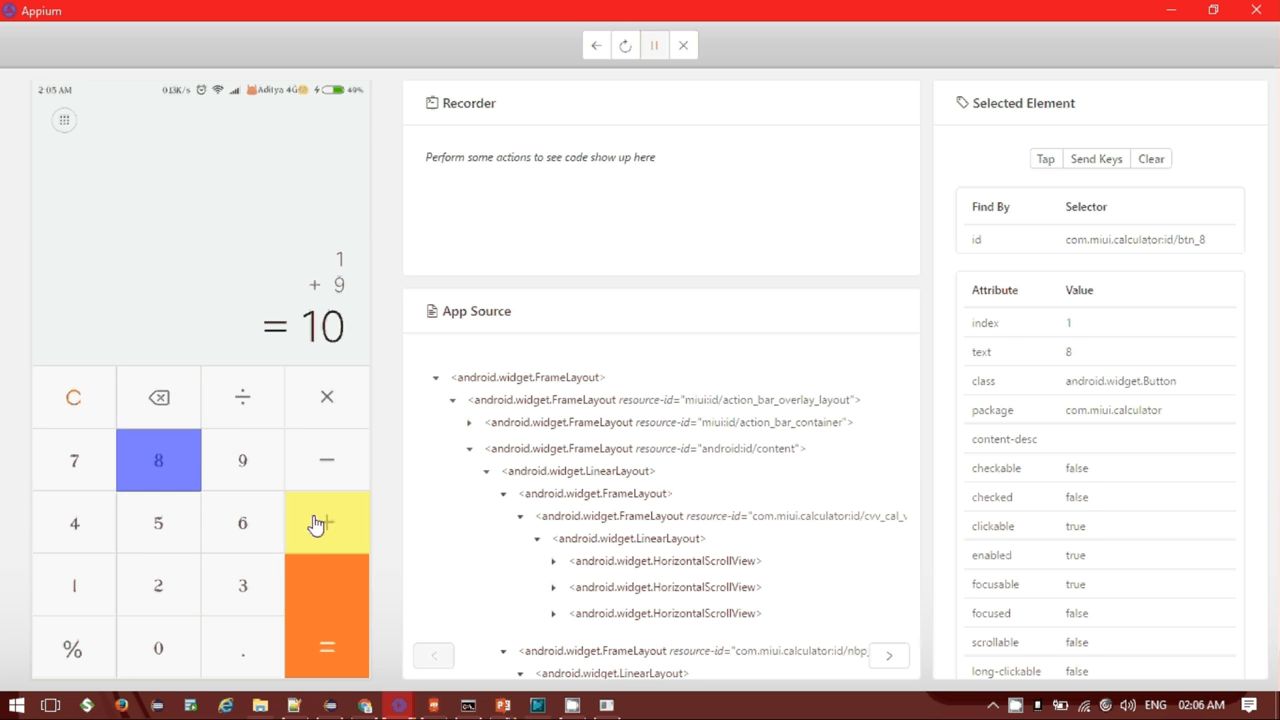
left_click(242, 460)
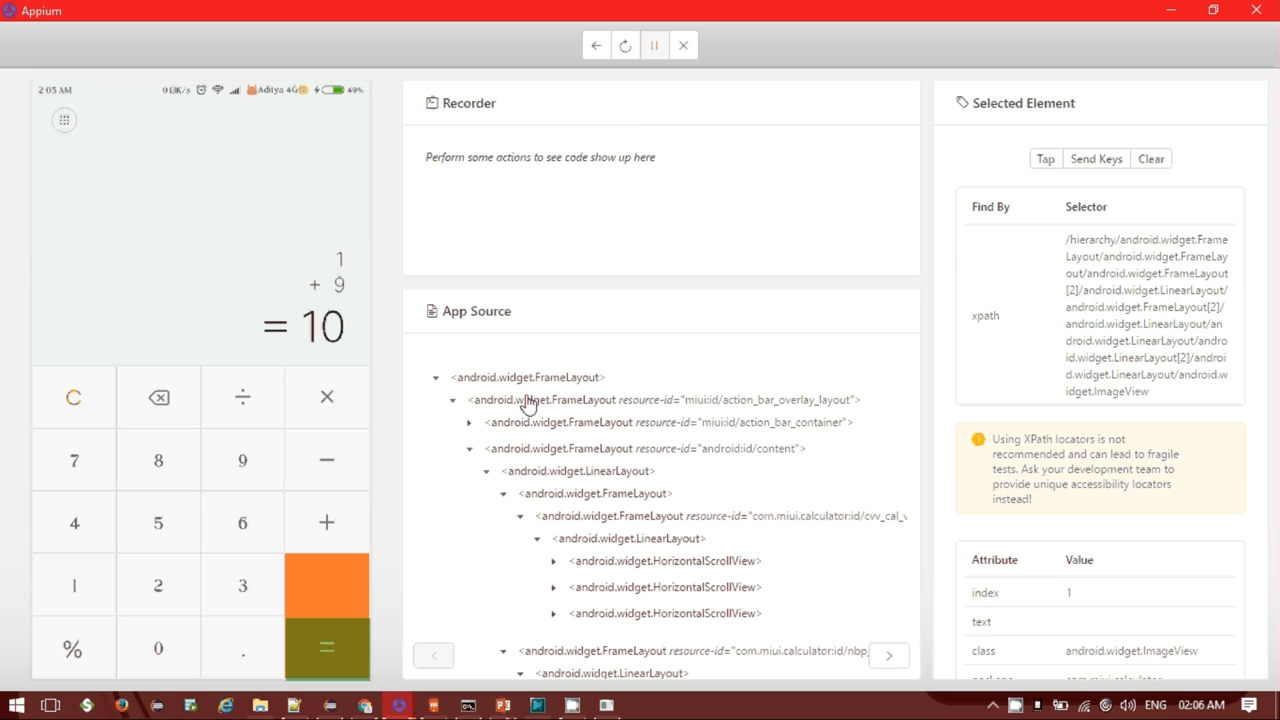
left_click(656, 46)
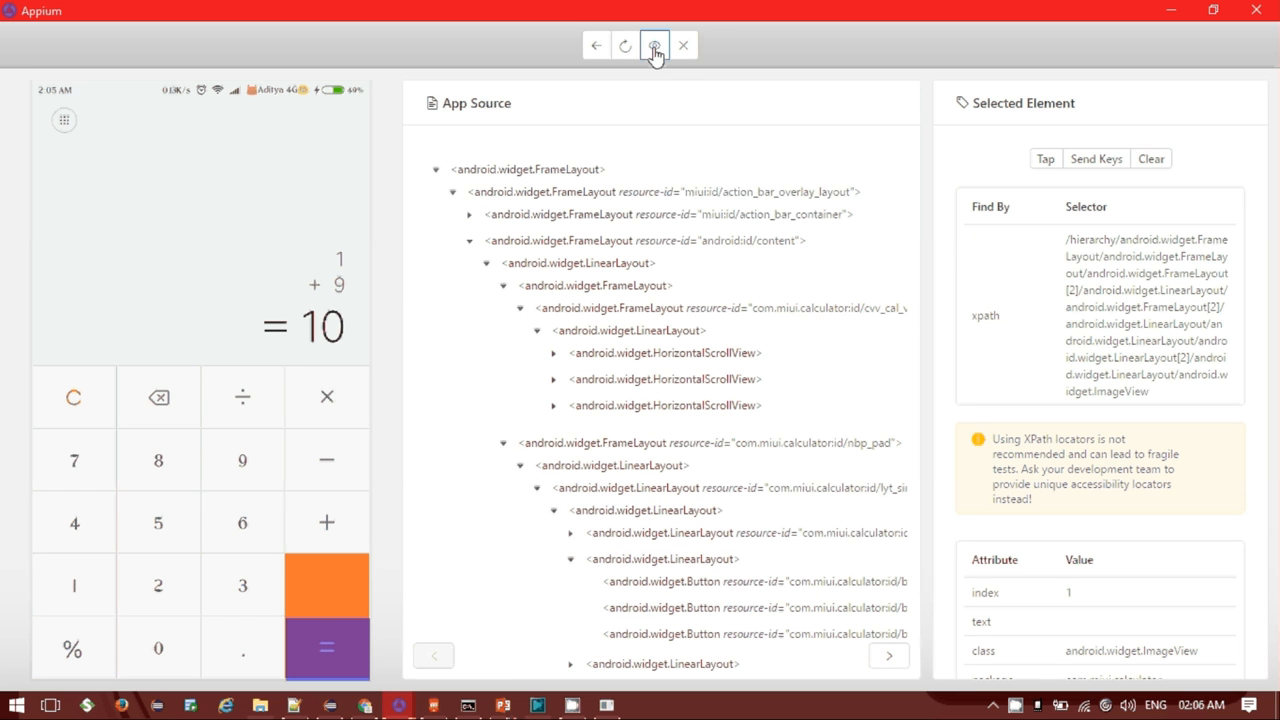
mouse_move(660, 92)
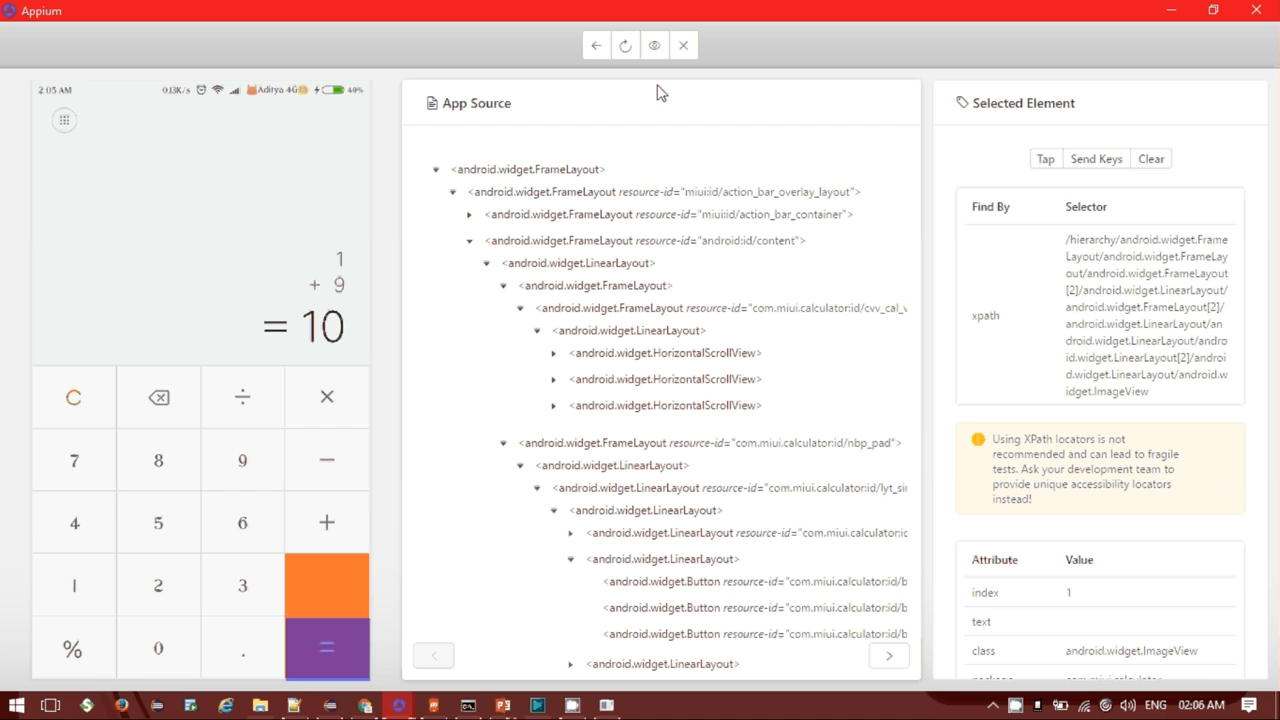
mouse_move(656, 46)
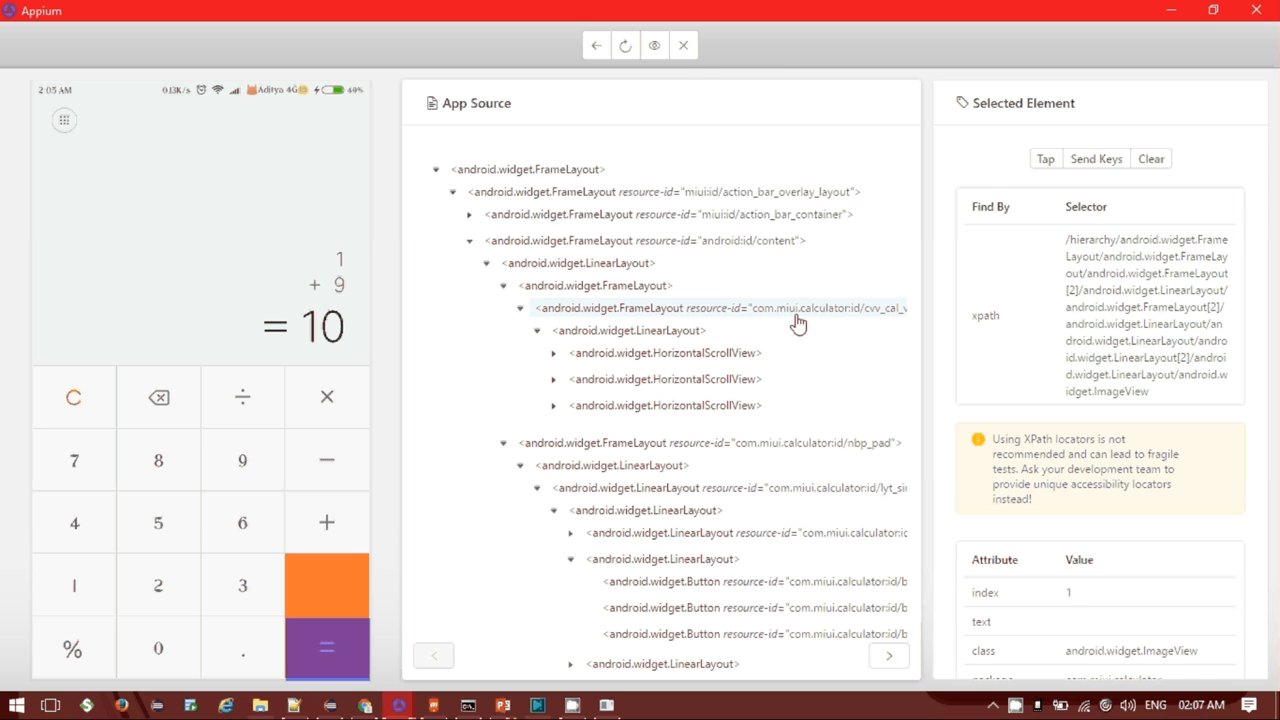
mouse_move(684, 46)
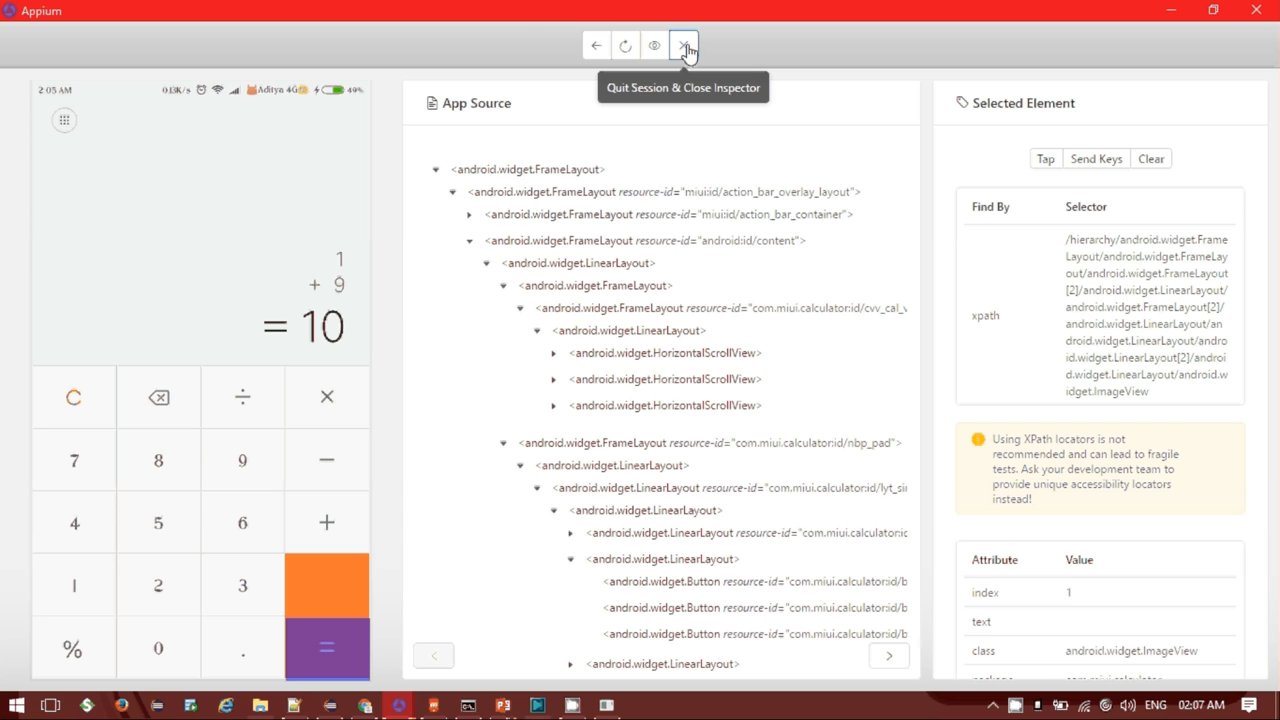
mouse_move(592, 44)
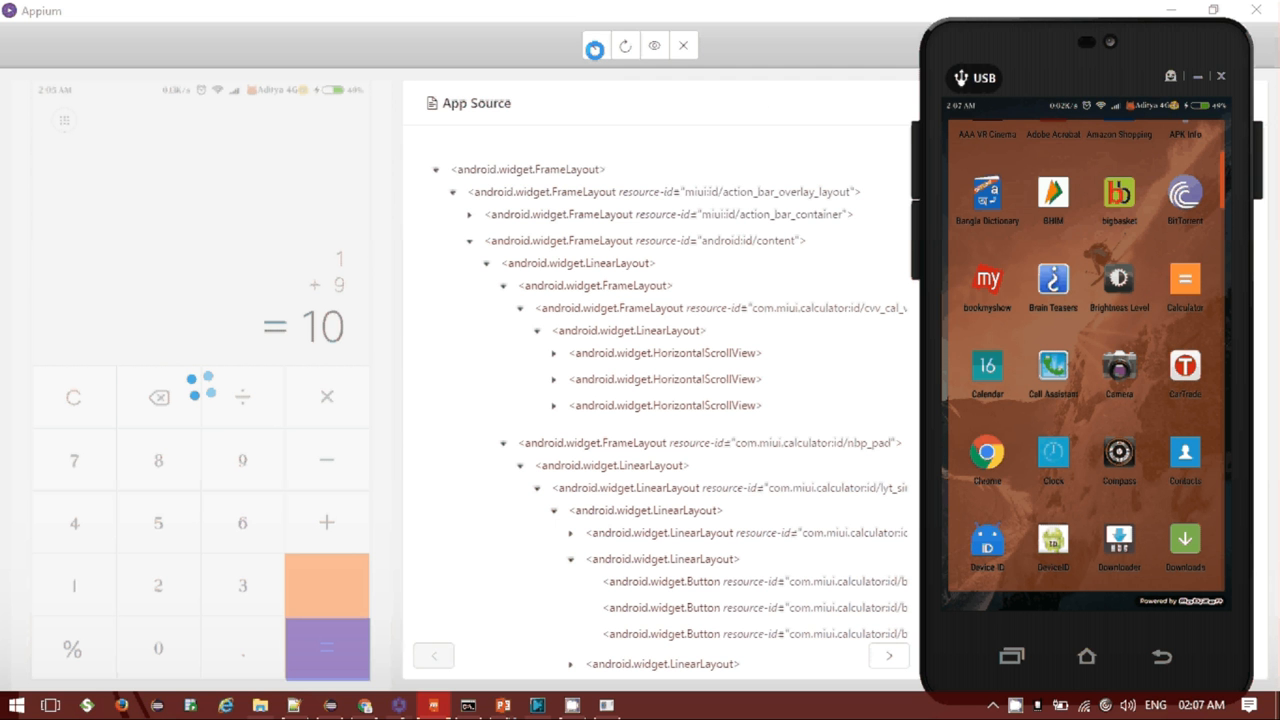
mouse_move(596, 46)
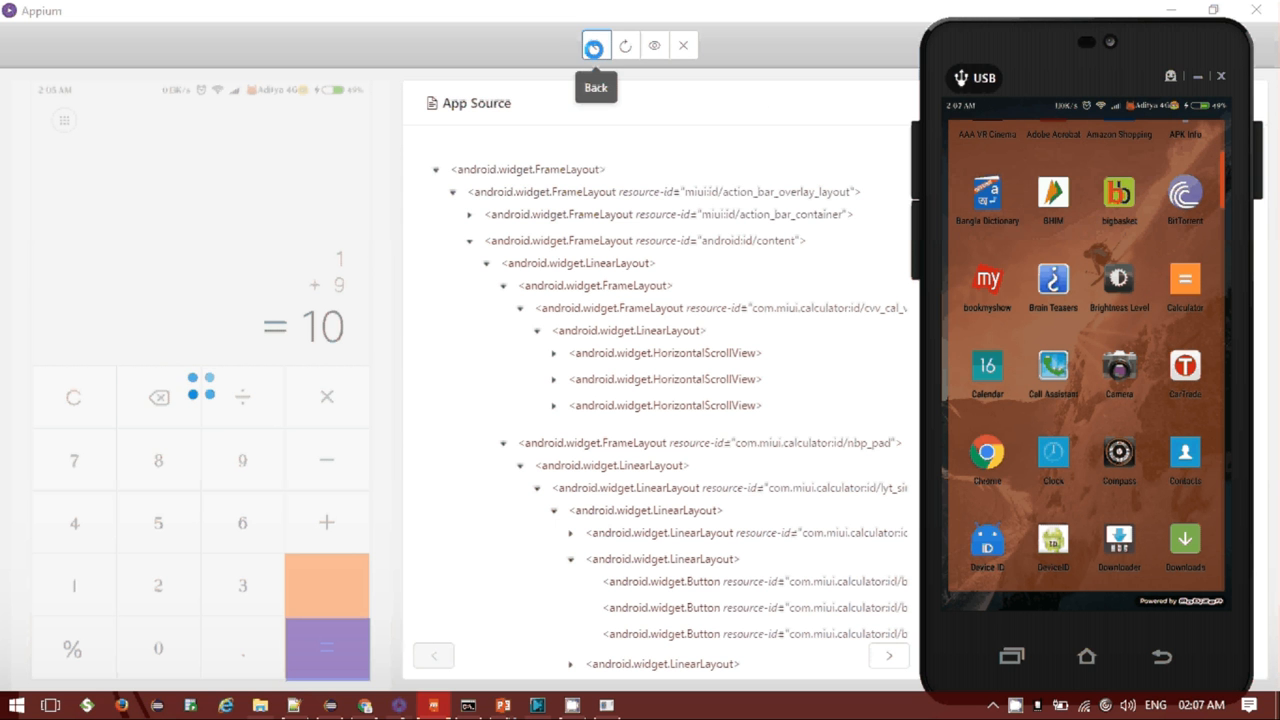
Step: Send Back to the phone so it leaves the calculator for the home screen
left_click(594, 44)
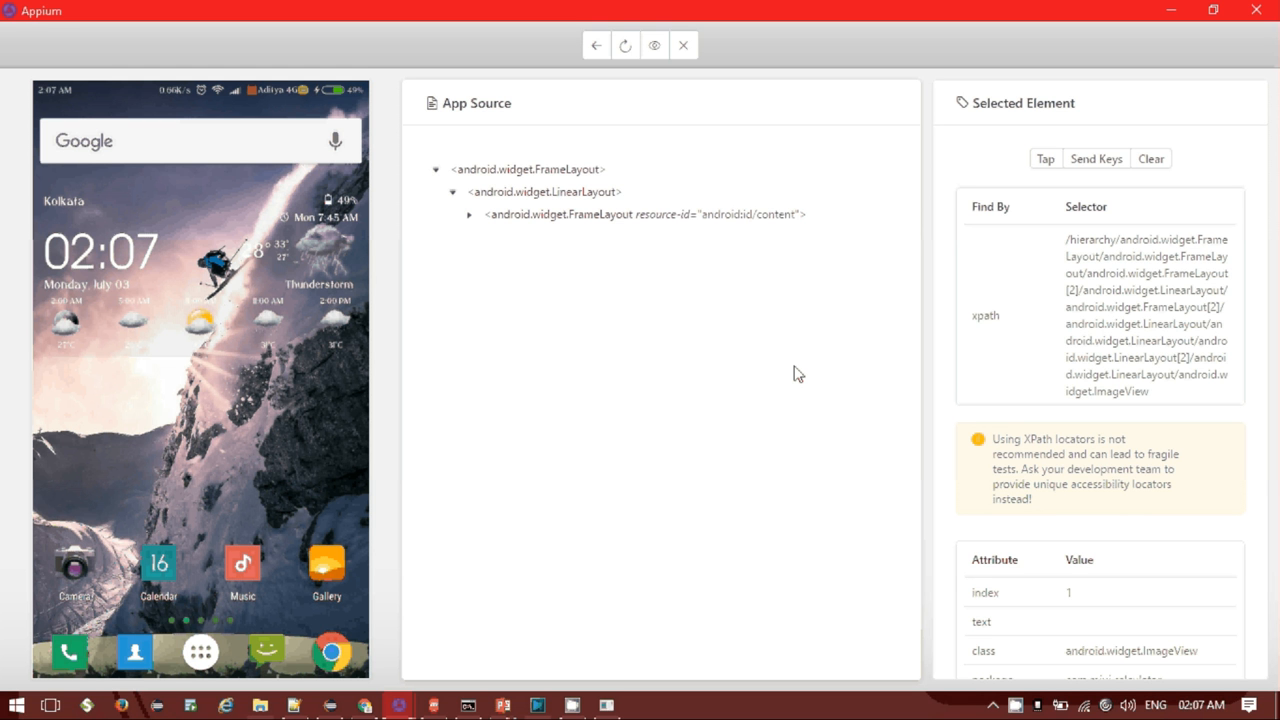
mouse_move(726, 436)
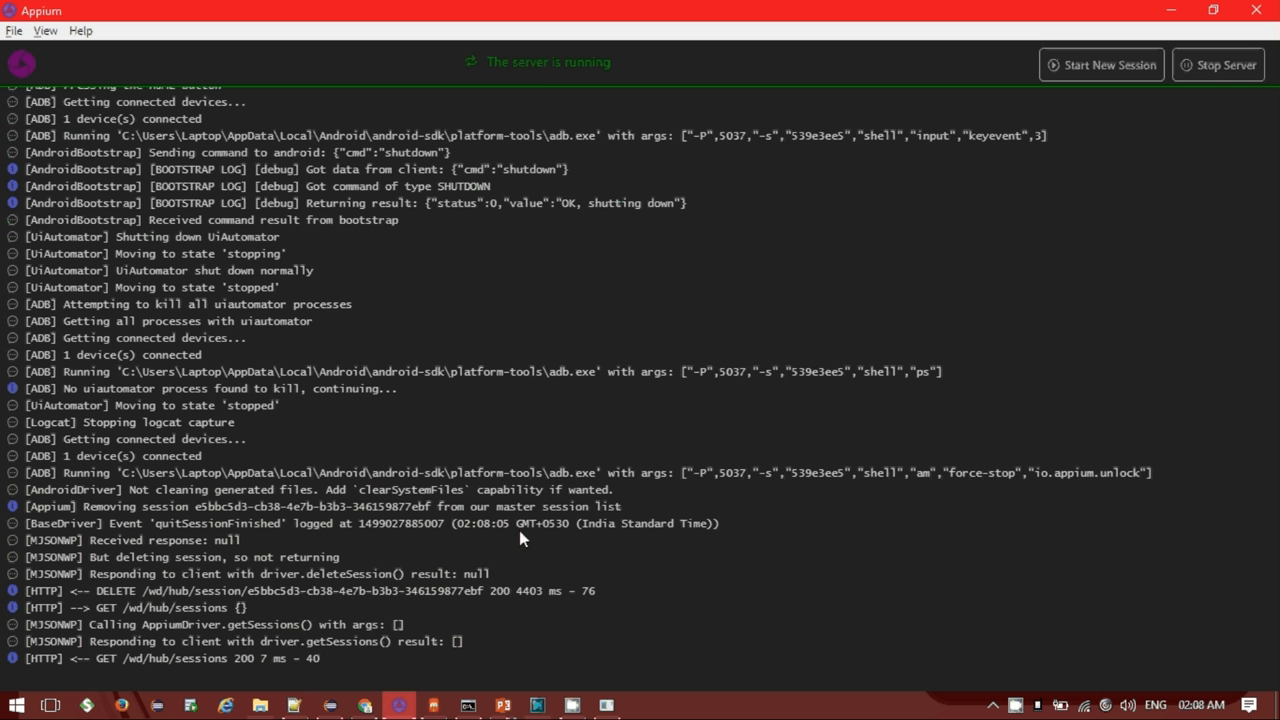
Step: Stop the Appium server, its log ending 'Appium server stopped successfully'
left_click(1220, 64)
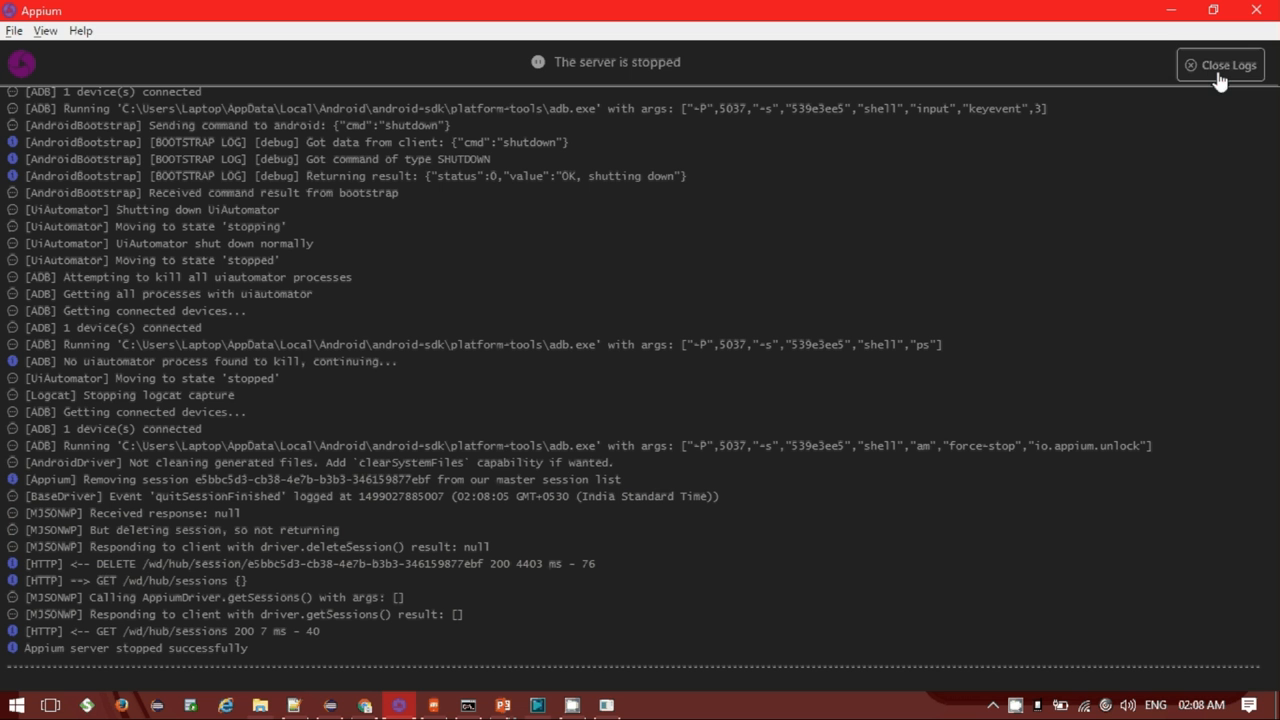
mouse_move(1212, 80)
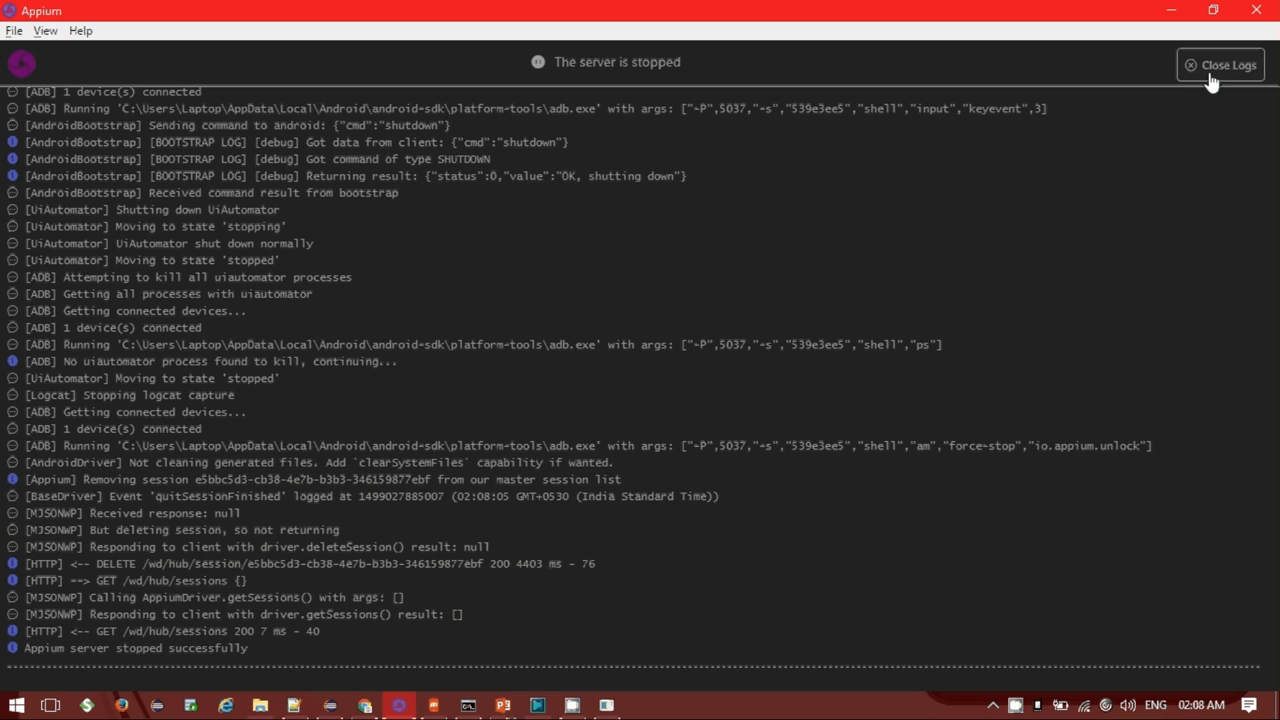
mouse_move(1196, 80)
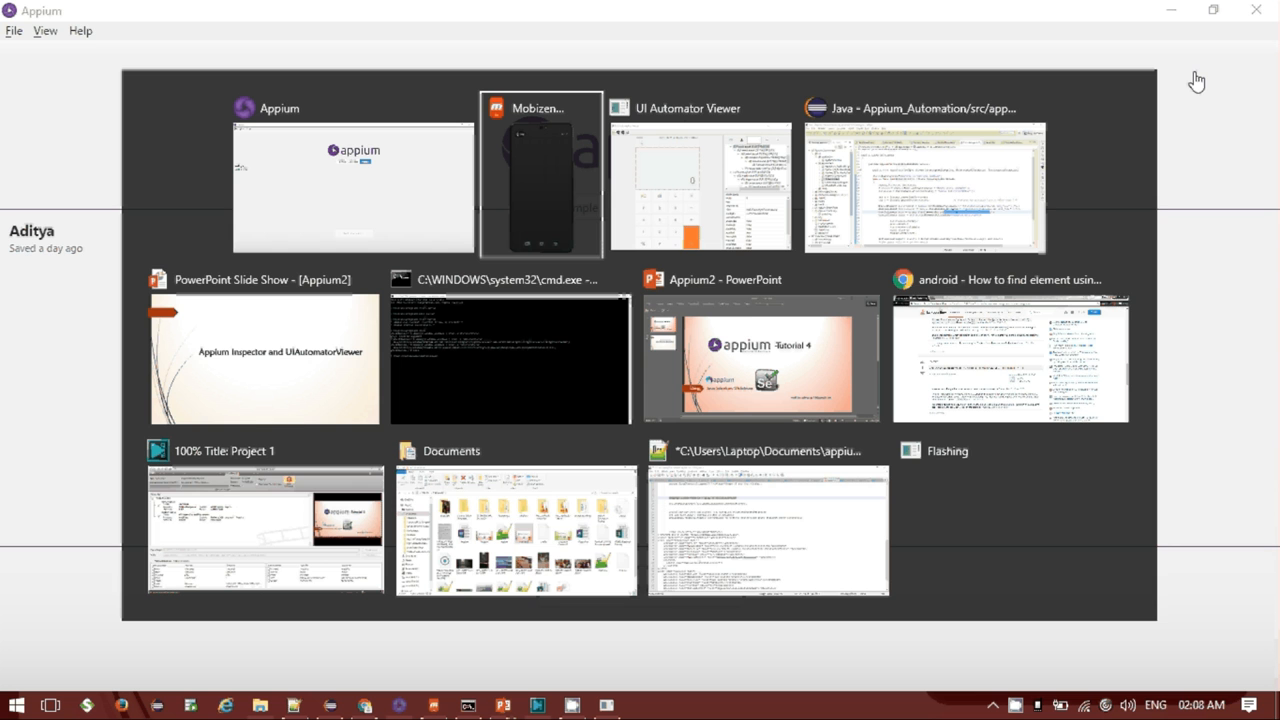
Step: Switch to the Appium2 presentation slide, then bring the uiautomatorviewer Command Prompt forward
left_click(264, 356)
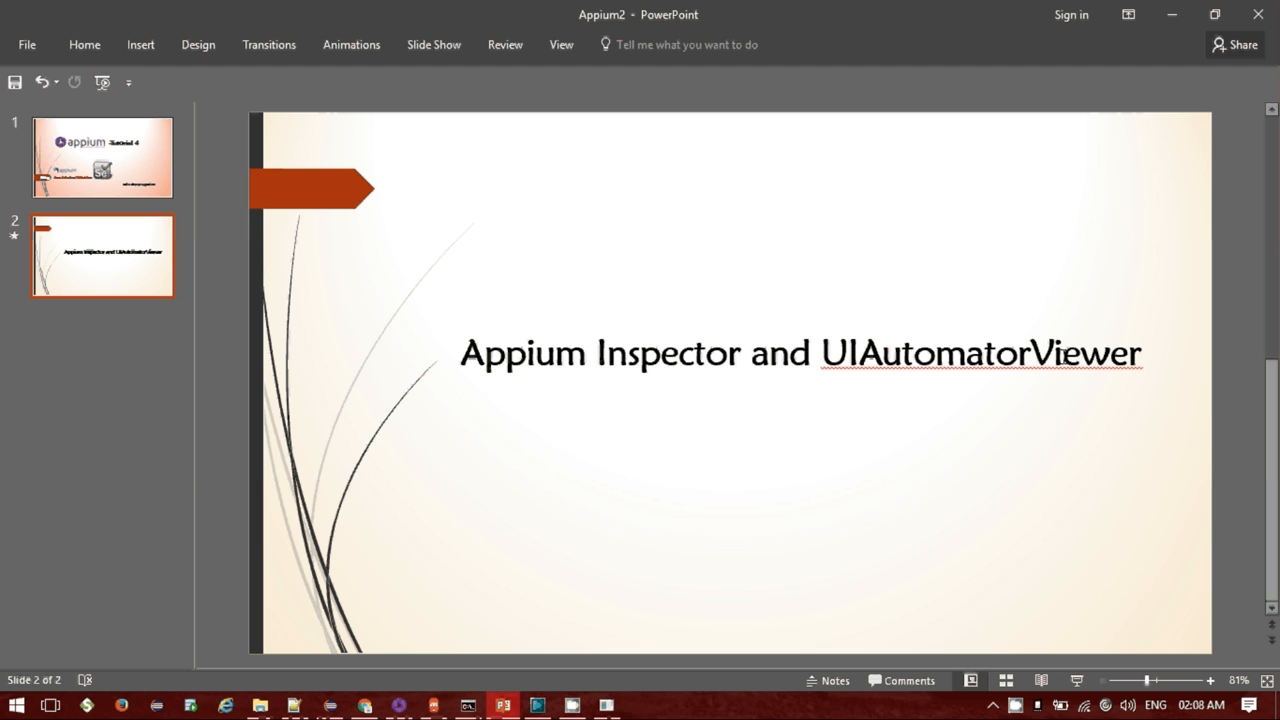
mouse_move(1052, 352)
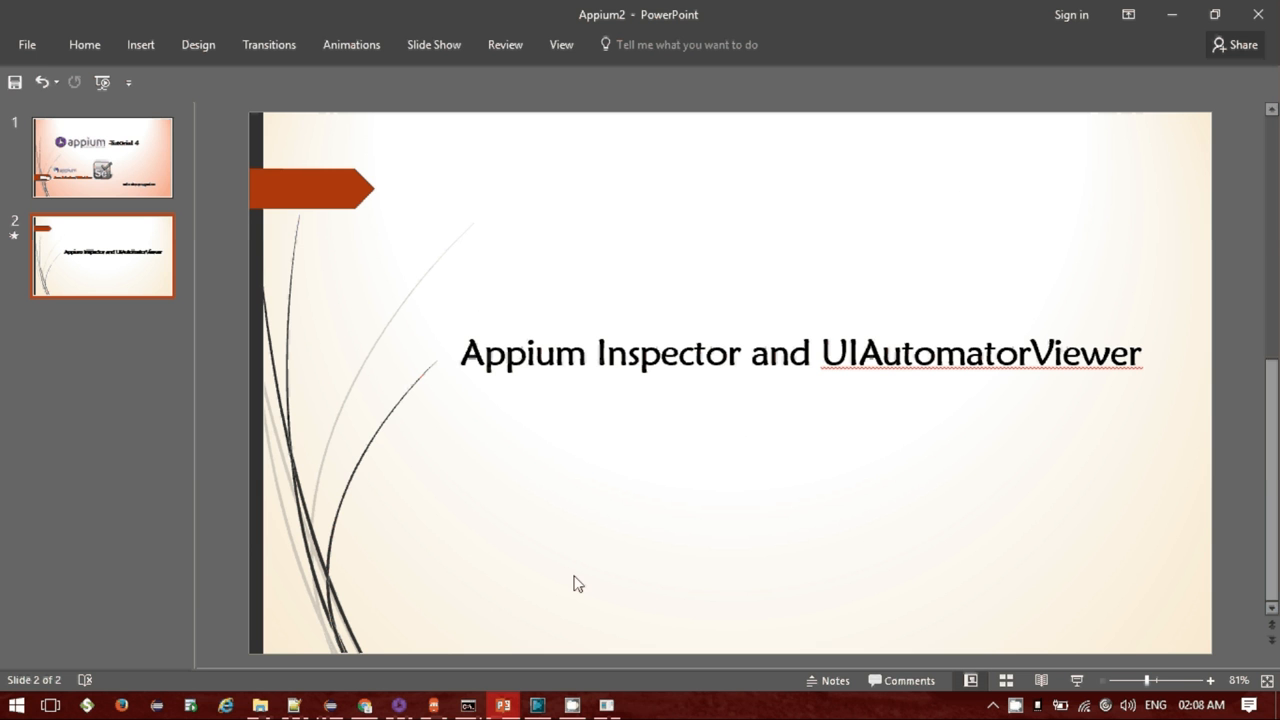
left_click(464, 702)
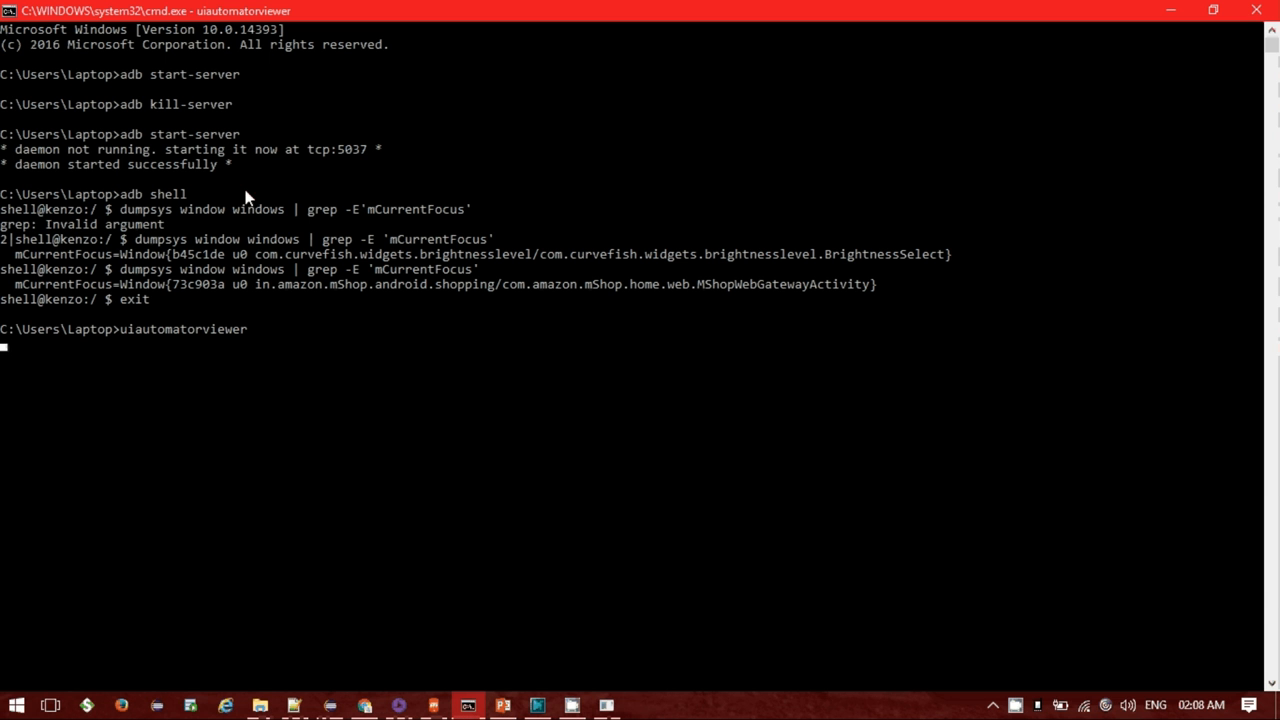
mouse_move(392, 244)
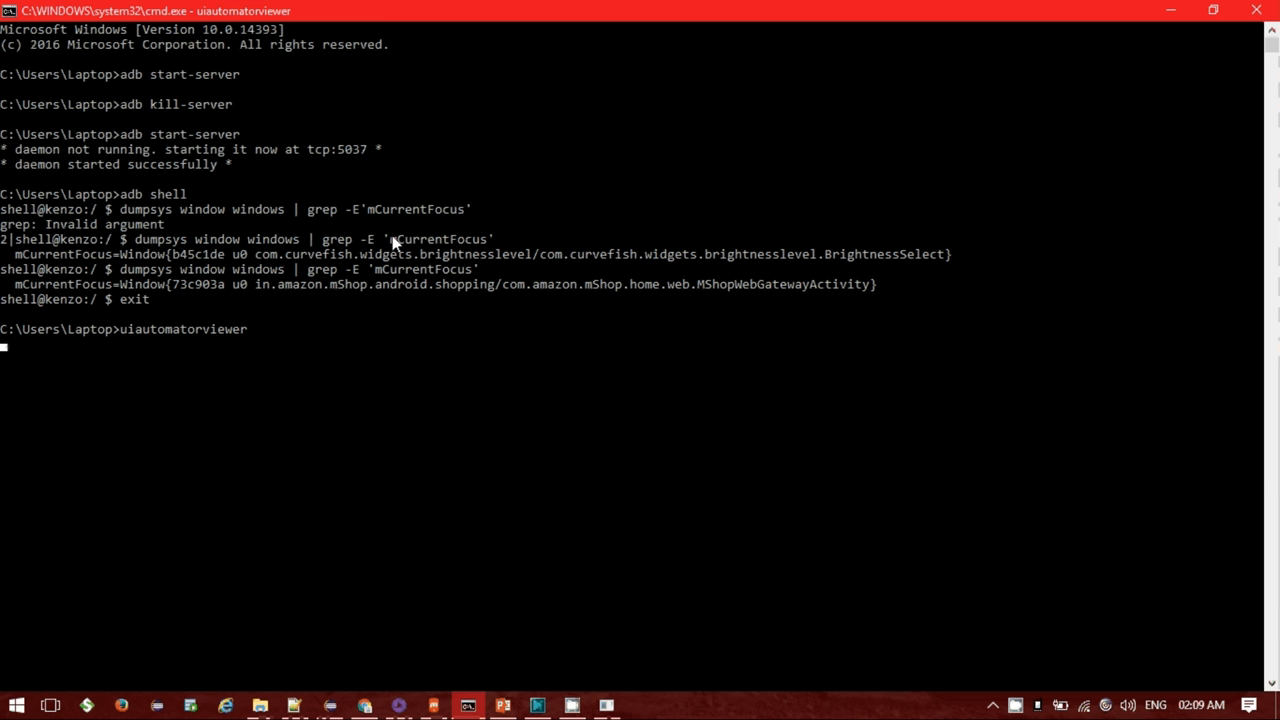
Step: Review the adb command windows, then bring the Appium Inspector slide back to front
key("Win+r")
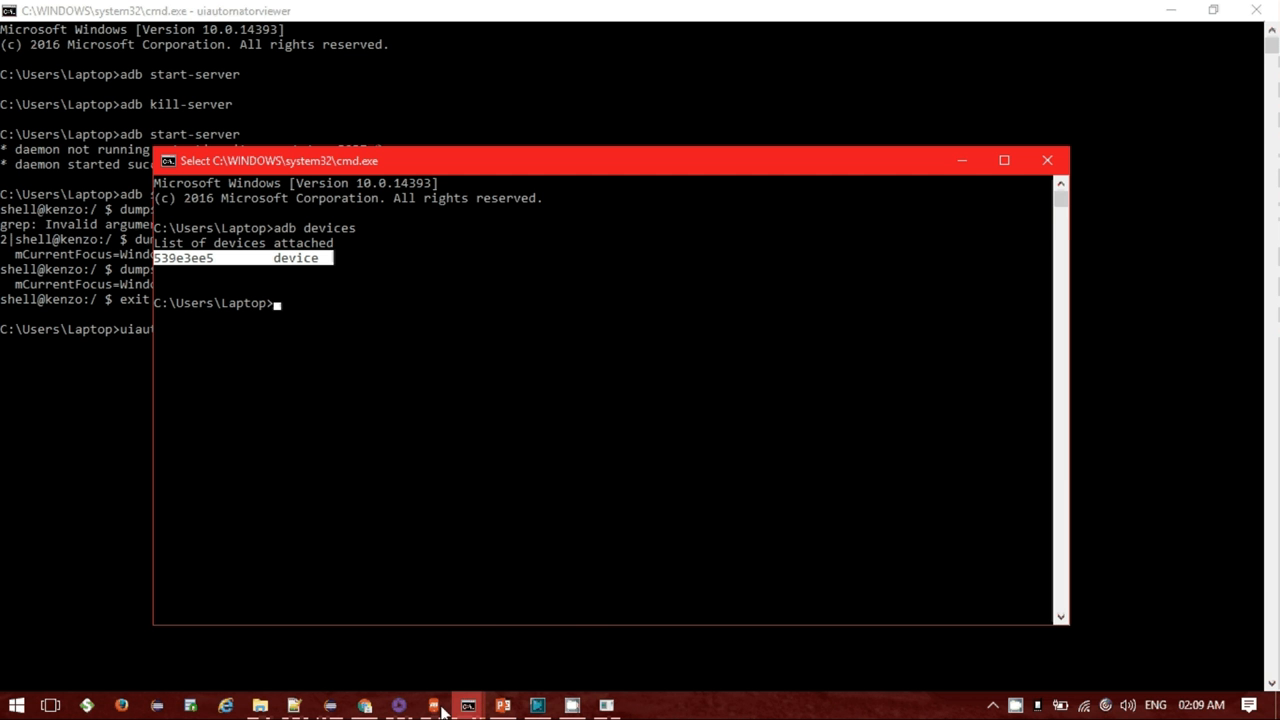
left_click(504, 704)
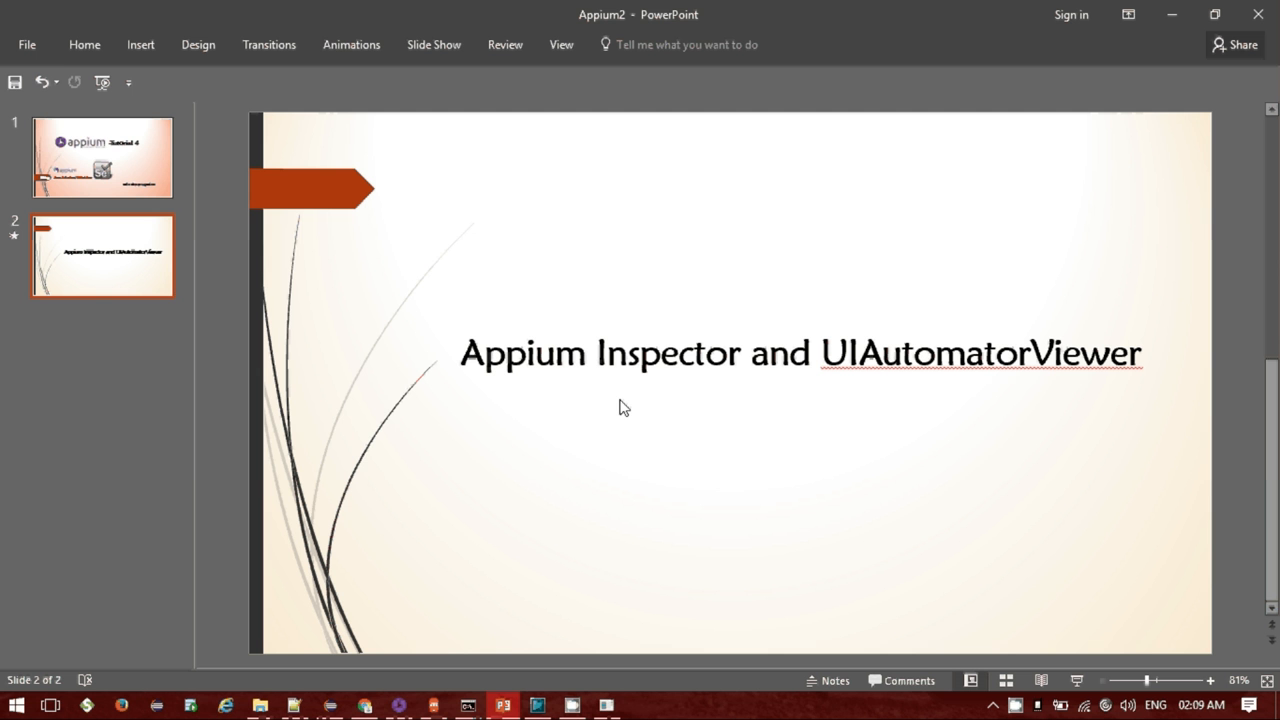
mouse_move(888, 264)
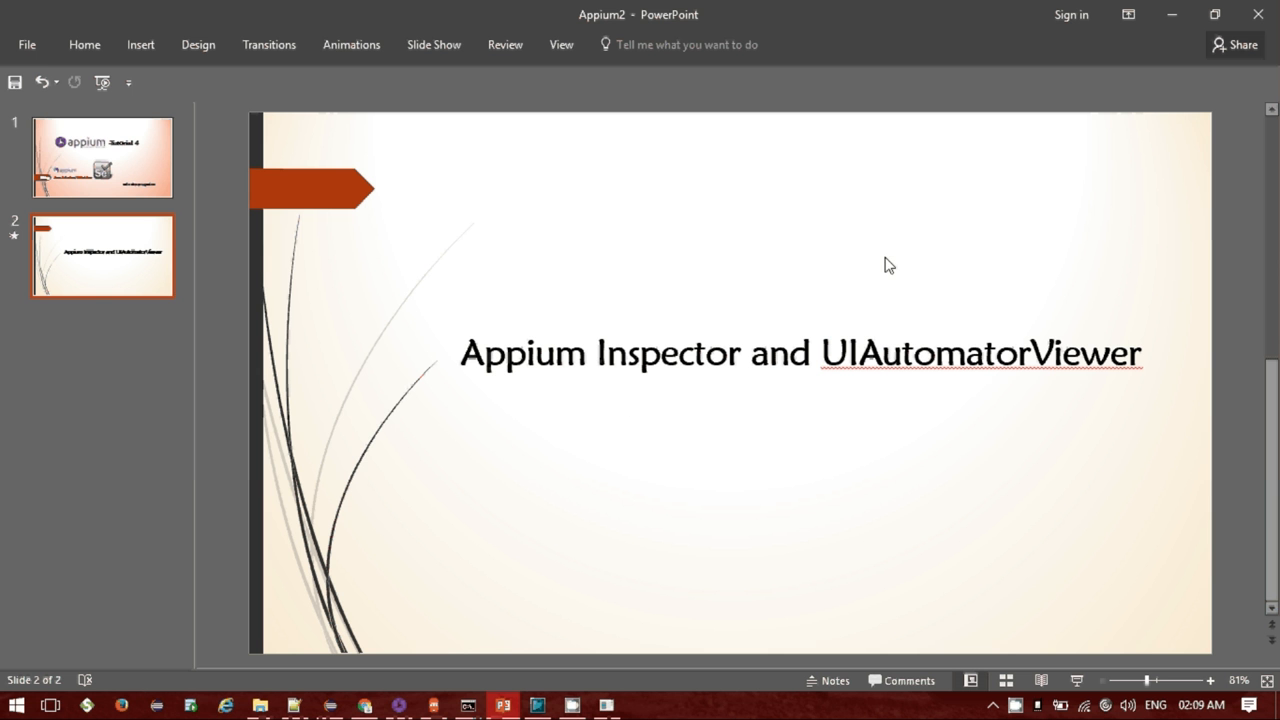